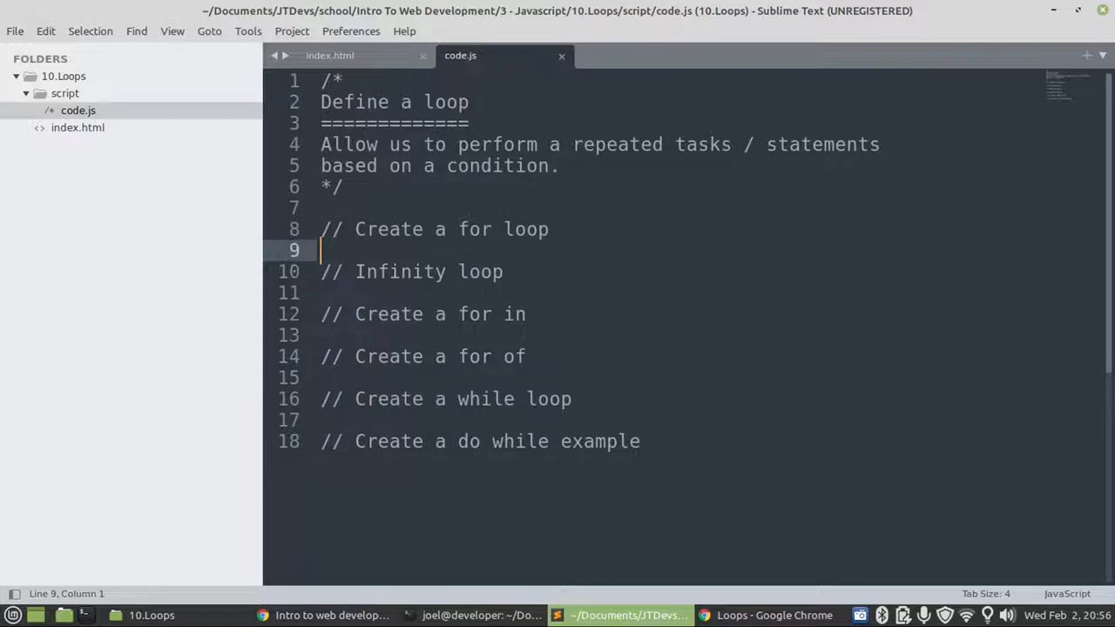
- Write the for-loop header with i from 0, condition i<10, increment i++
type("for()")
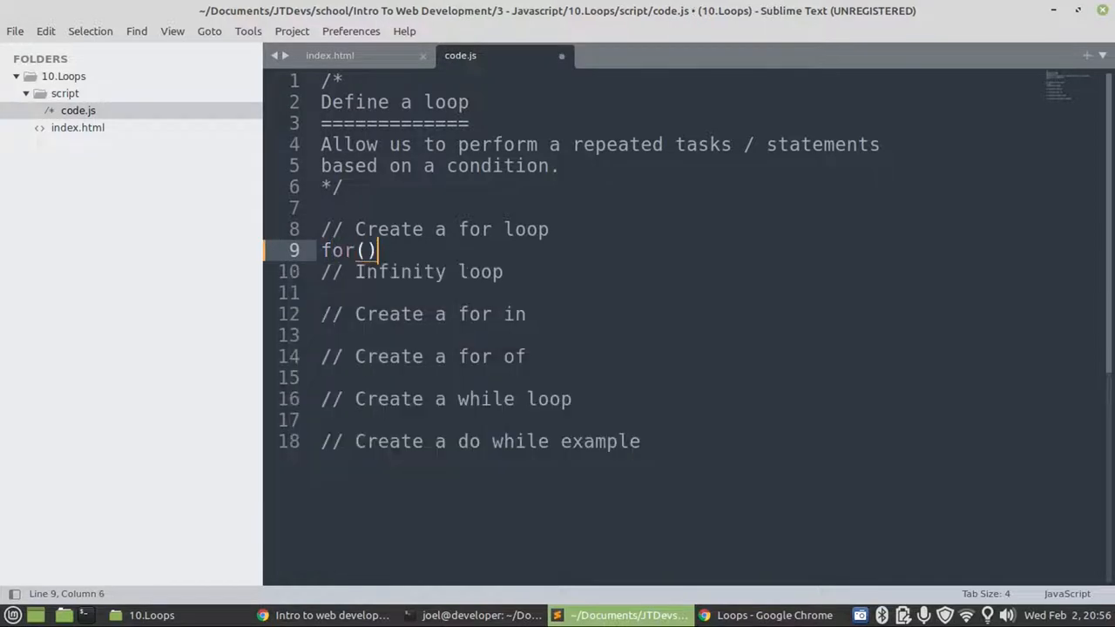
type("let i")
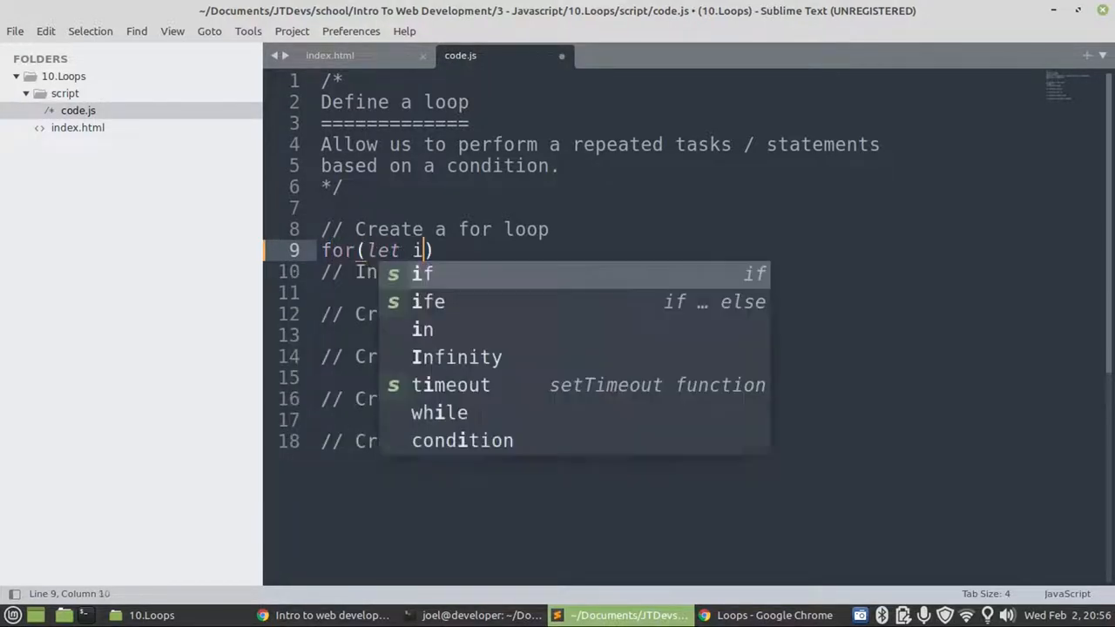
type("=0;")
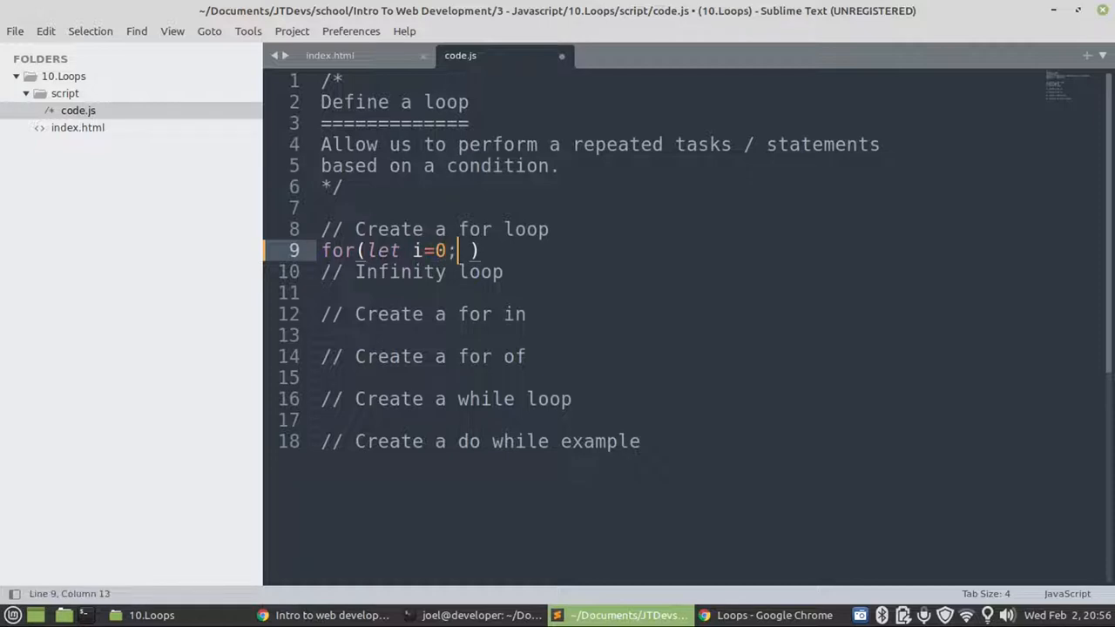
type("\" \"")
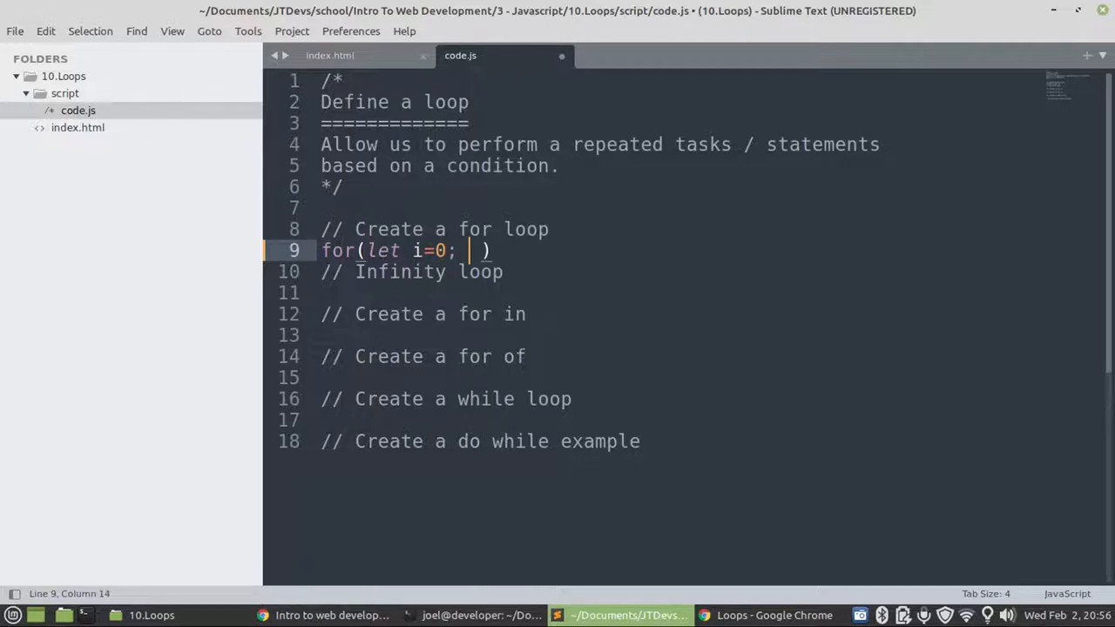
type("i<")
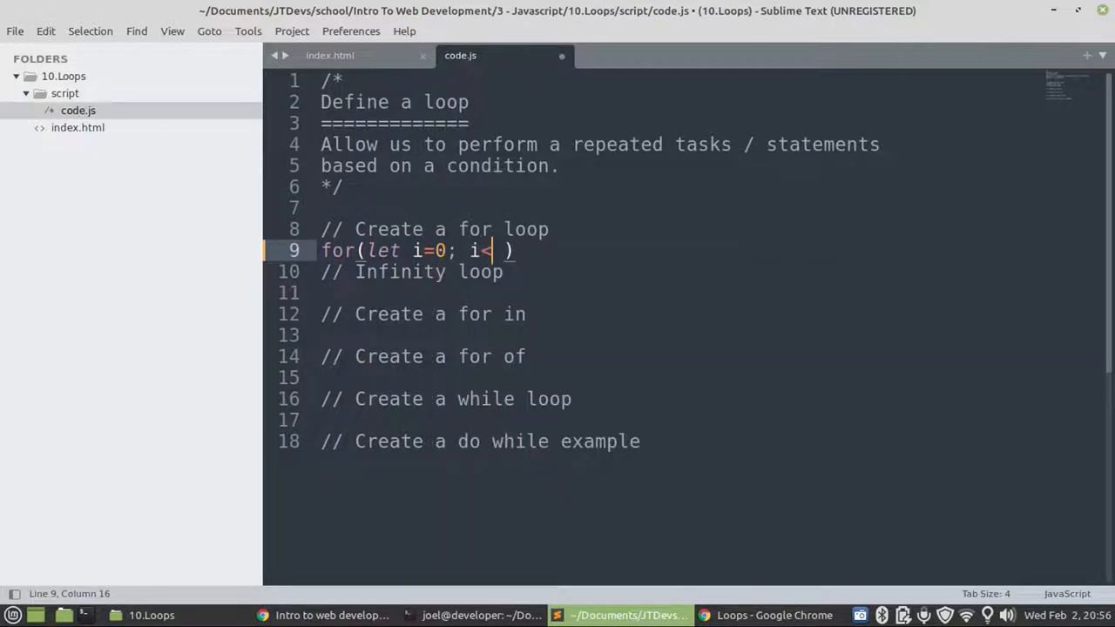
type("10;")
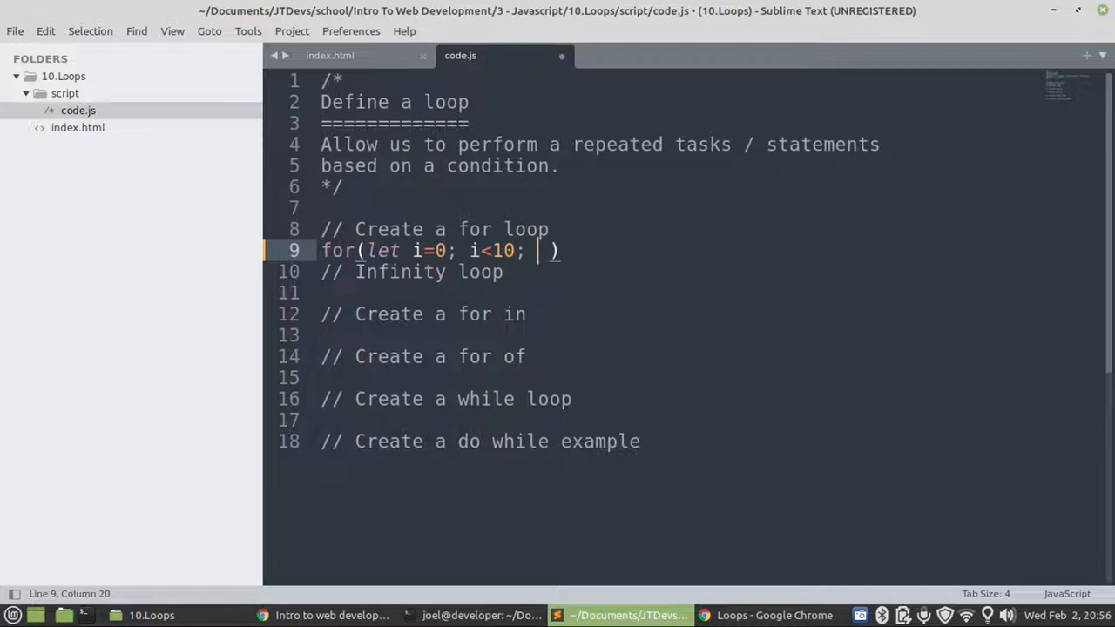
type("i")
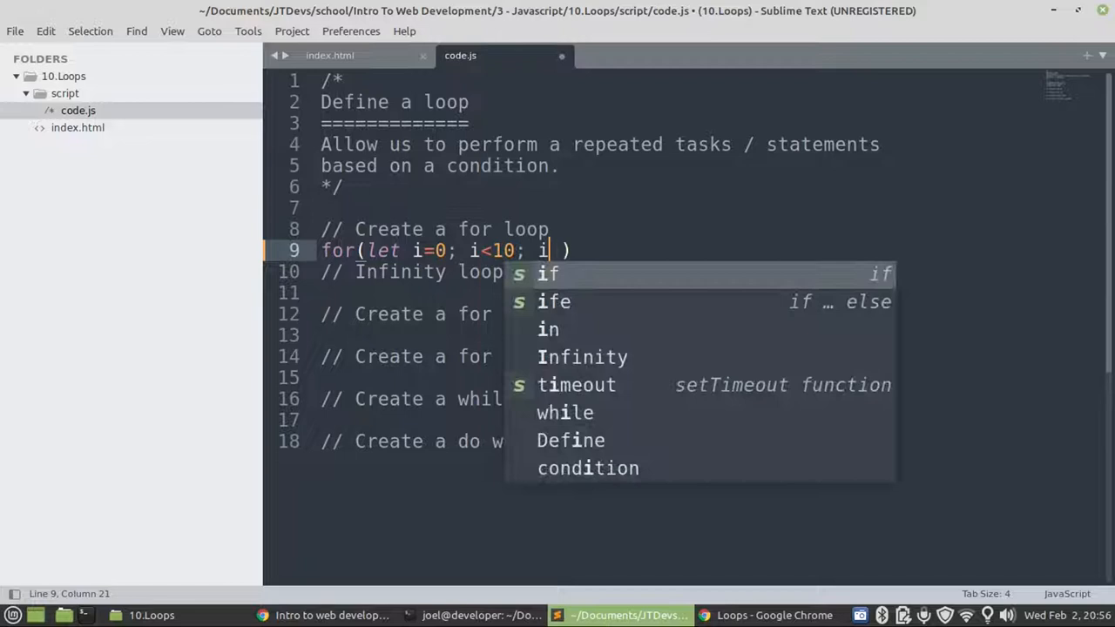
type("++")
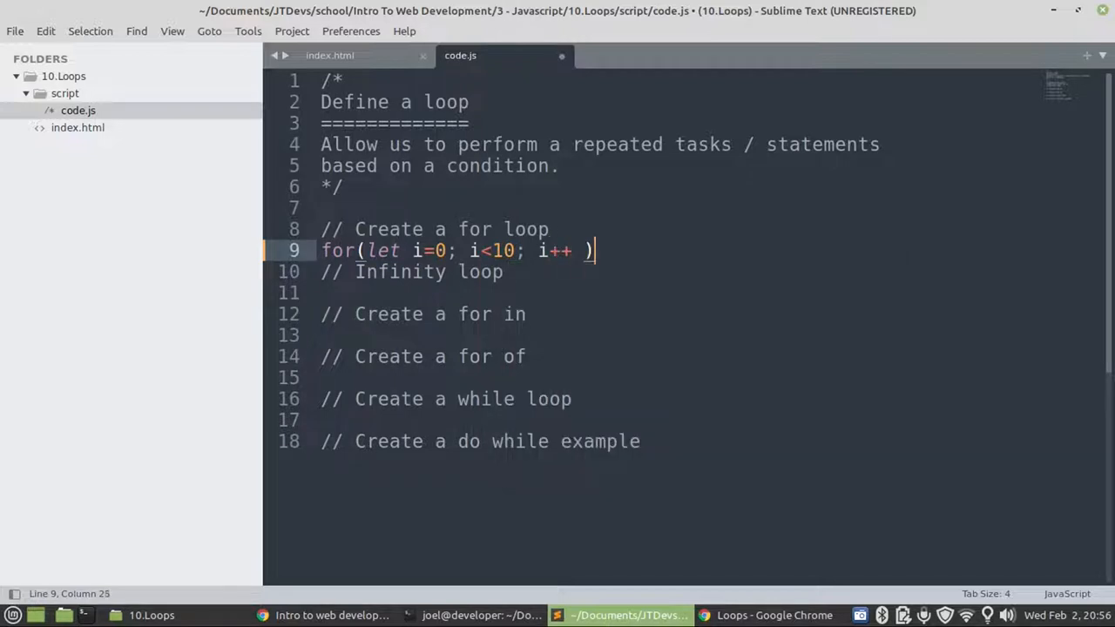
type("{")
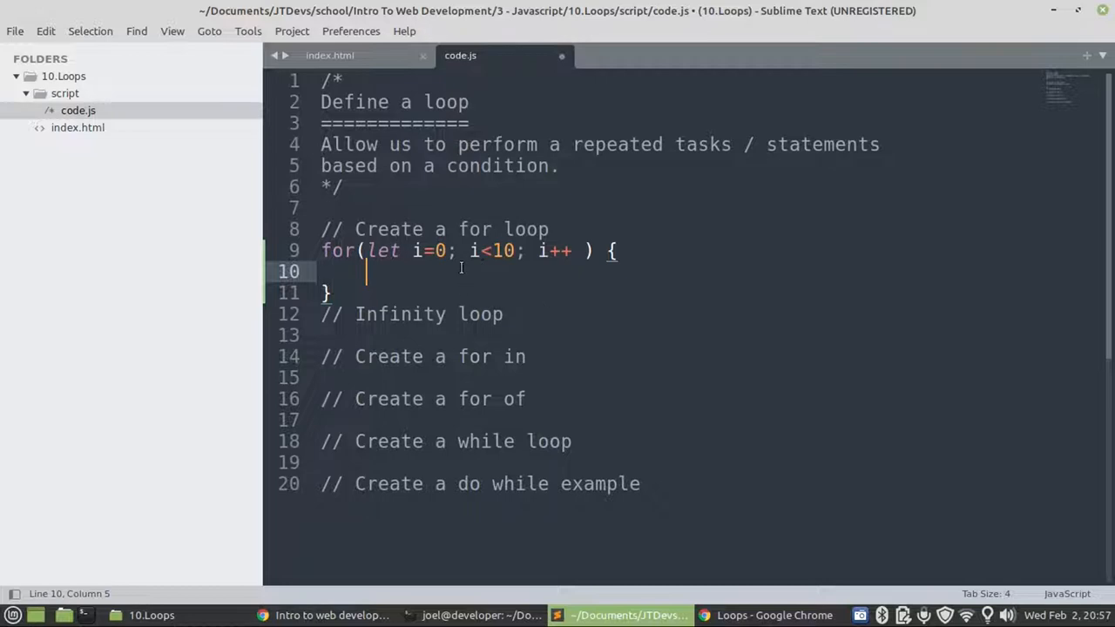
- Log i with console.log inside the for-loop body
type("c")
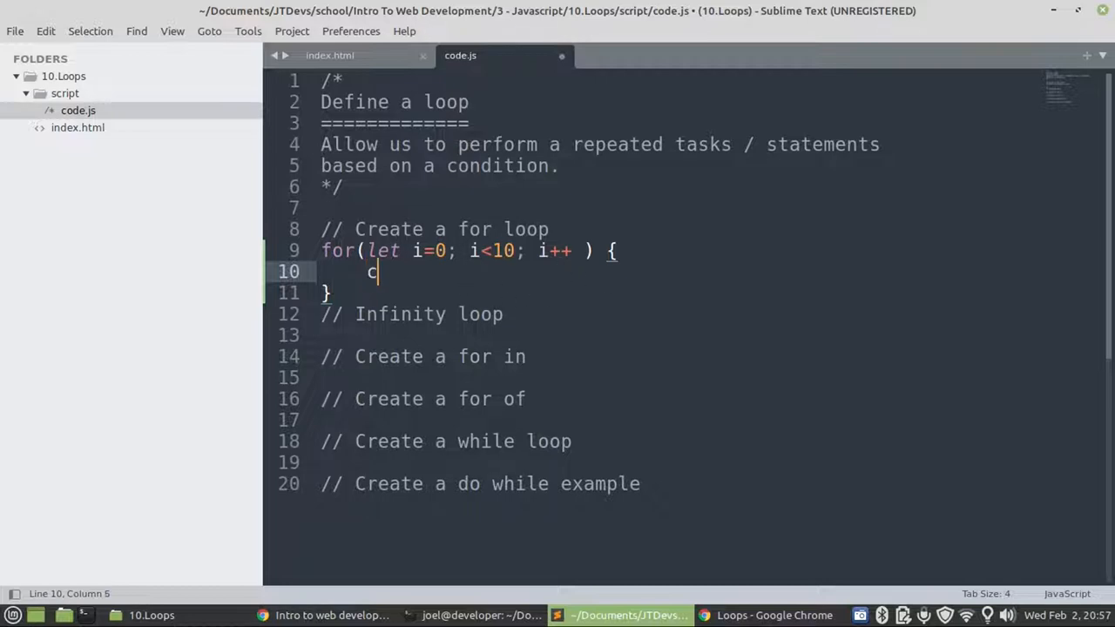
type("onsole.l")
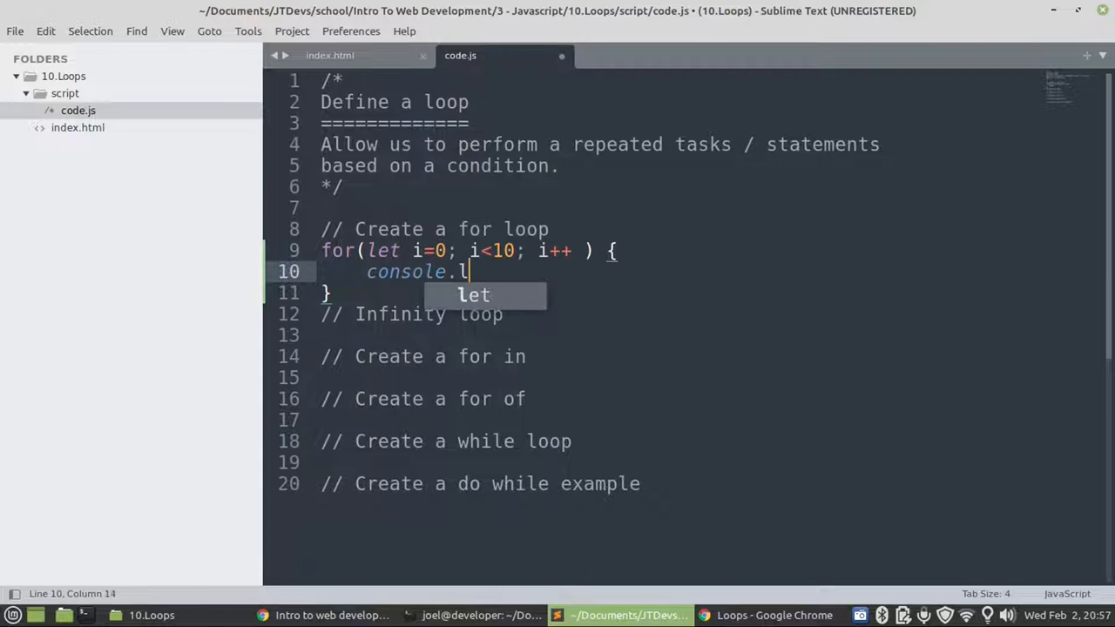
type("og(i")
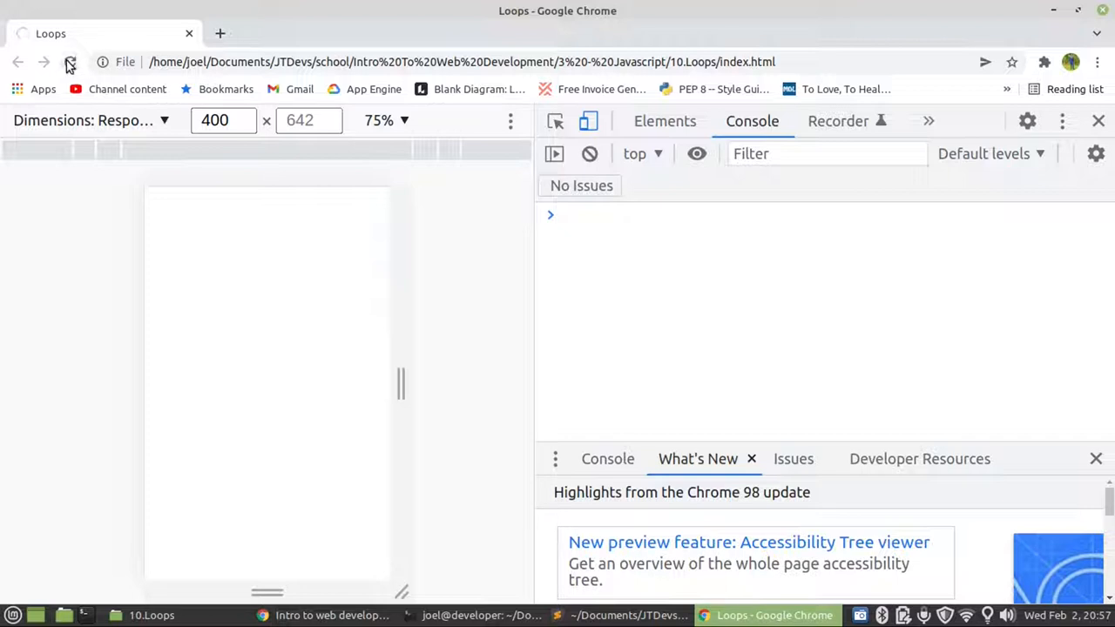
- Reload the Loops page in Chrome to rerun the script
left_click(70, 63)
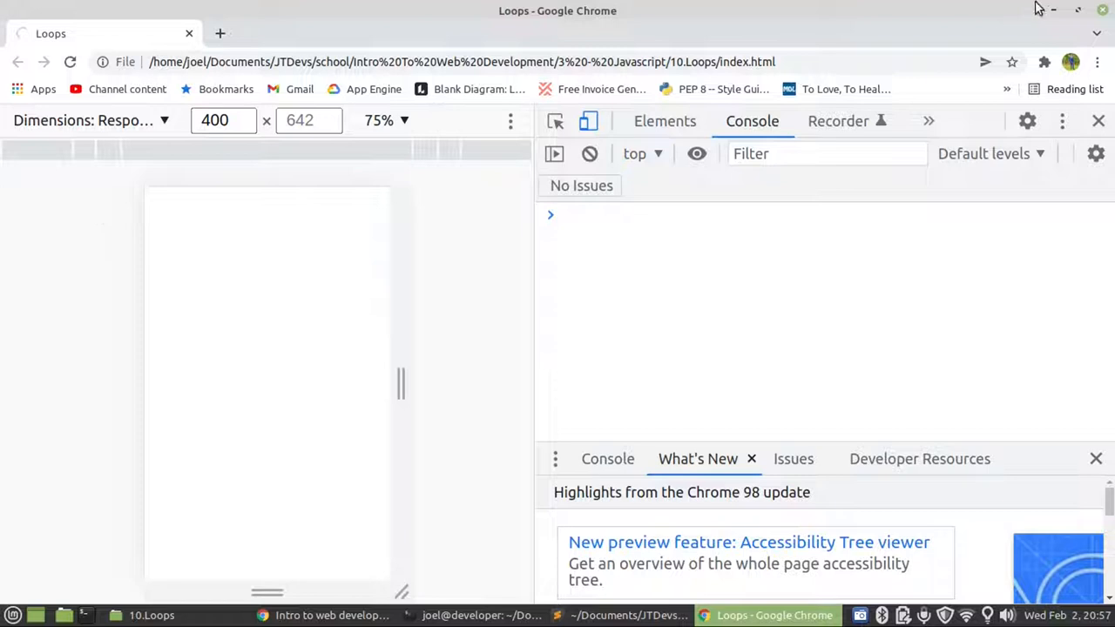
mouse_move(1024, 105)
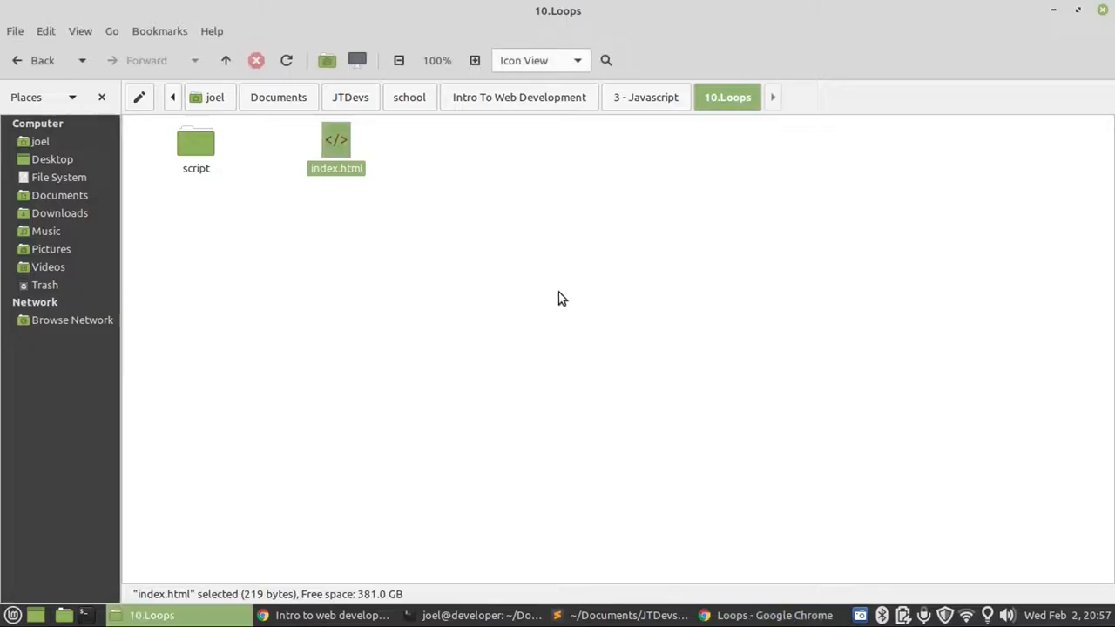
- Open index.html from the 10.Loops folder as the Loops page in Chrome
double_click(337, 148)
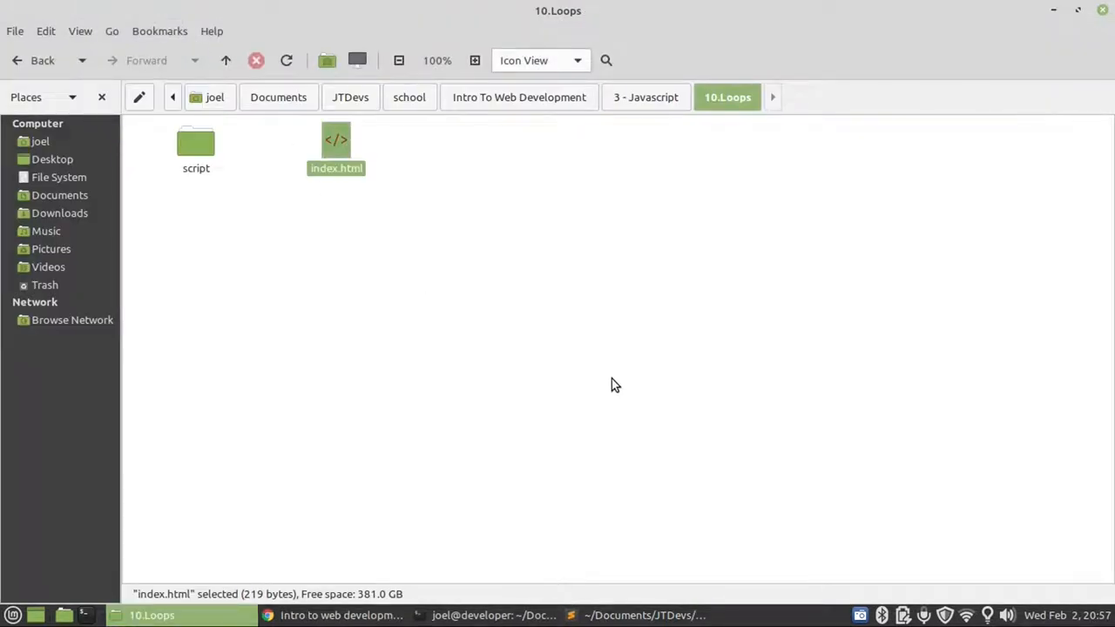
mouse_move(338, 146)
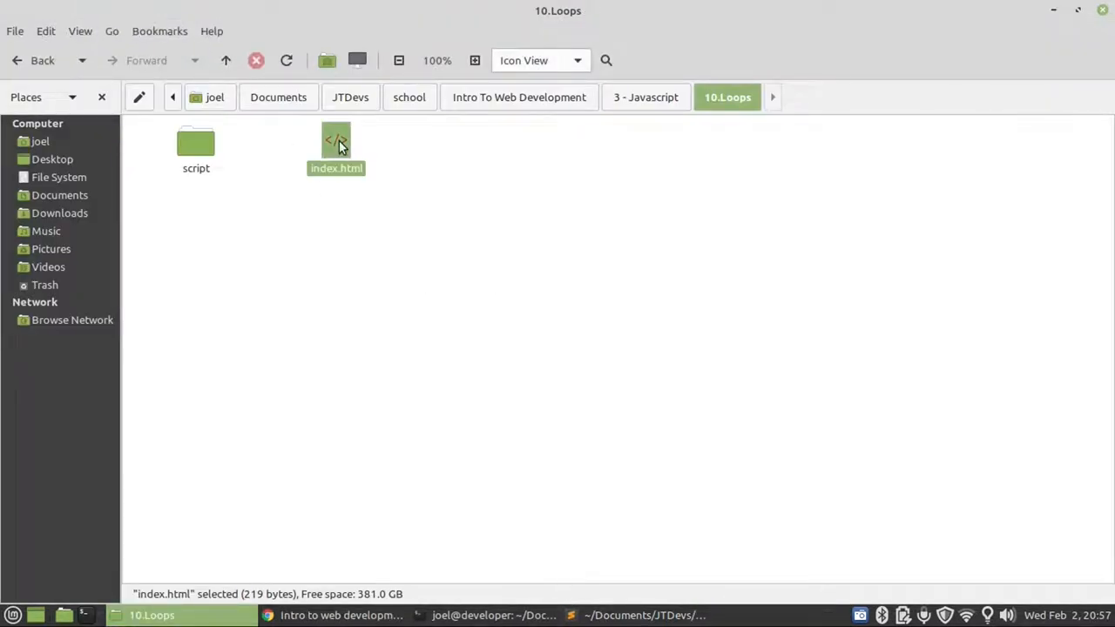
double_click(336, 143)
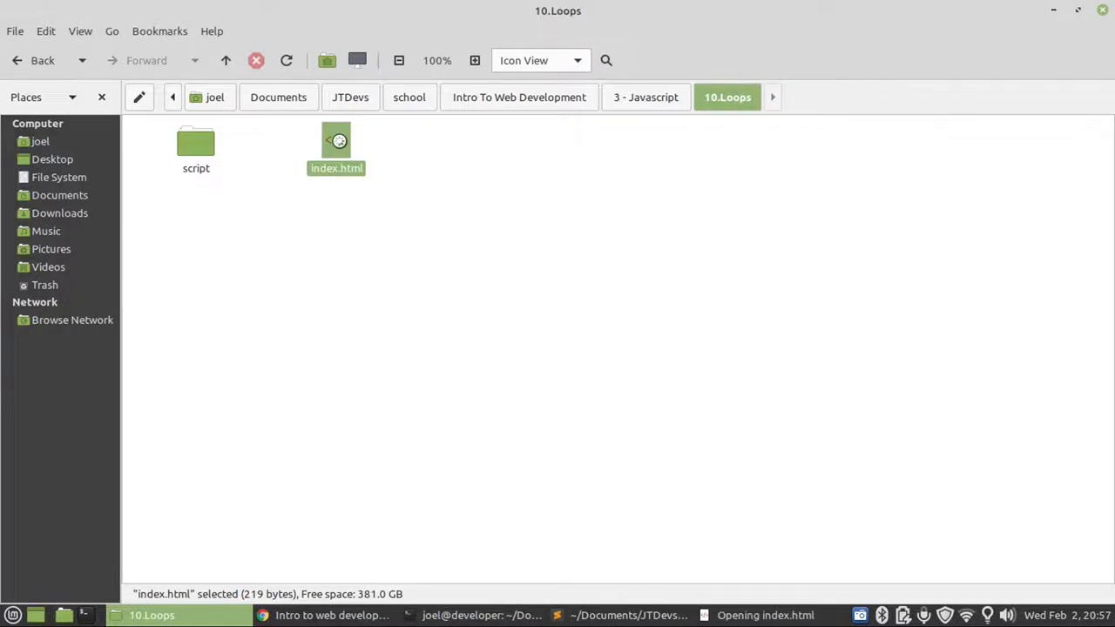
double_click(336, 143)
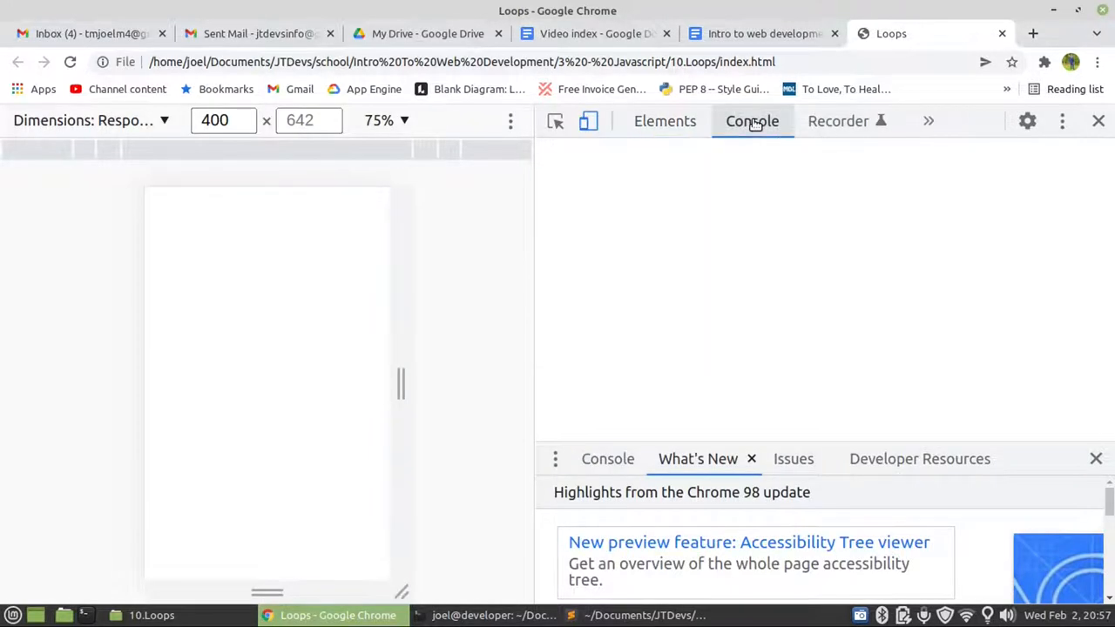
- View the console output listing the loop's numbers 0 through 9
left_click(753, 121)
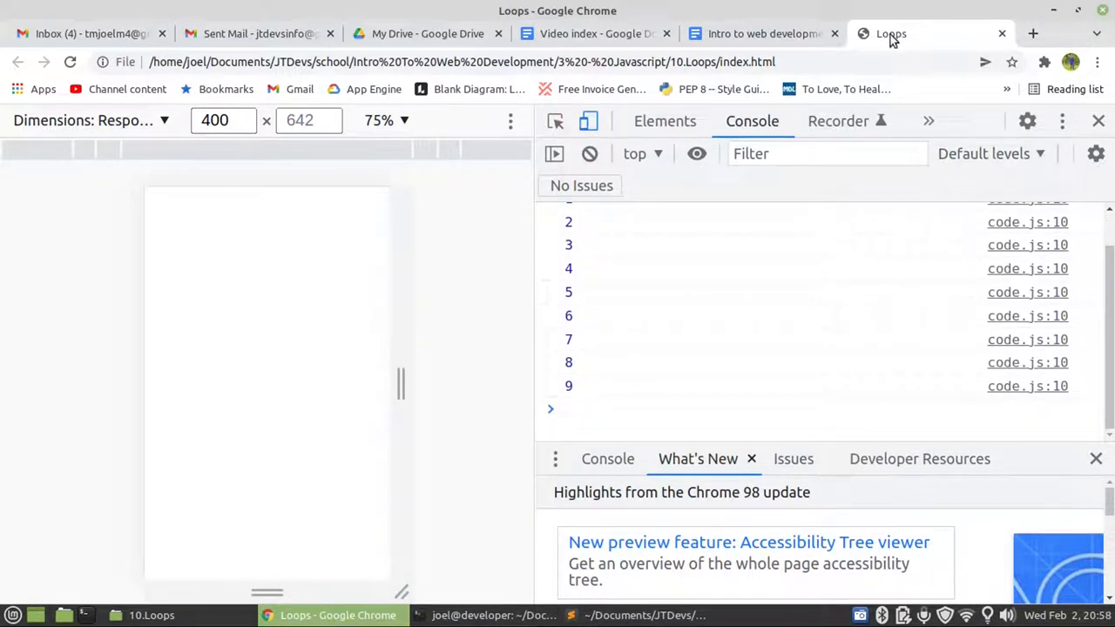
right_click(890, 35)
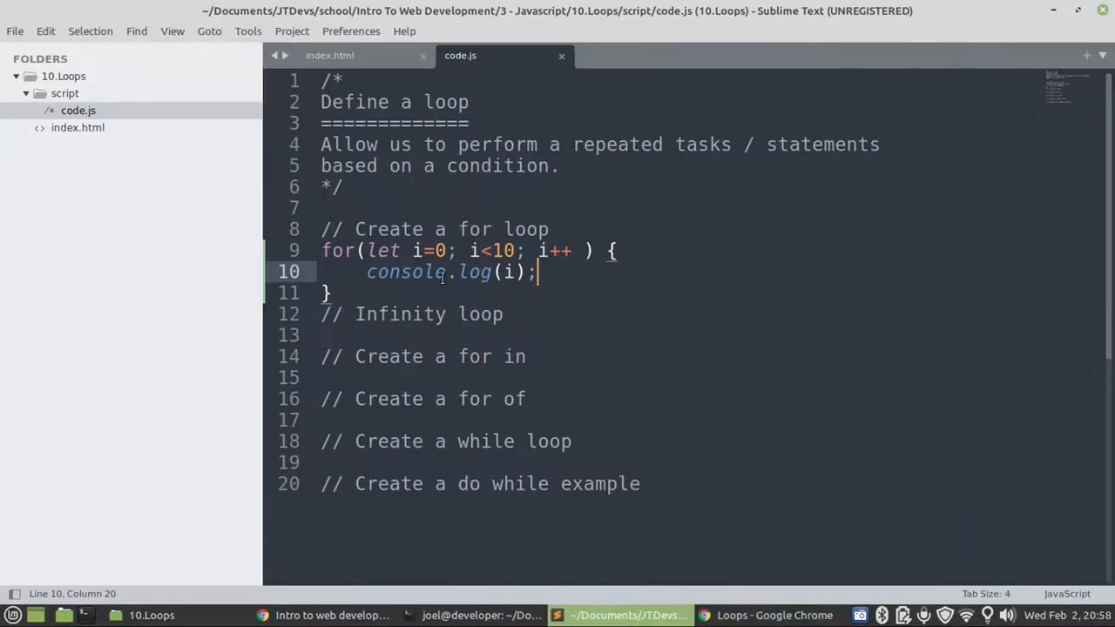
- Comment out the finished for loop and write an infinite for header with i=0 and no condition
left_click(390, 251)
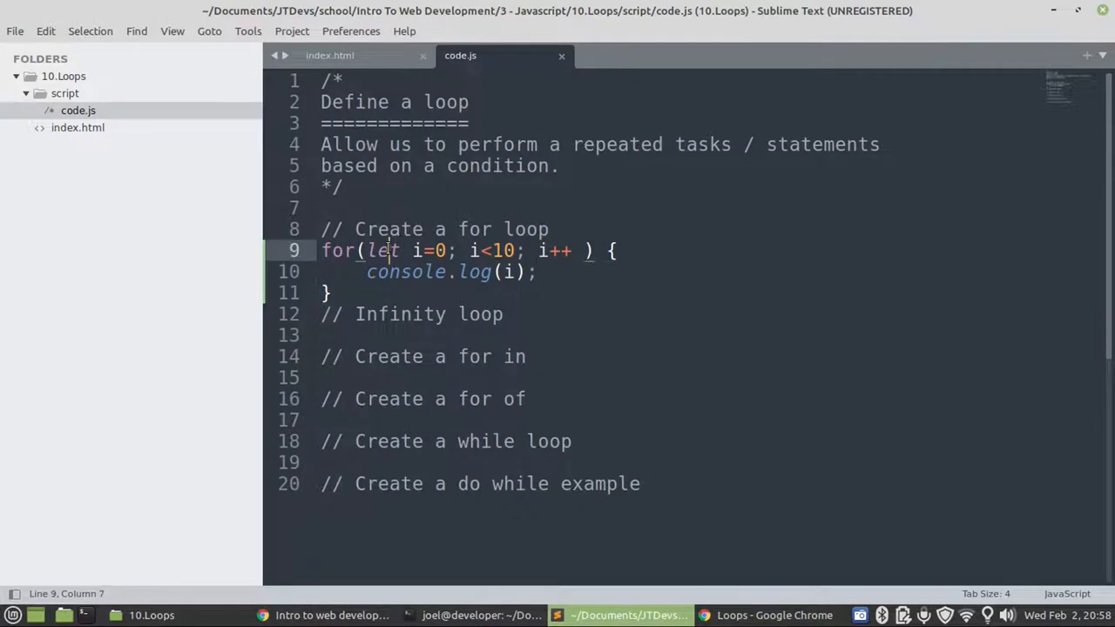
key("ctrl+/")
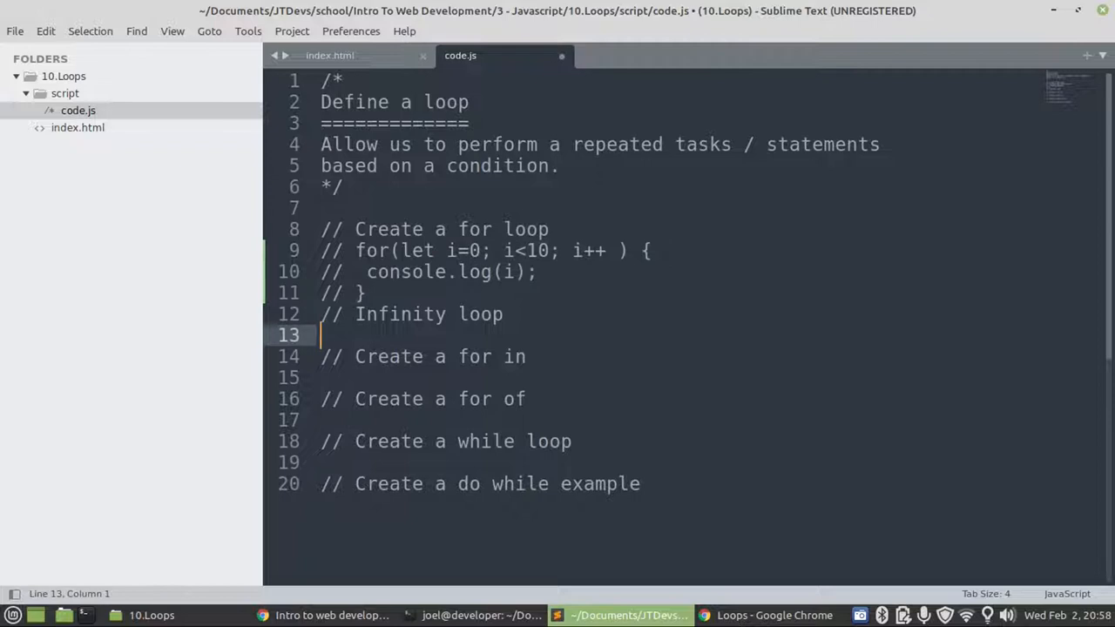
type("for(")
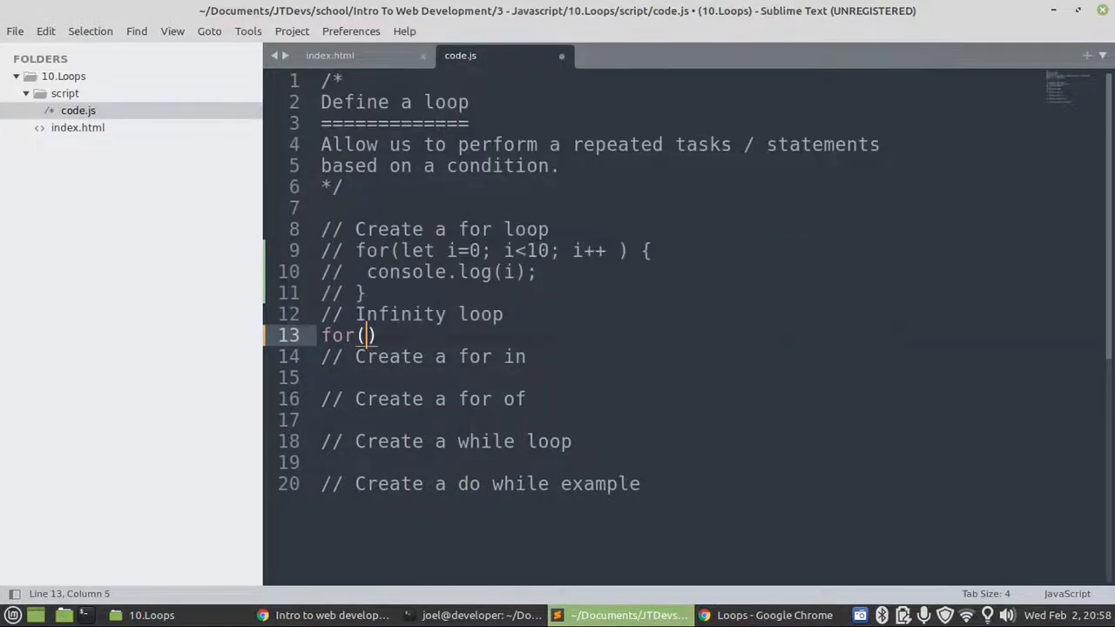
type("let")
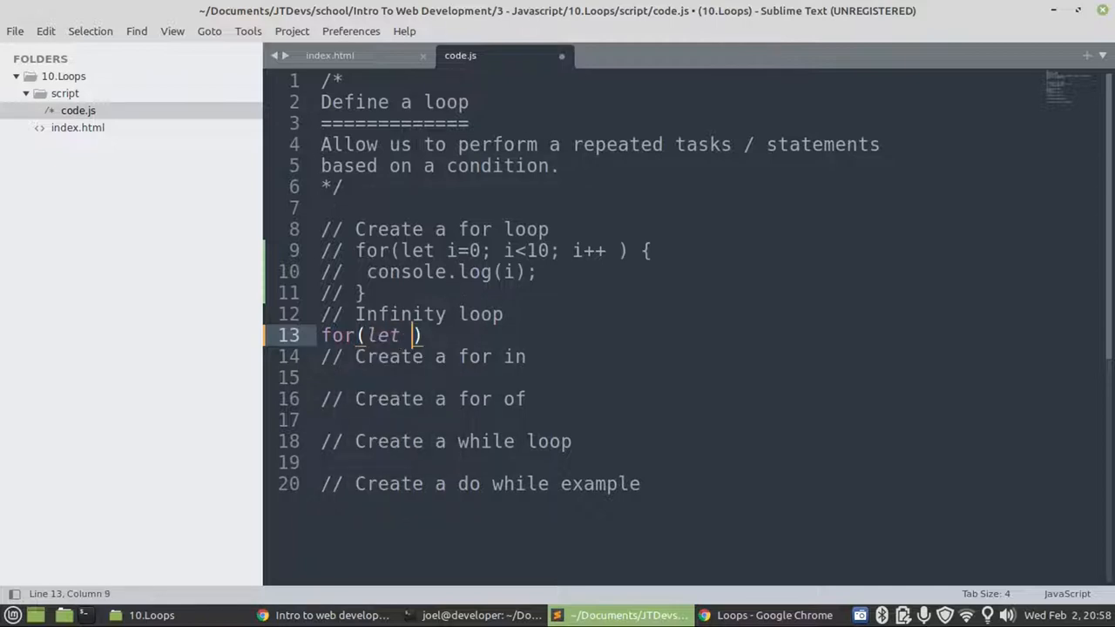
type("i=0")
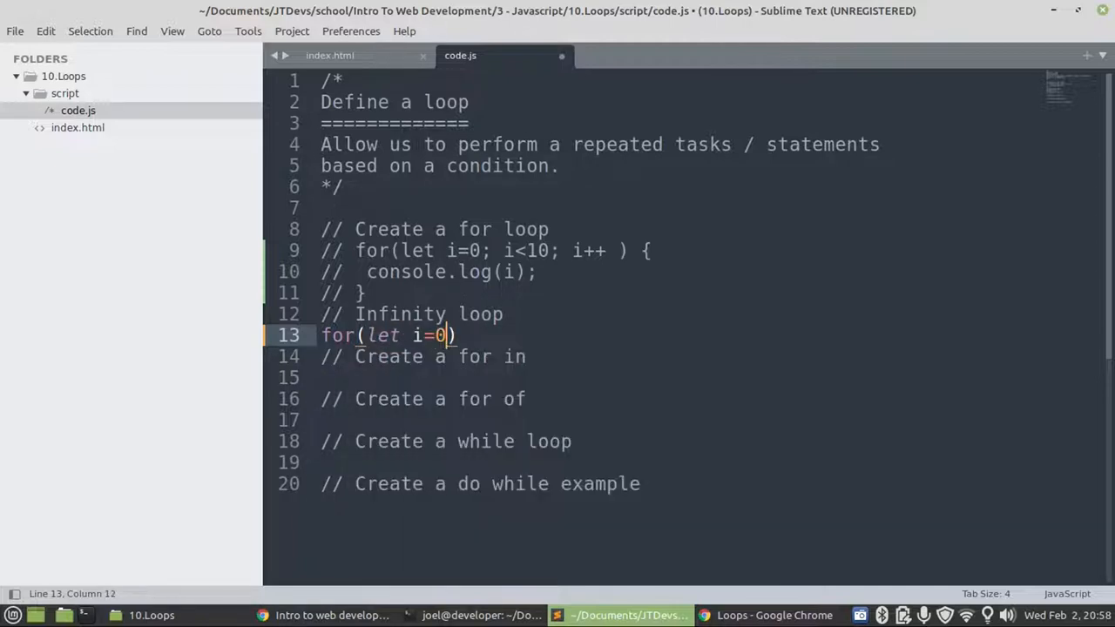
type("0")
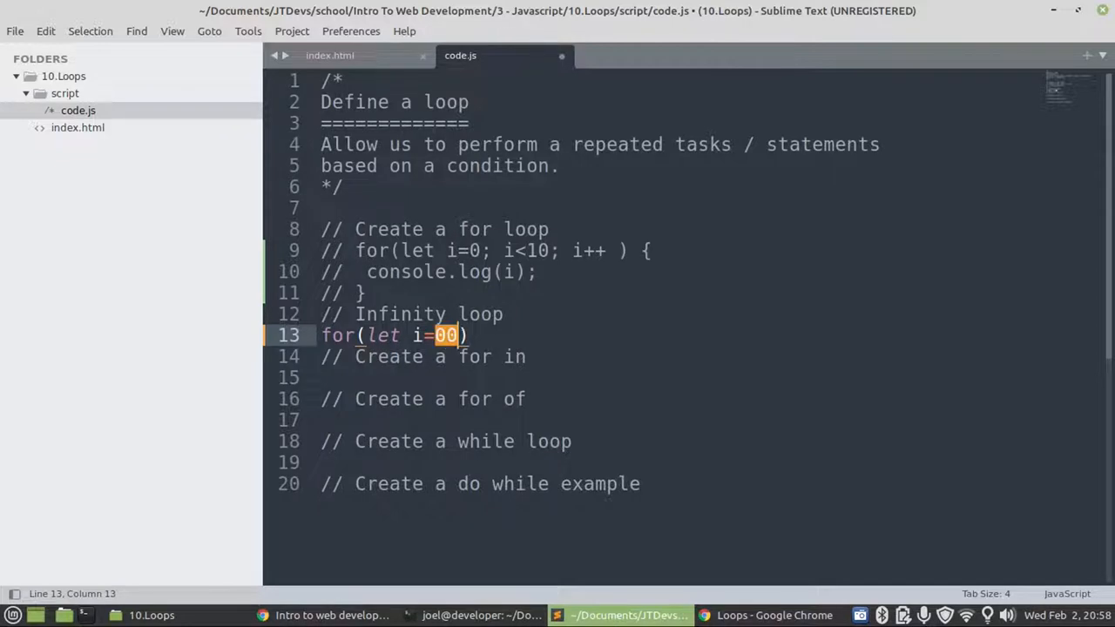
key("BackSpace")
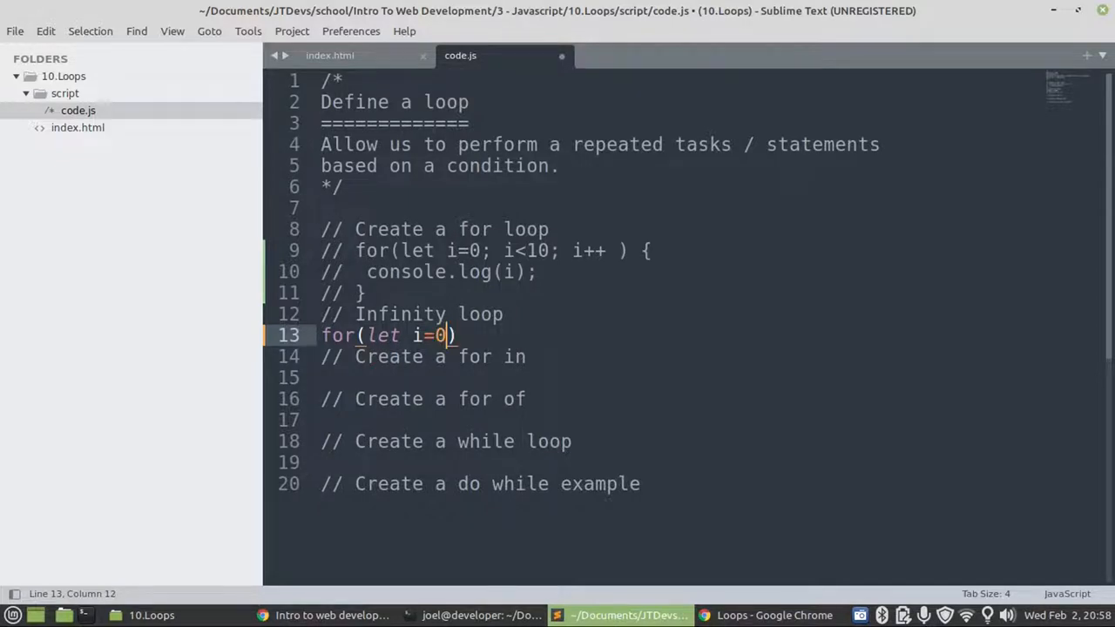
type("\"; \"")
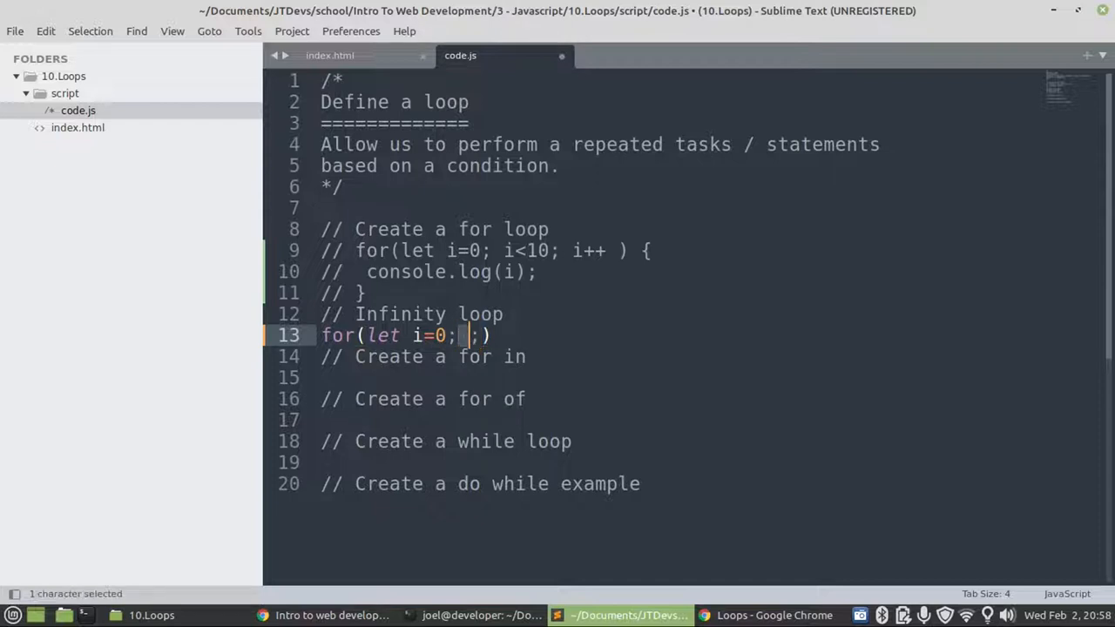
left_click(467, 335)
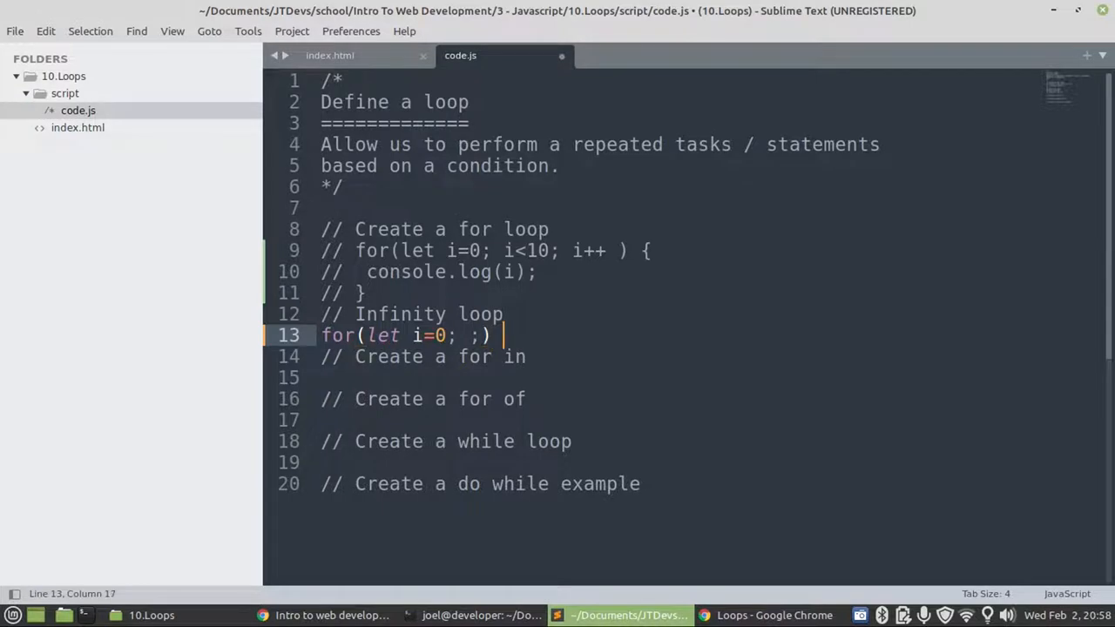
- Log i in the infinite loop body, comment the loop out and save code.js
type("{")
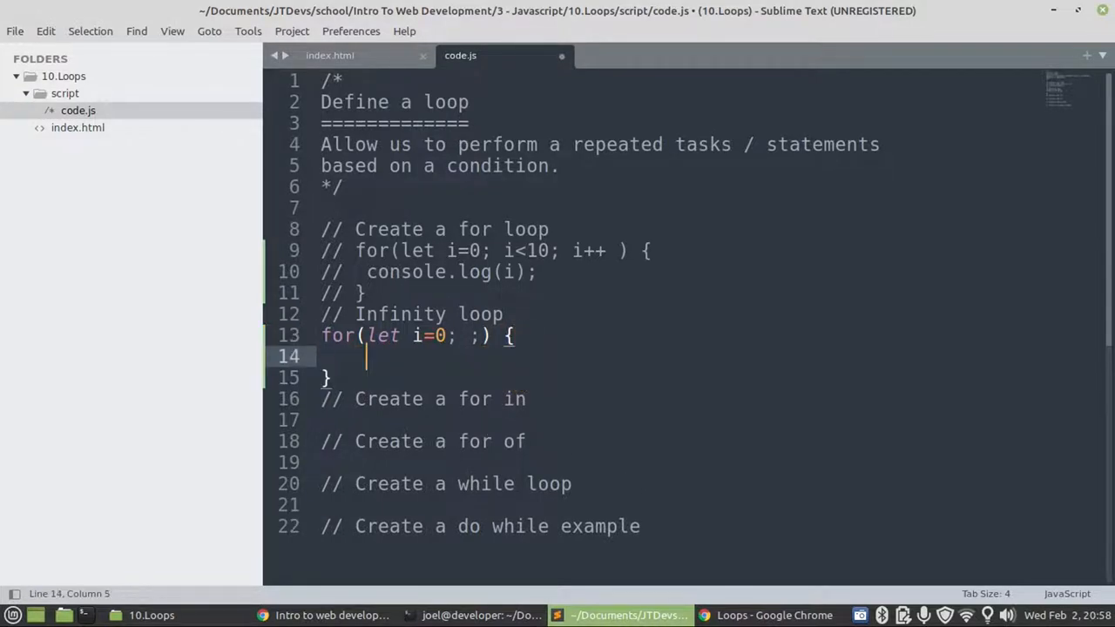
type("console.log(")
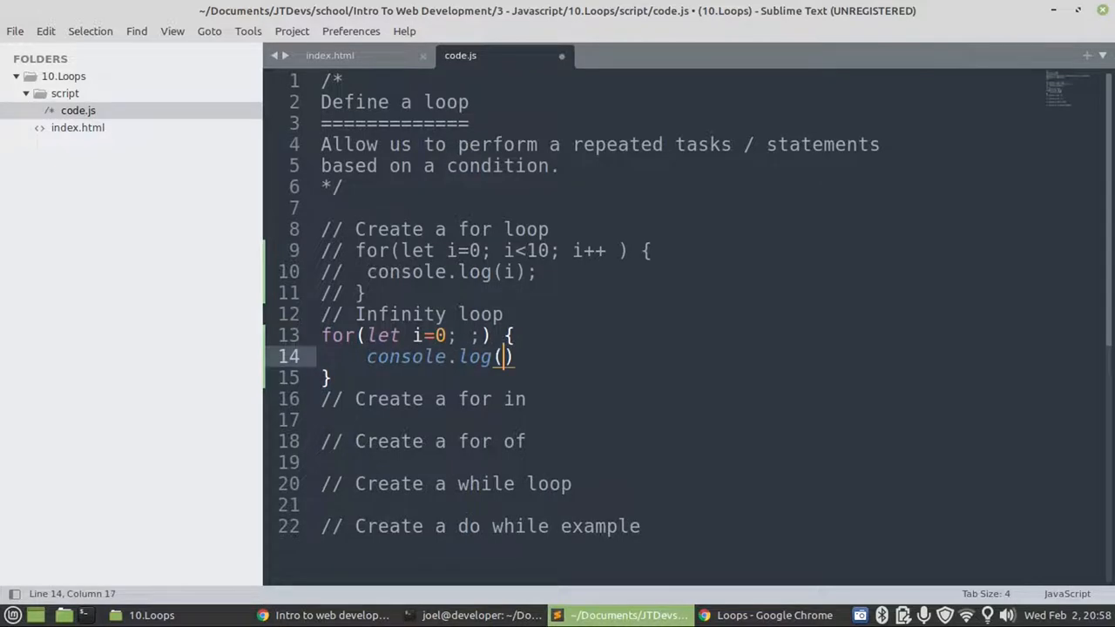
type("i")
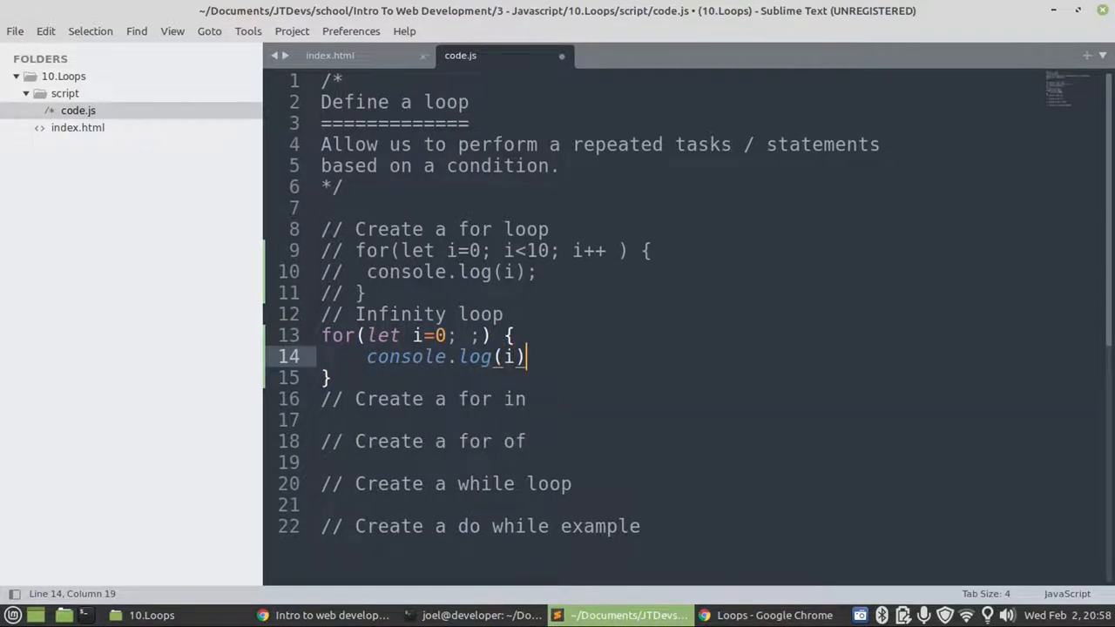
type(";")
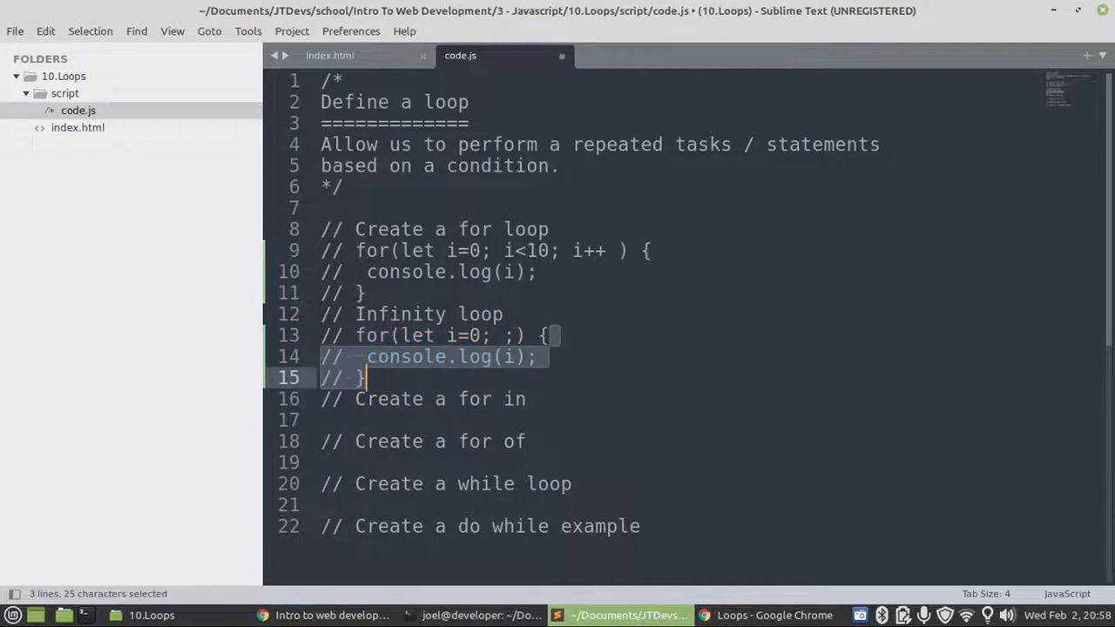
key("ctrl+s")
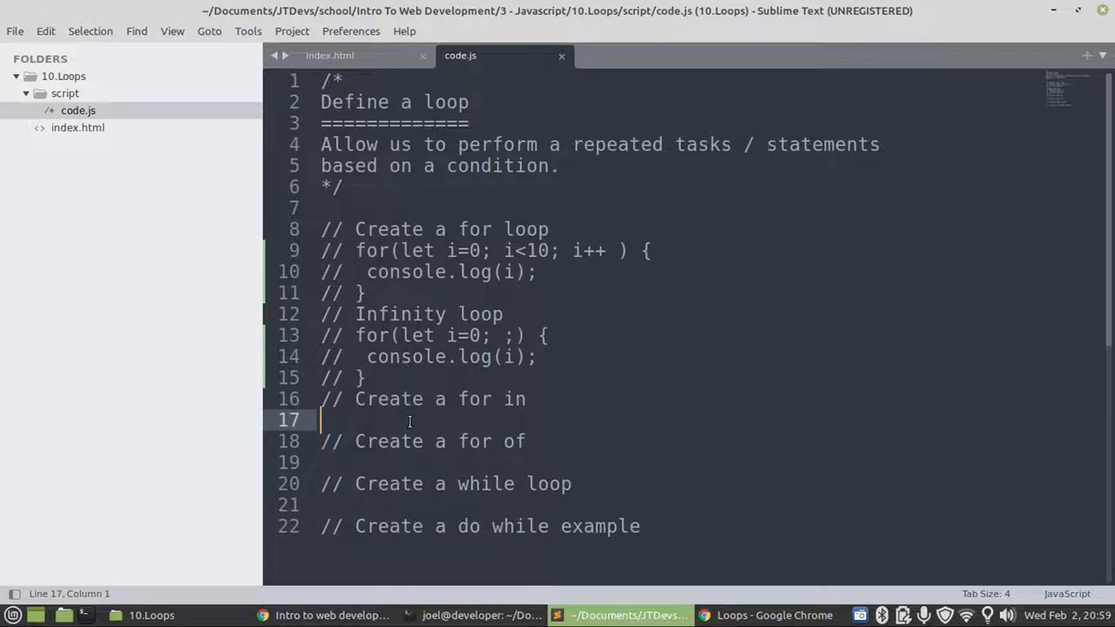
- Declare let numbers = [9, 11, 4, 5, 3, beneath the for-in comment
type("let")
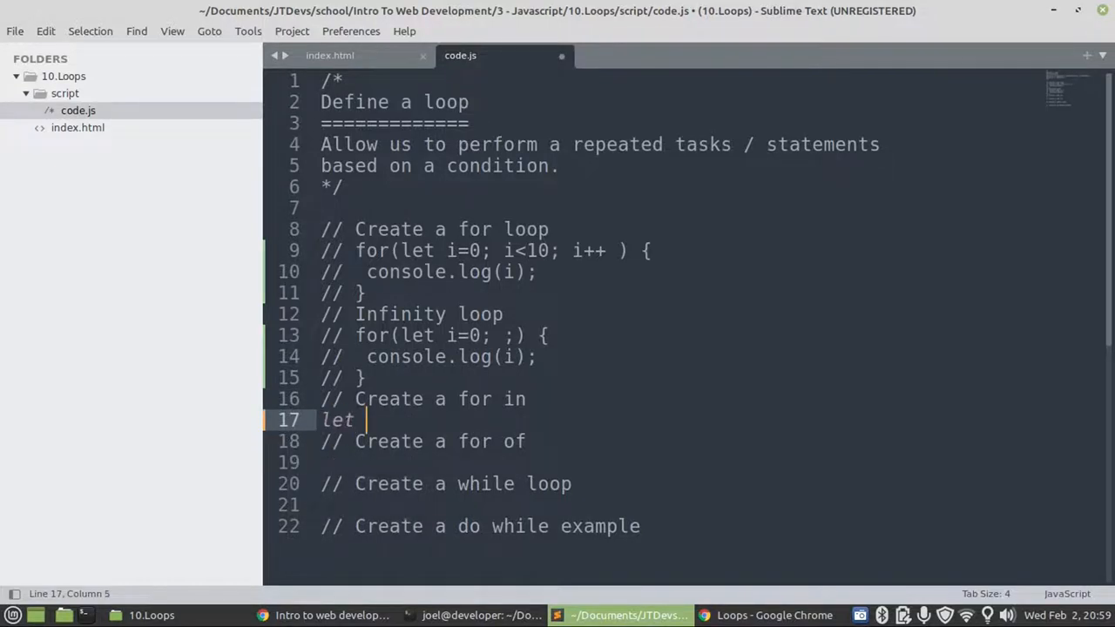
type("numbe")
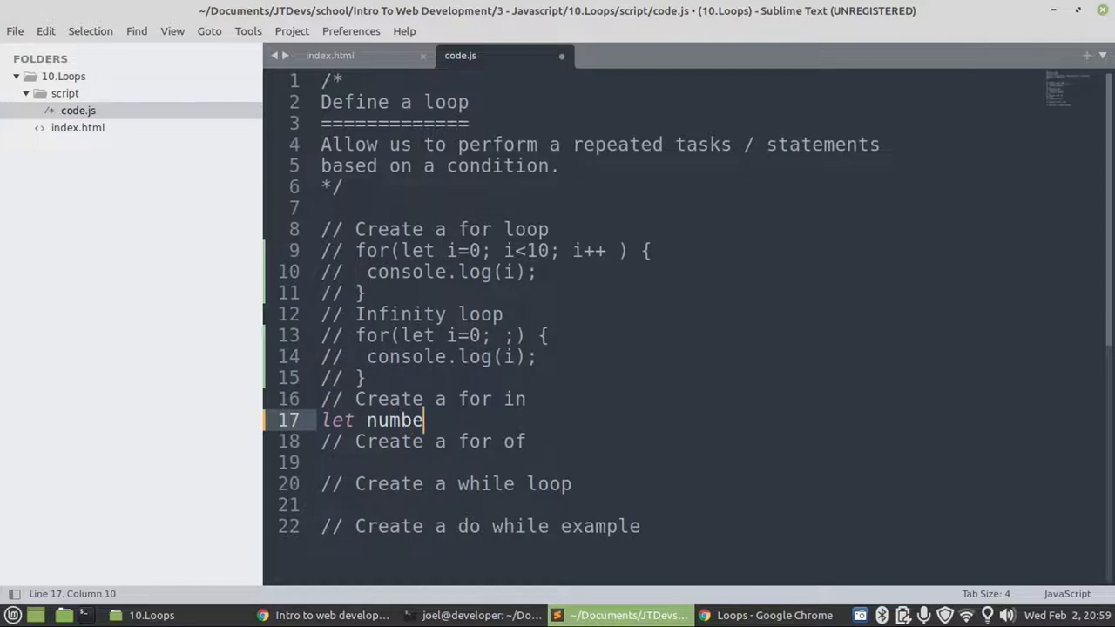
type("rs =")
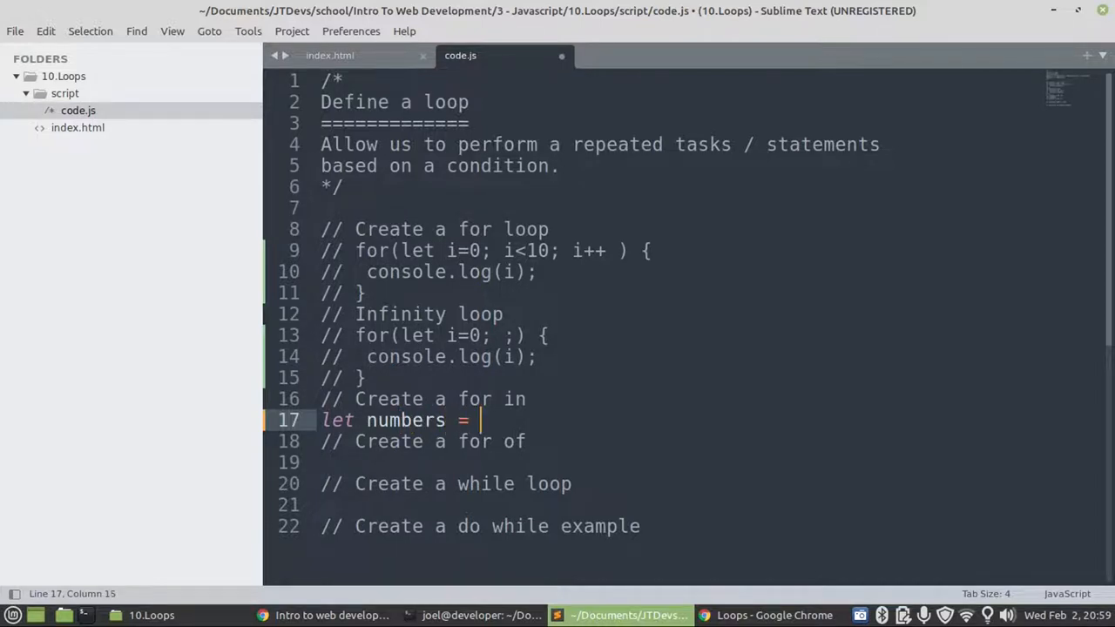
type("[9,")
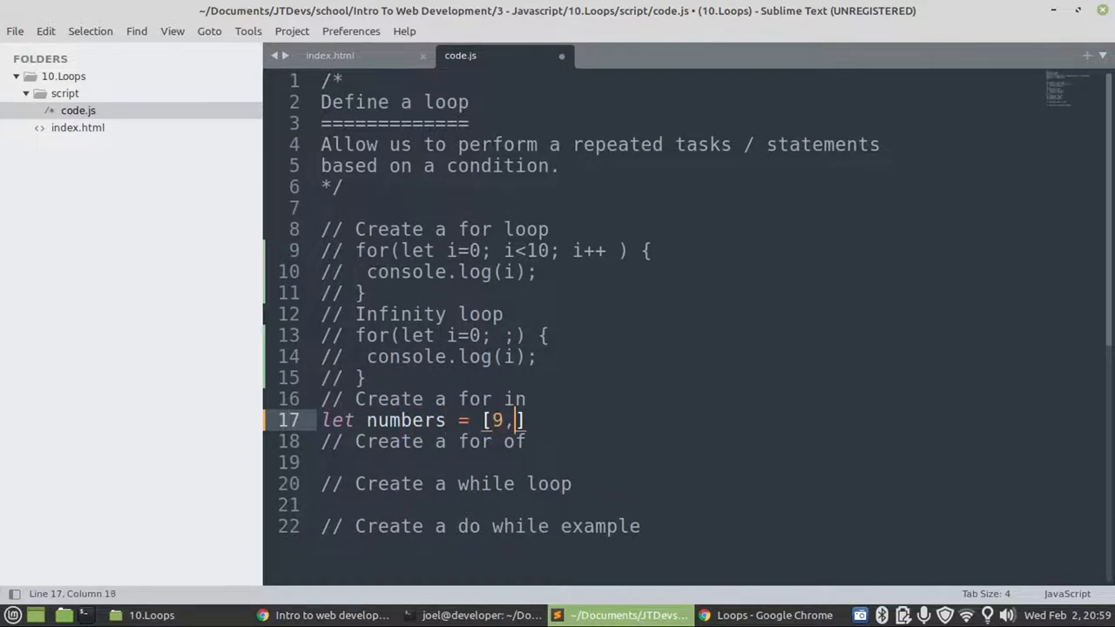
type("11, 4,")
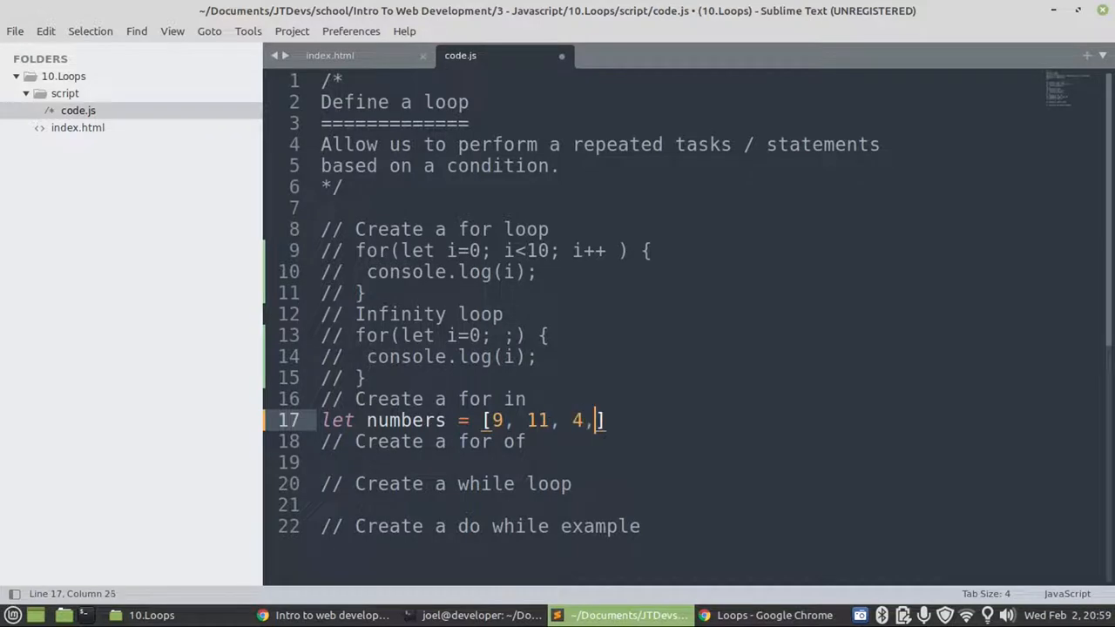
type("5, 3")
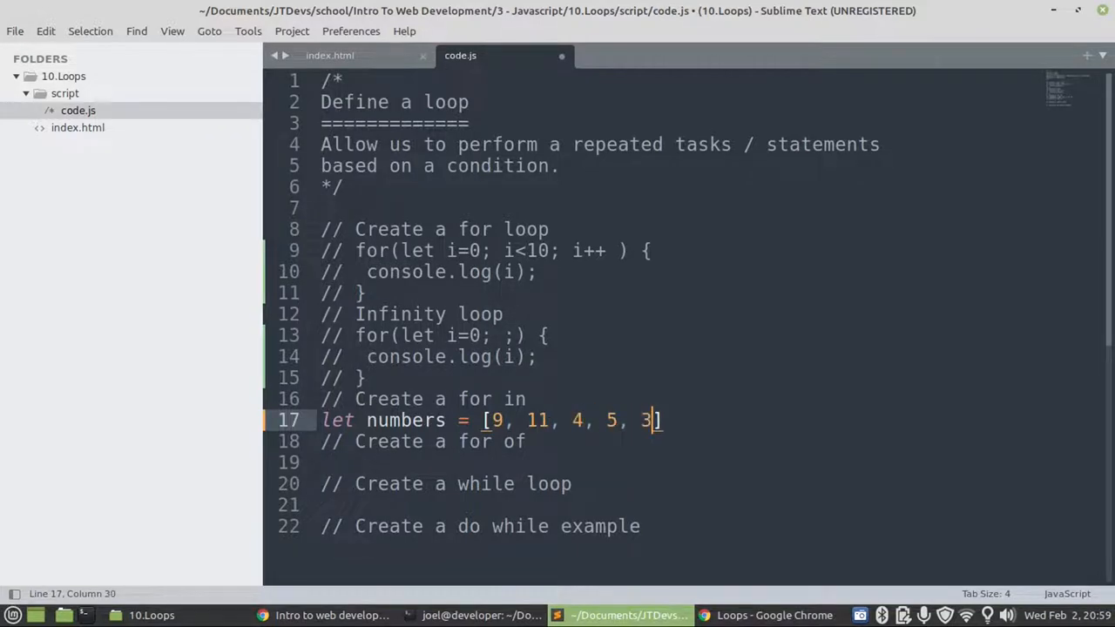
type(",")
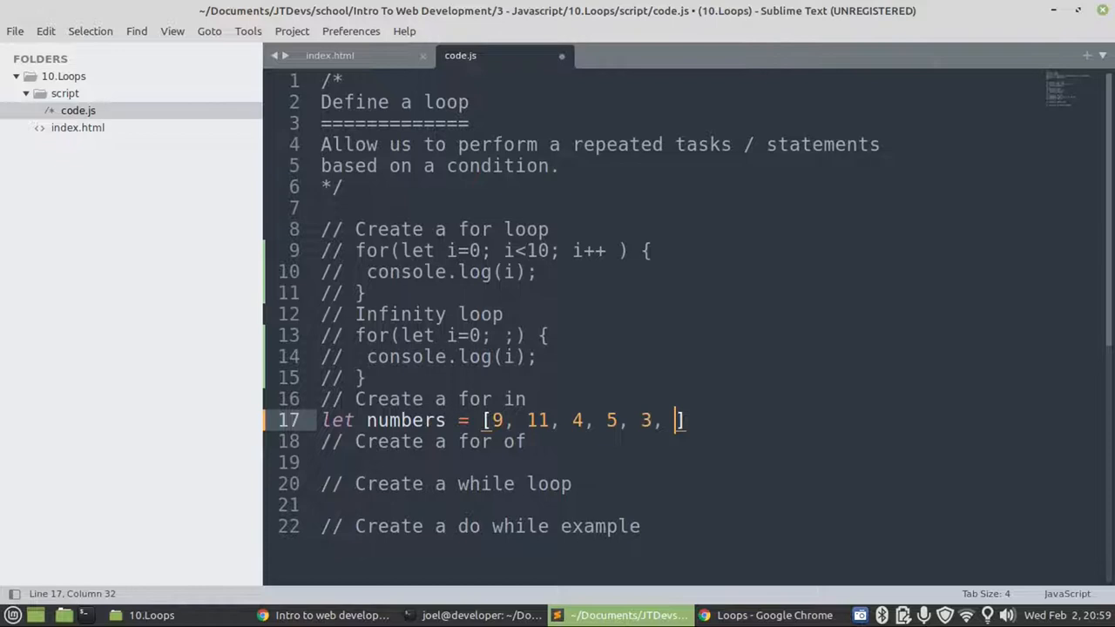
- Close the array with 7, 12 and write for(let number in numbers) with its braces
type("7, 12")
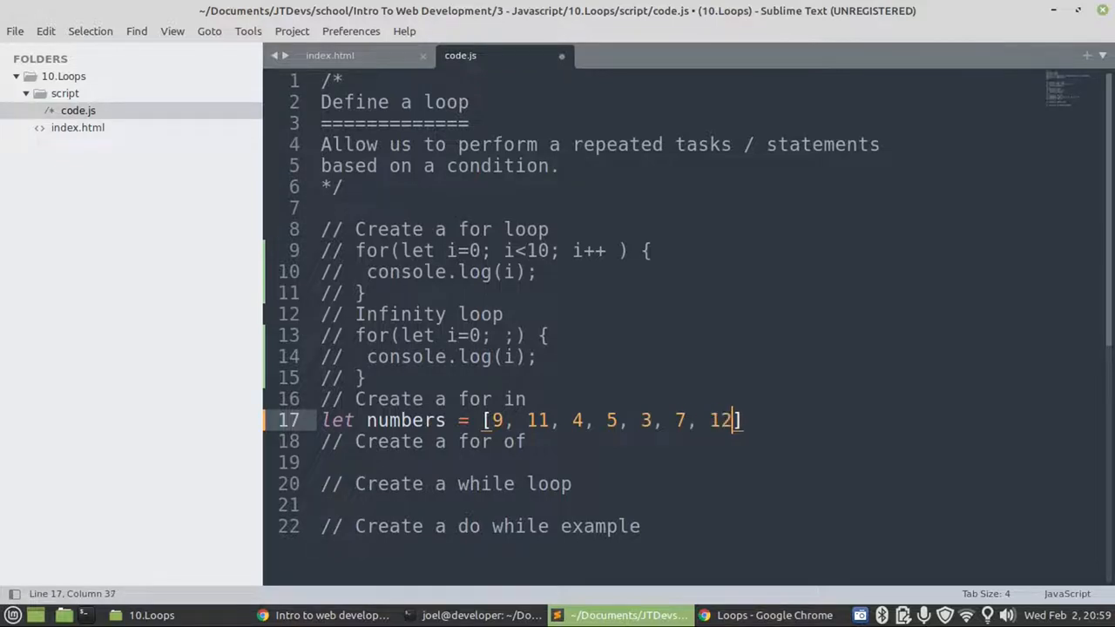
type(";")
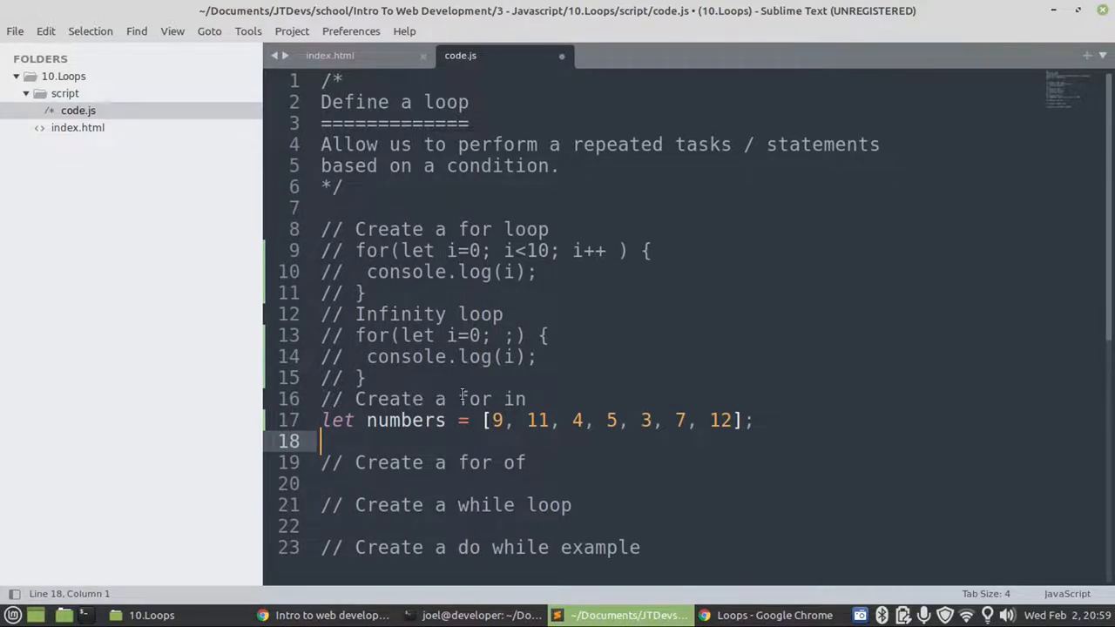
type("f")
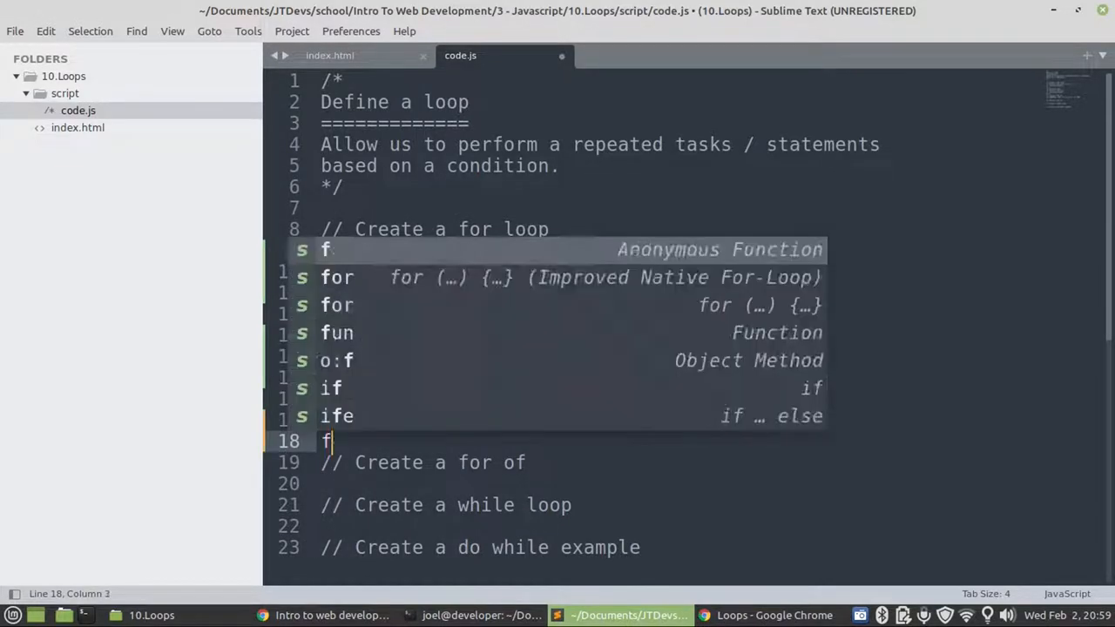
type("for(")
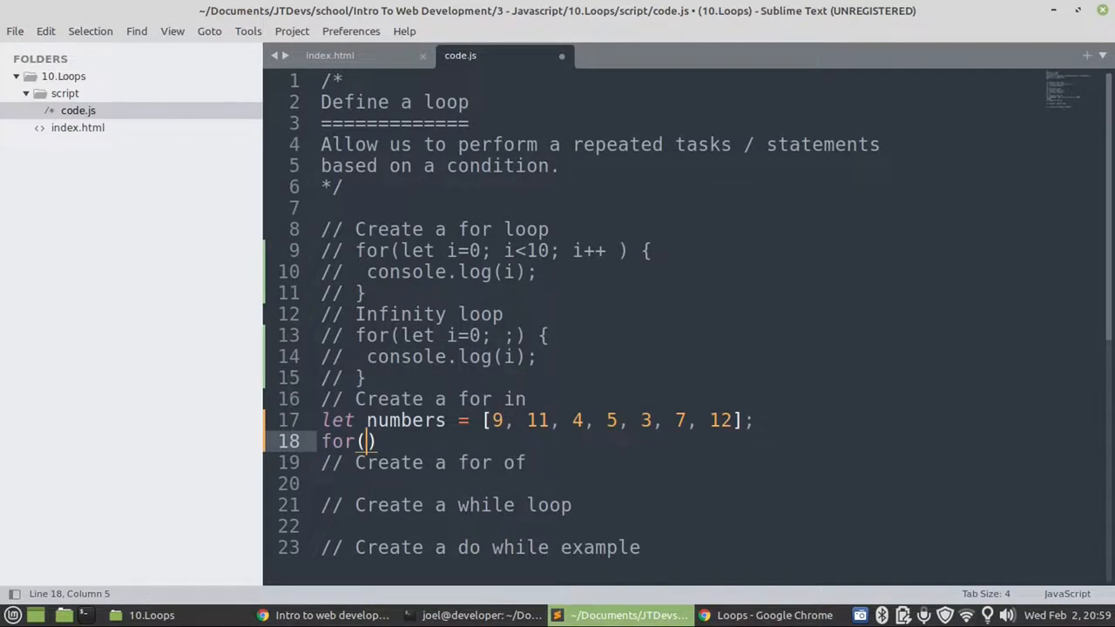
type("let")
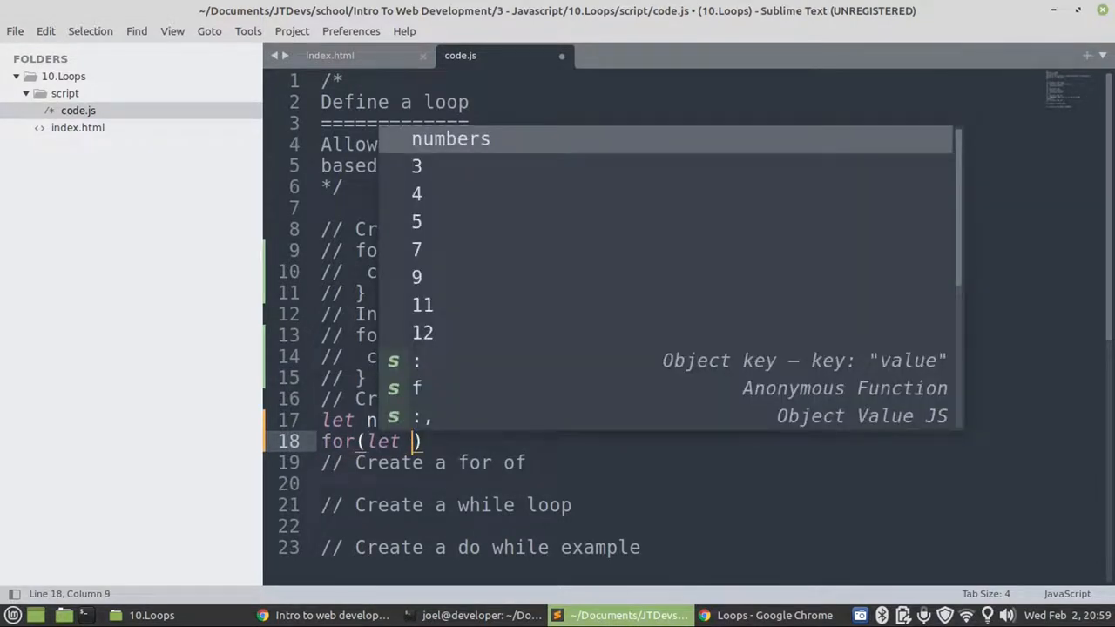
type("n")
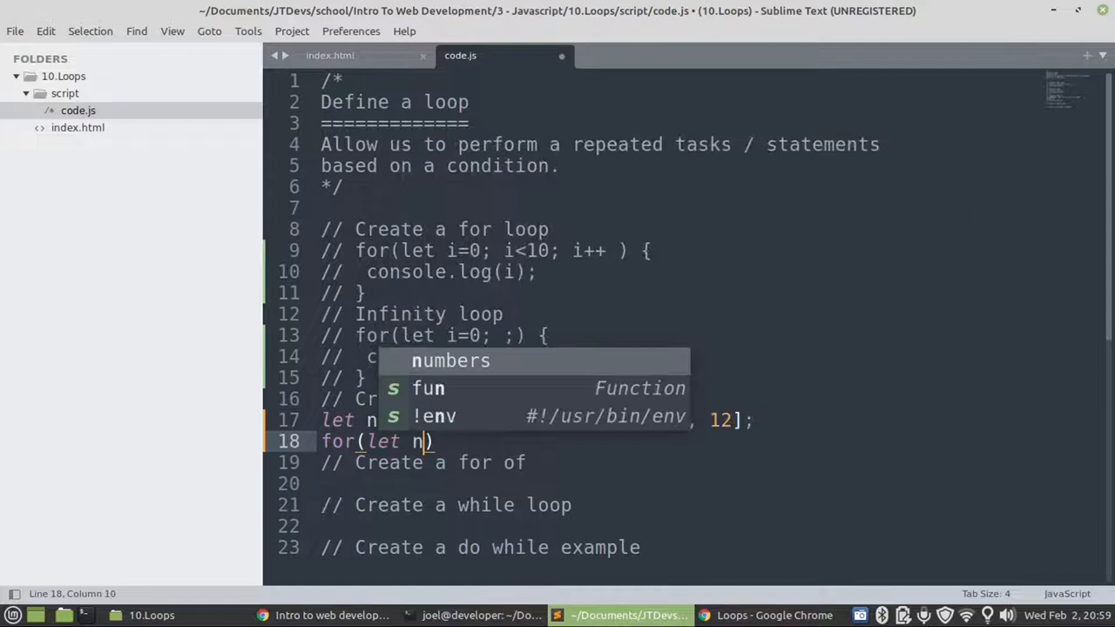
type("umber in numbers")
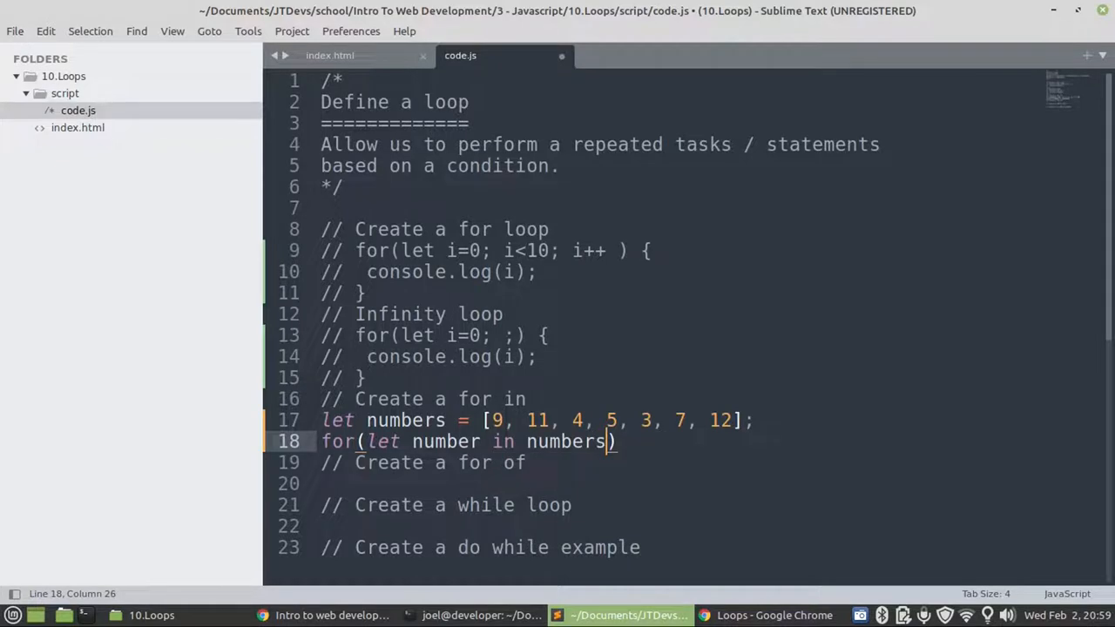
type("{}")
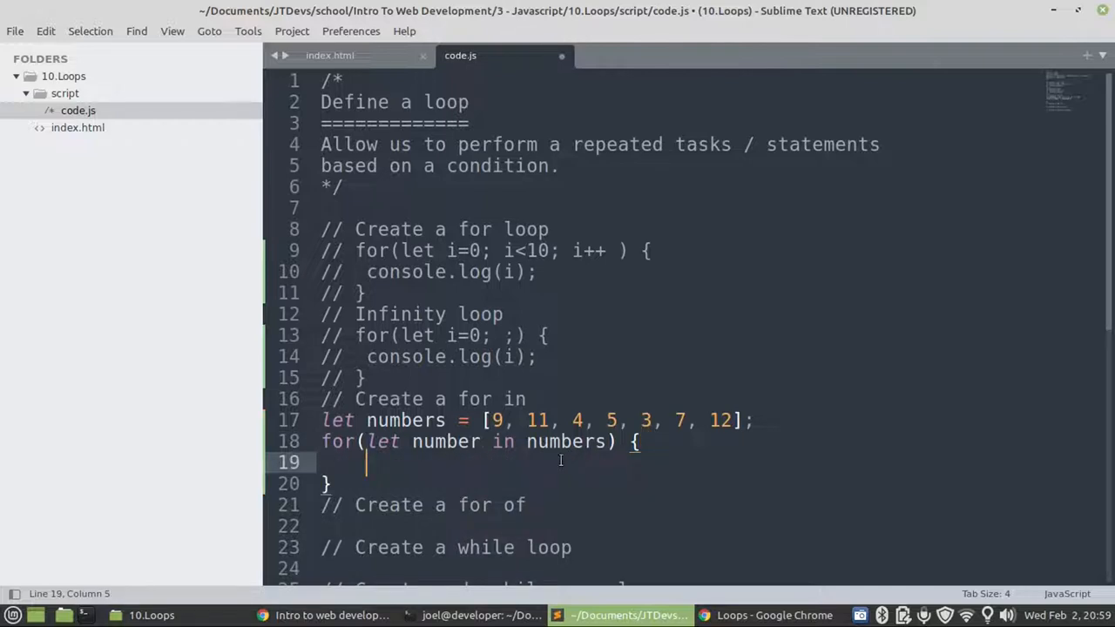
mouse_move(503, 399)
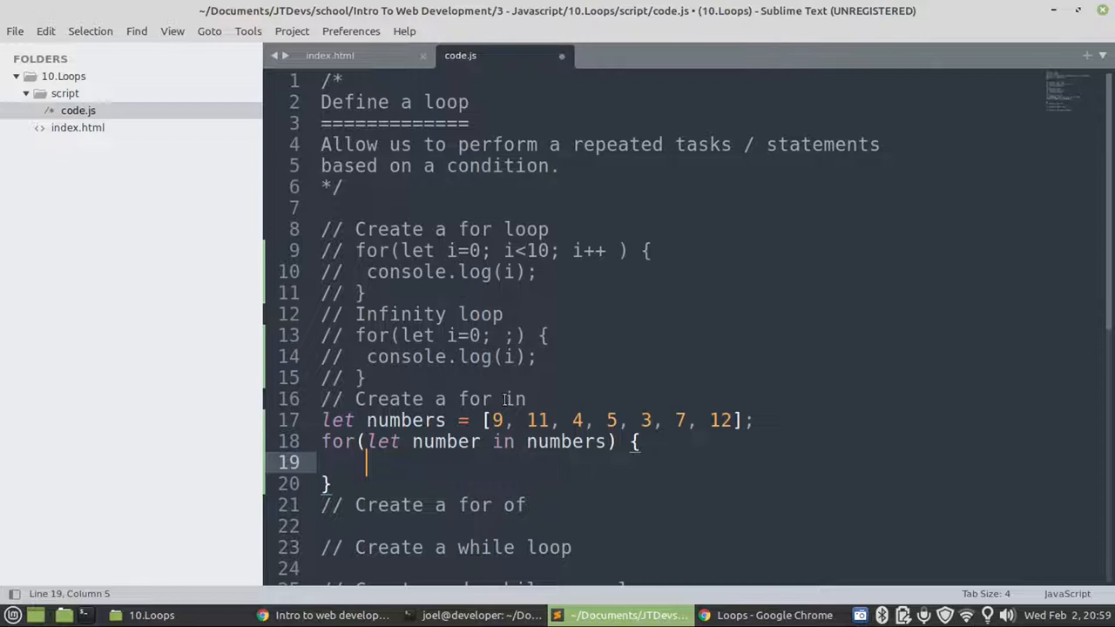
mouse_move(519, 432)
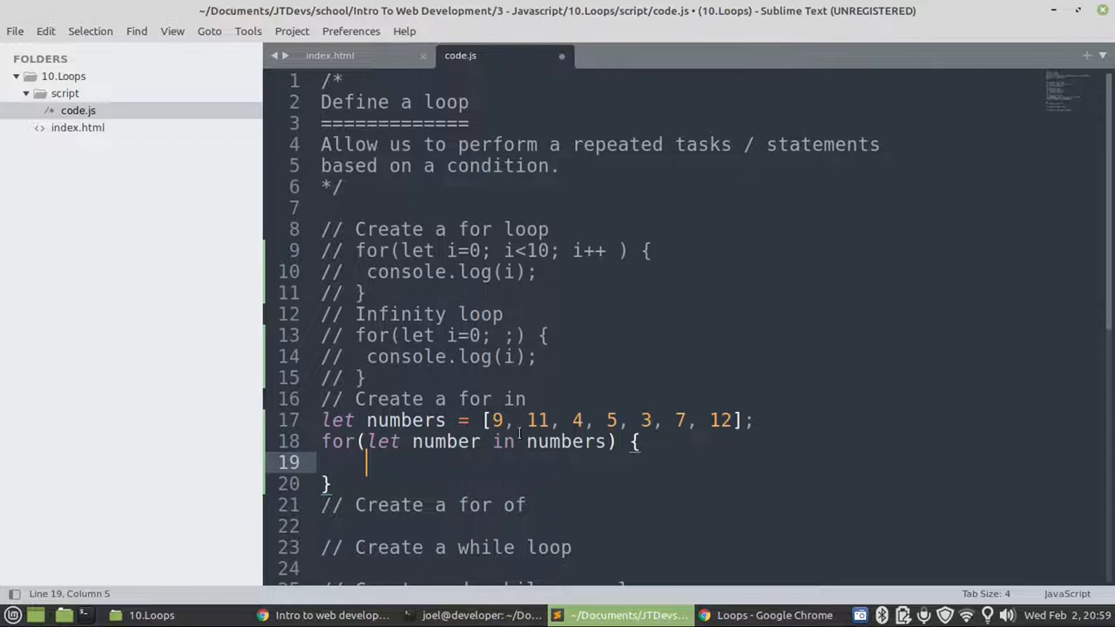
- Log number inside the for-in loop body and save
type("con")
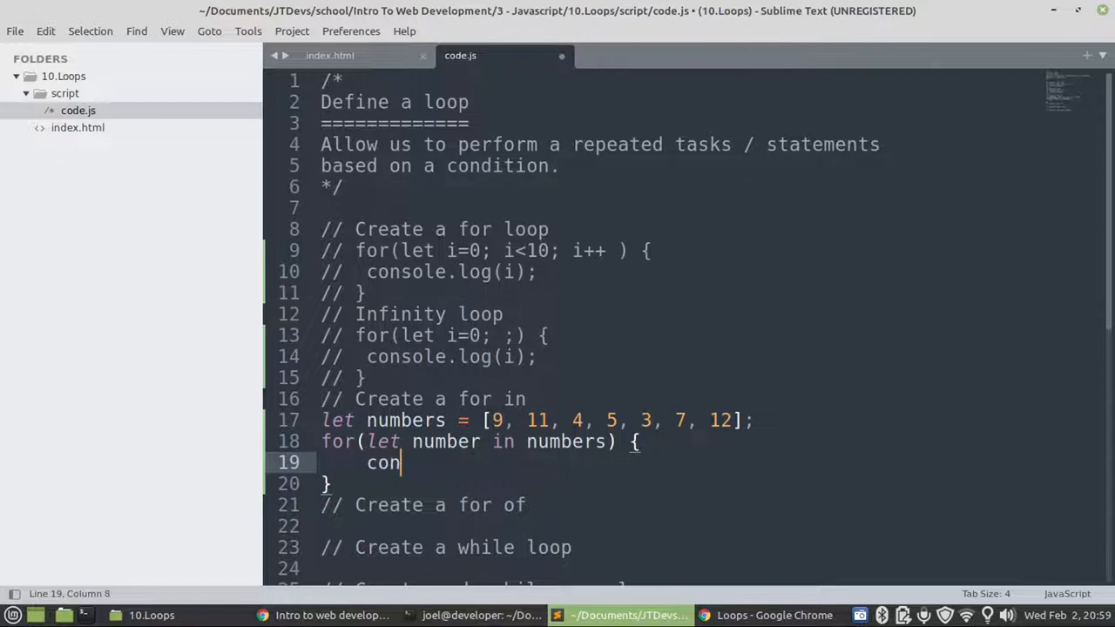
type("sole.log(number")
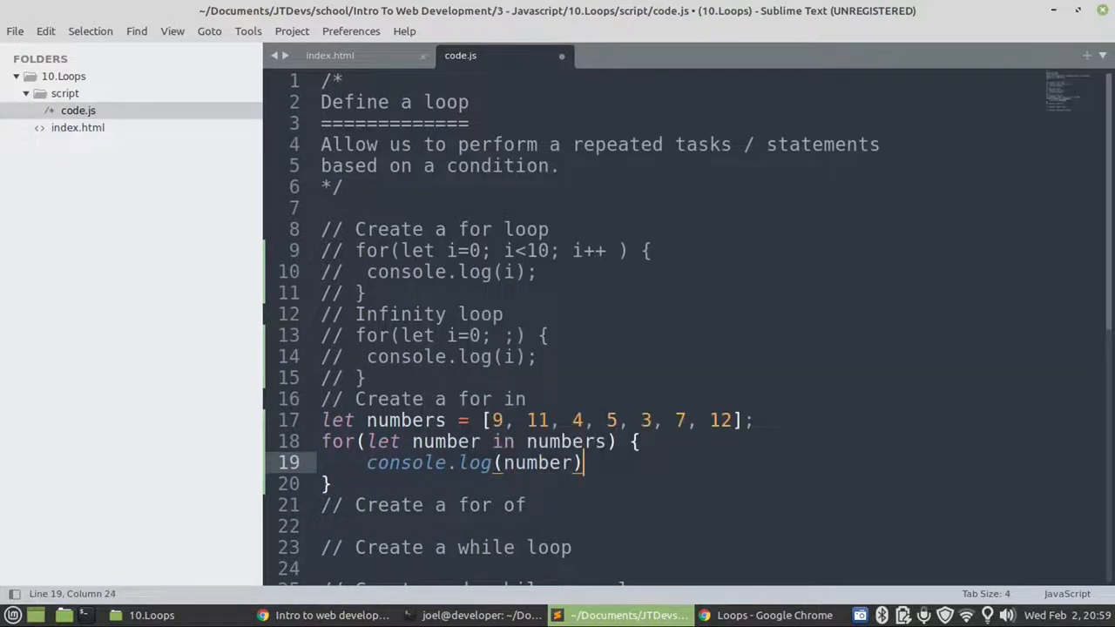
type(";")
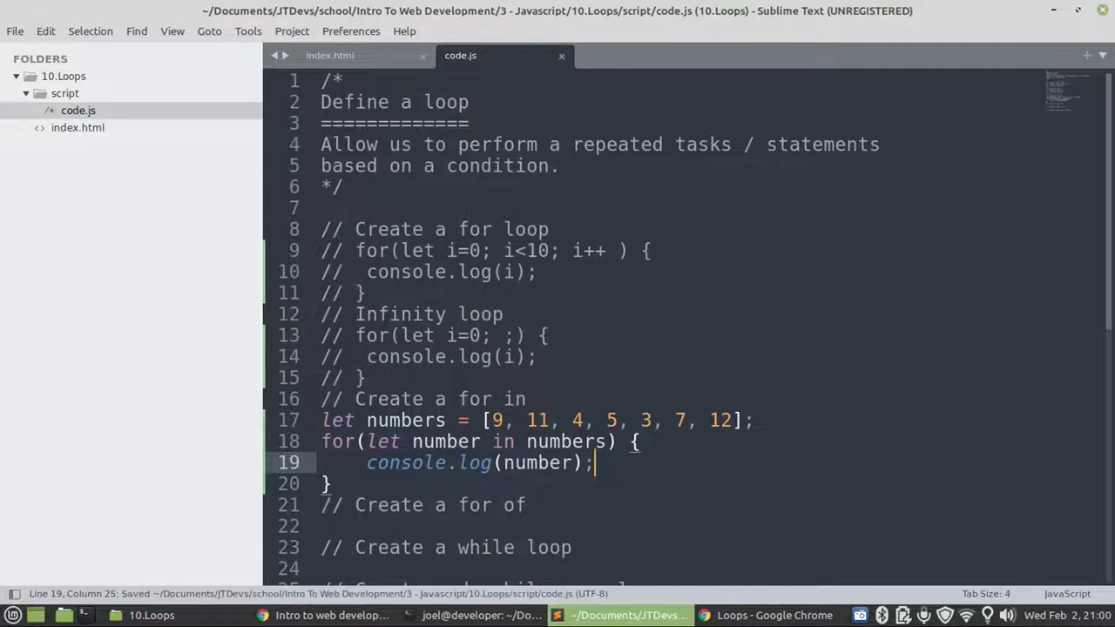
mouse_move(497, 402)
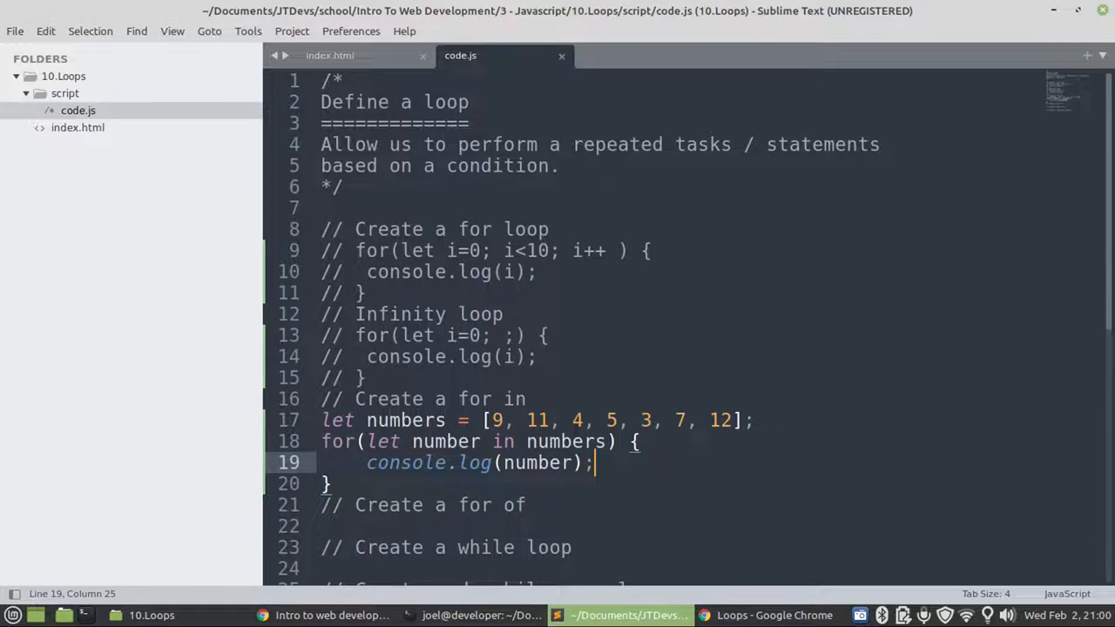
left_click(773, 615)
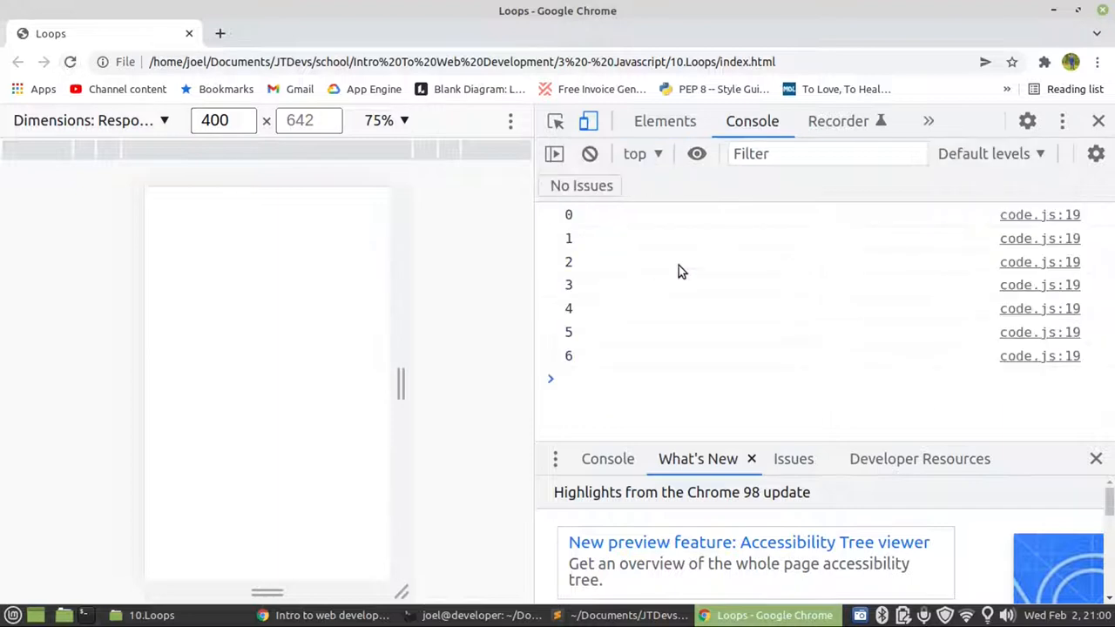
mouse_move(793, 355)
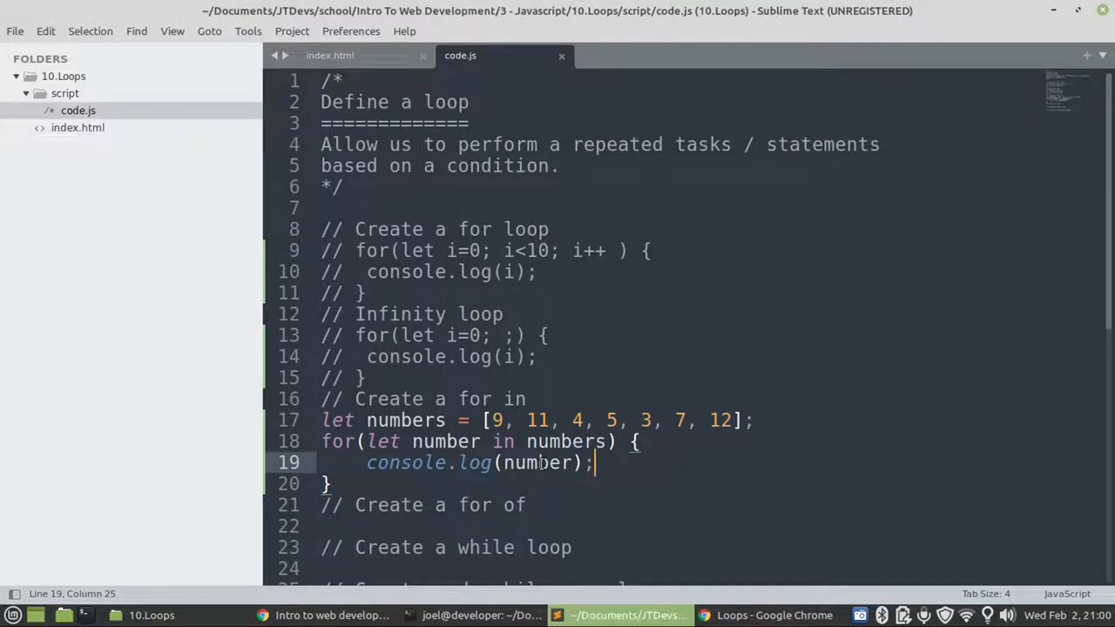
- Change the for-in log to numbers[number] and save code.js
key("ctrl+x")
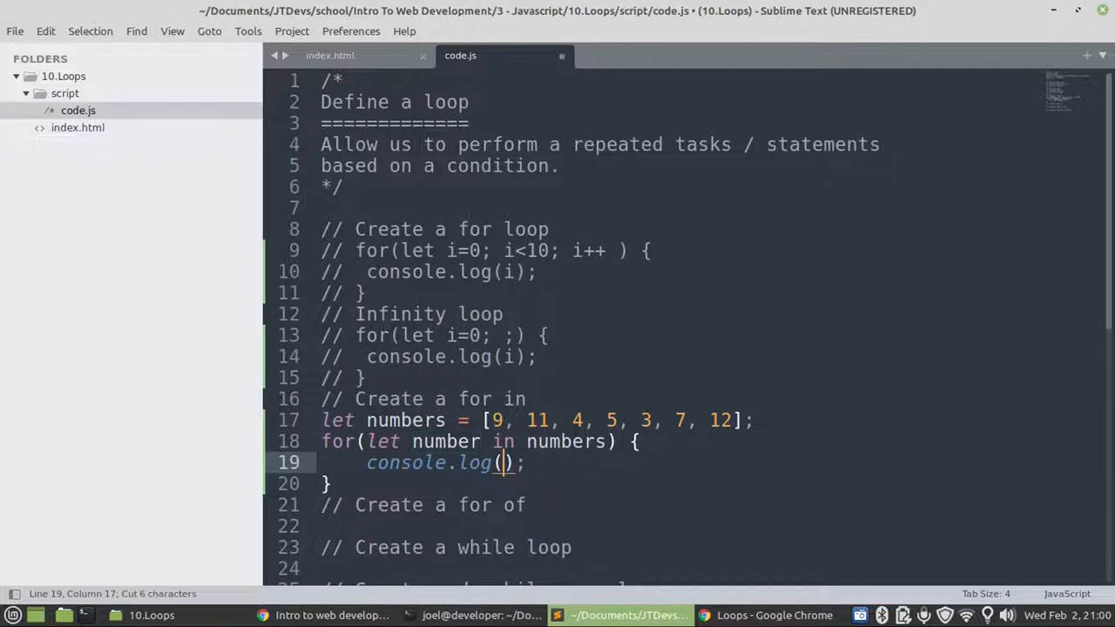
type("numbers[")
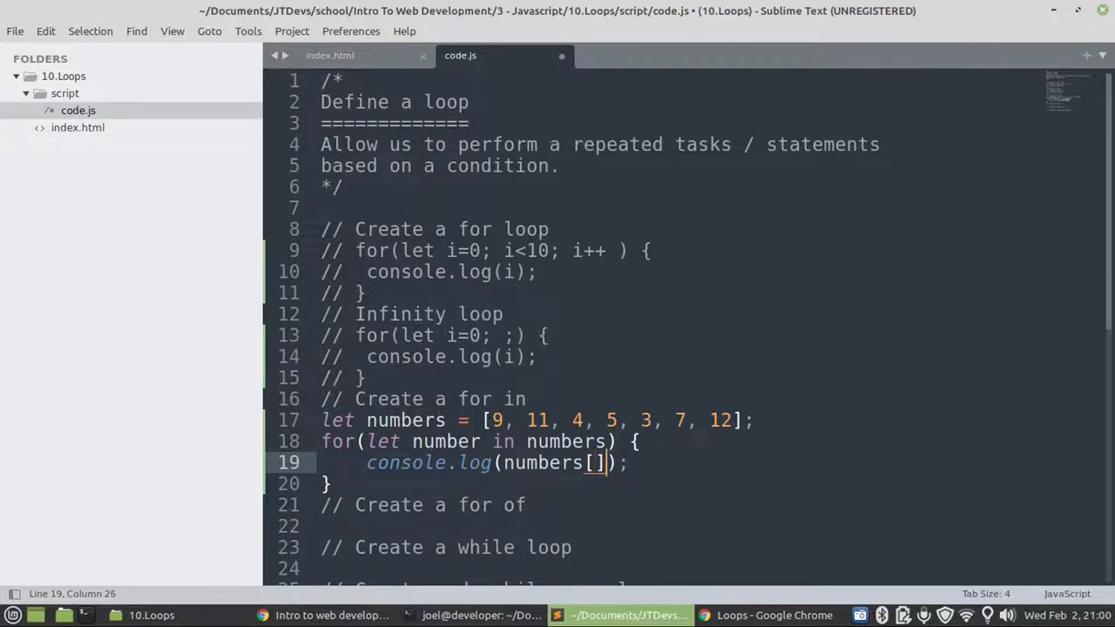
type("number")
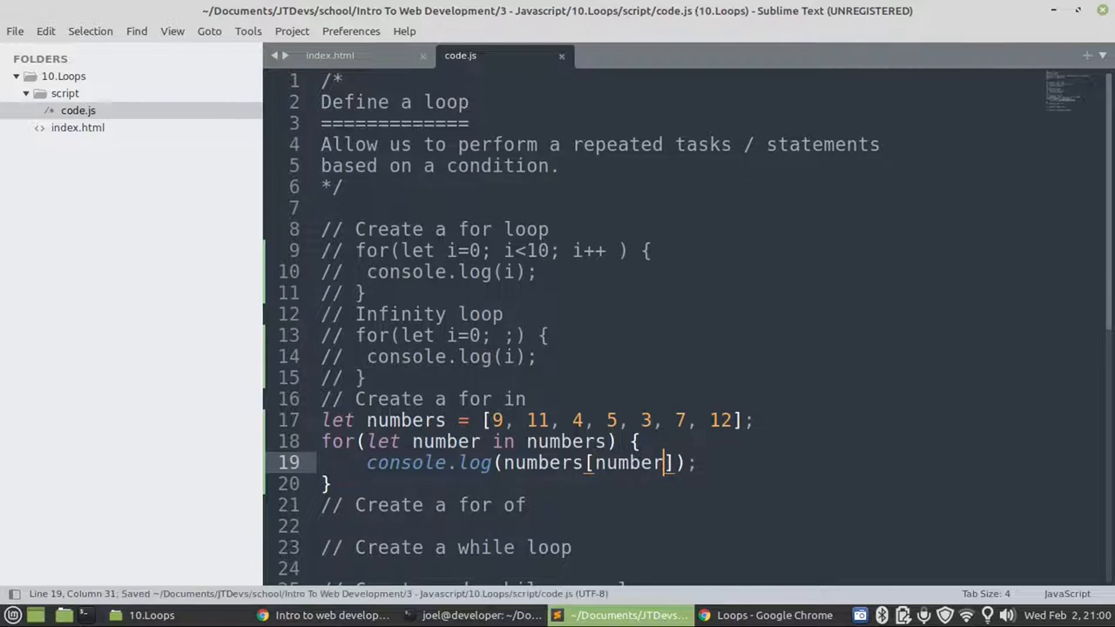
left_click(773, 615)
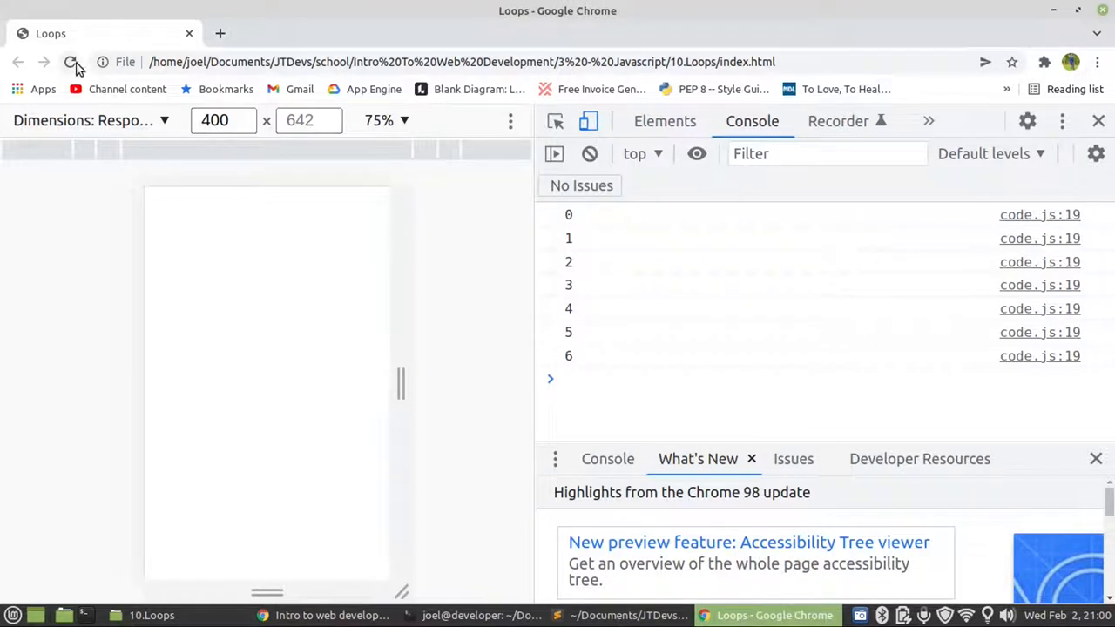
- Reload the page so the console lists 9, 11, 4, 5, 3, 7, 12
left_click(70, 63)
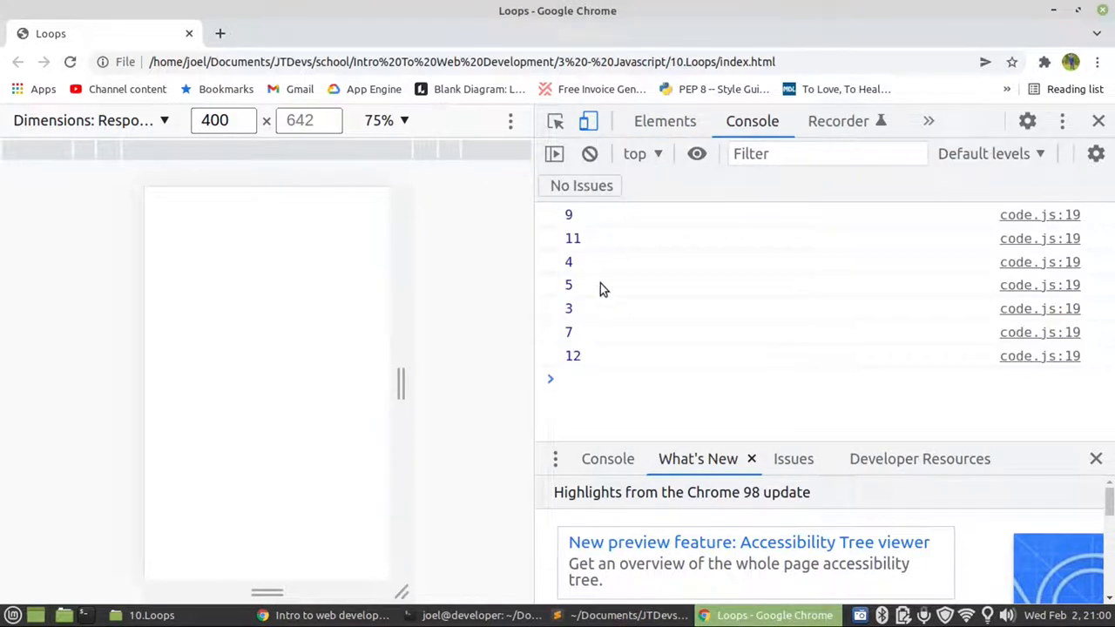
left_click(620, 615)
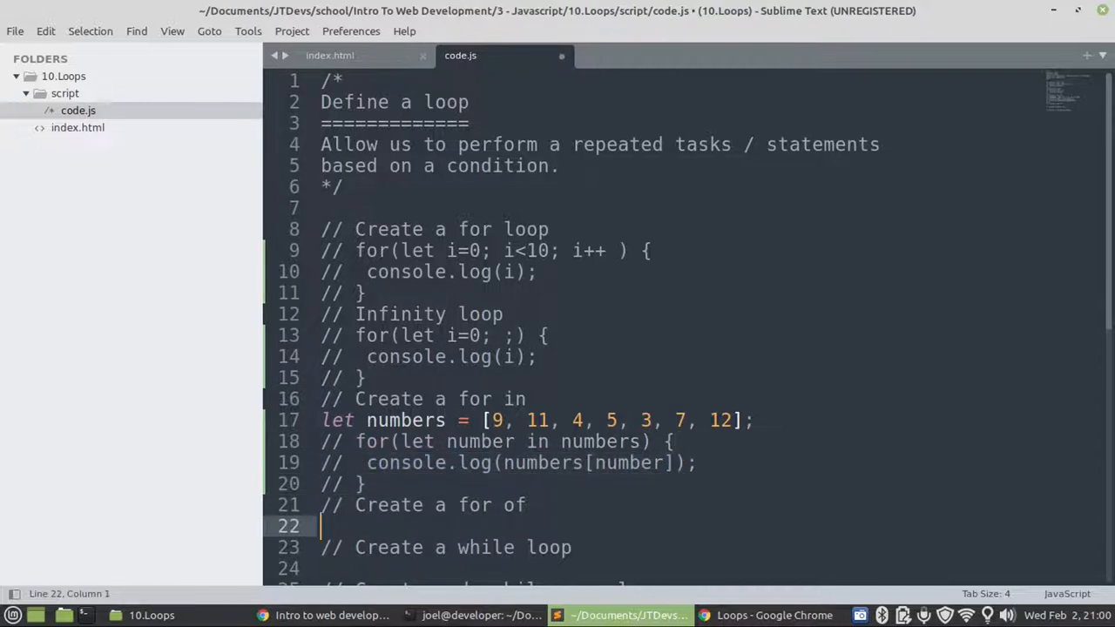
- Write a for-of loop over numbers whose body logs console.log(number);
type("for(let number of numbers) {")
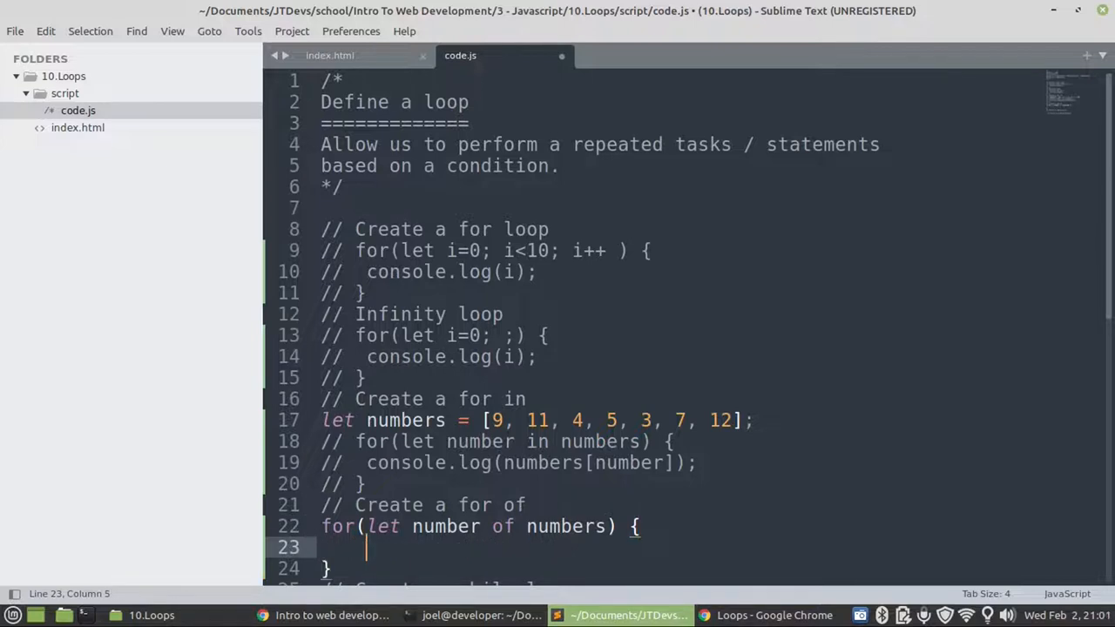
type("con")
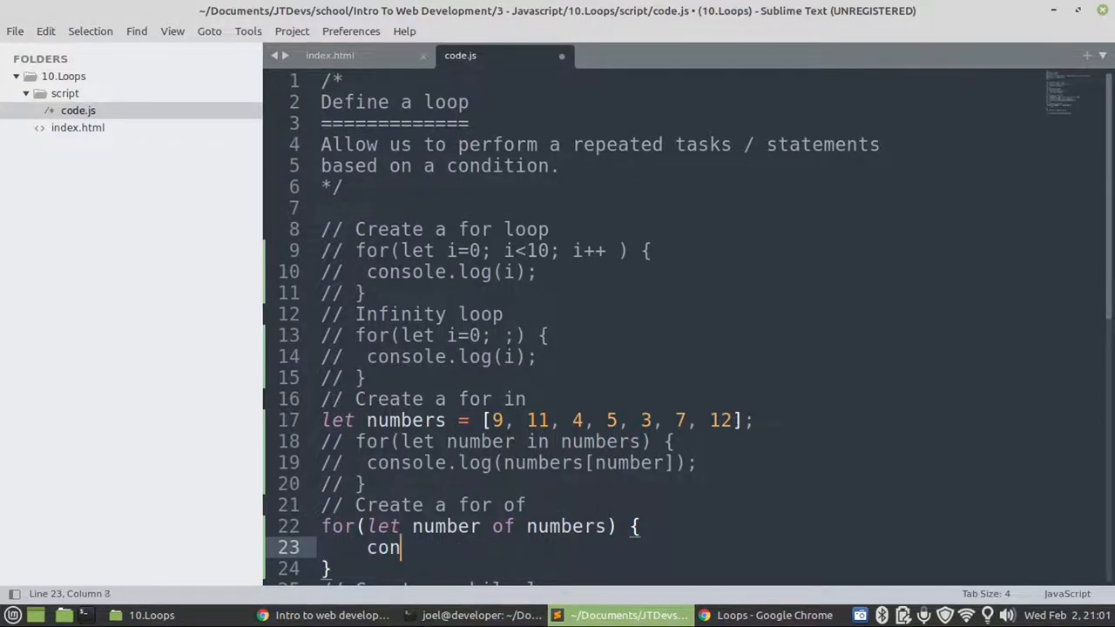
type("s")
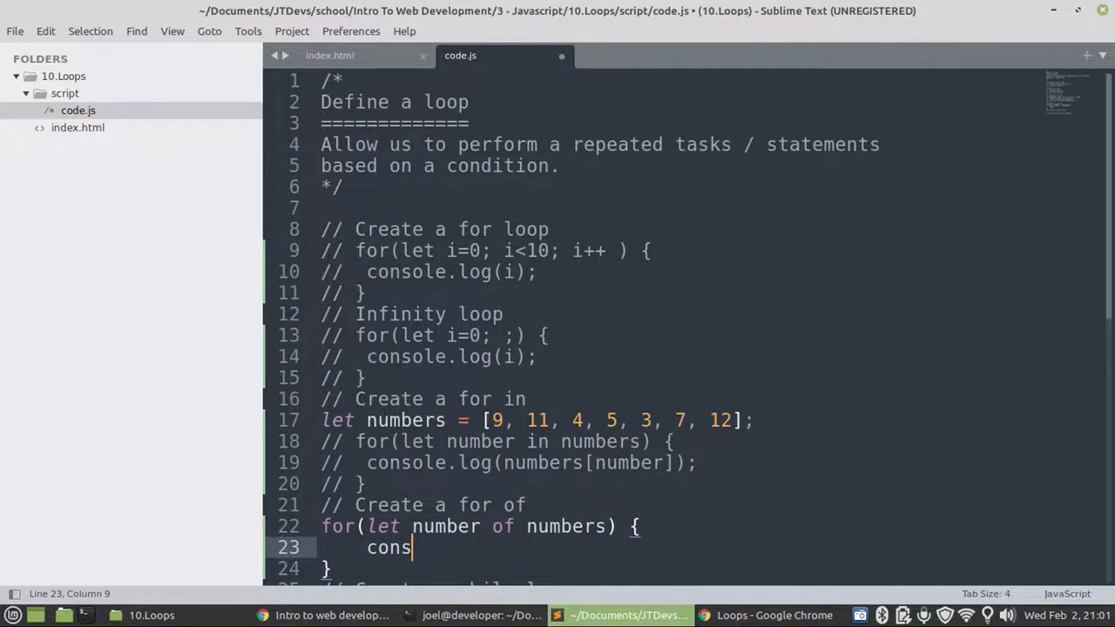
type("ole.lo")
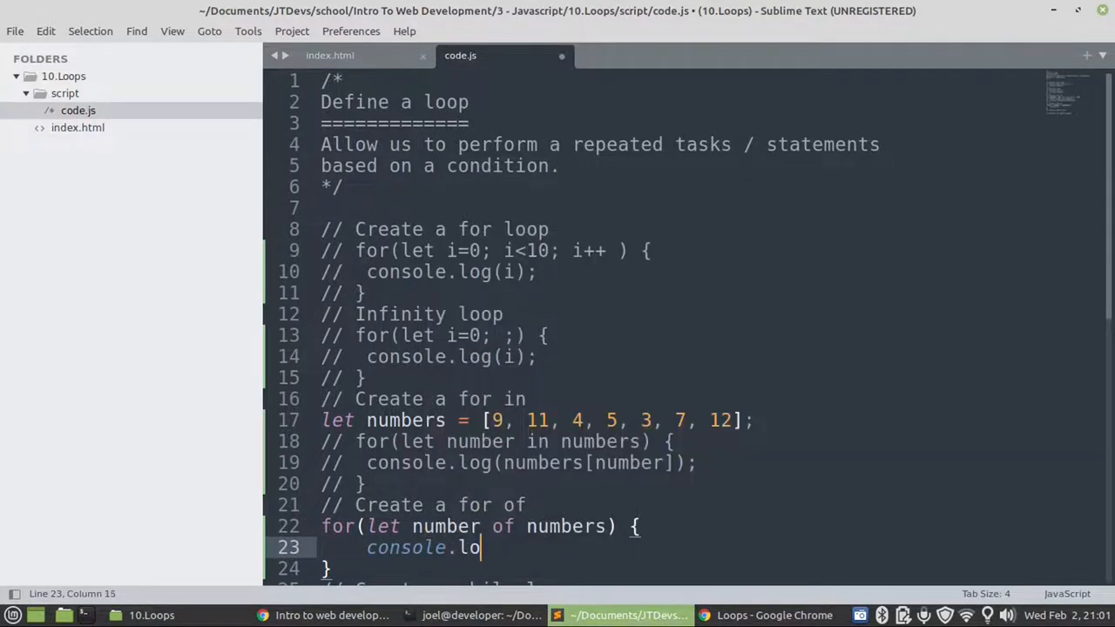
type("g()")
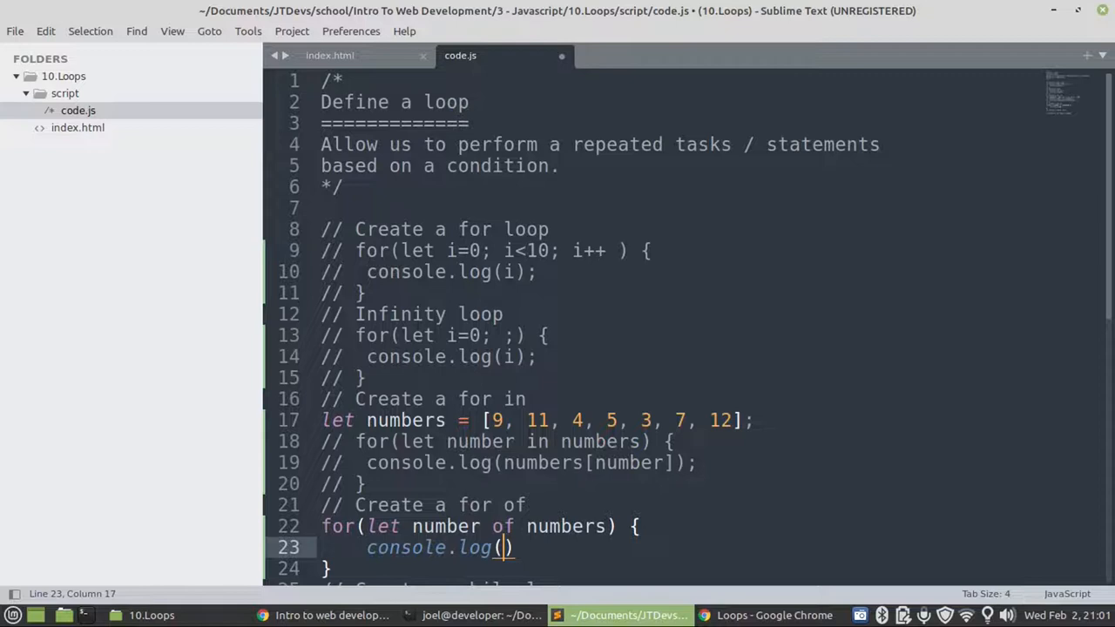
type("number")
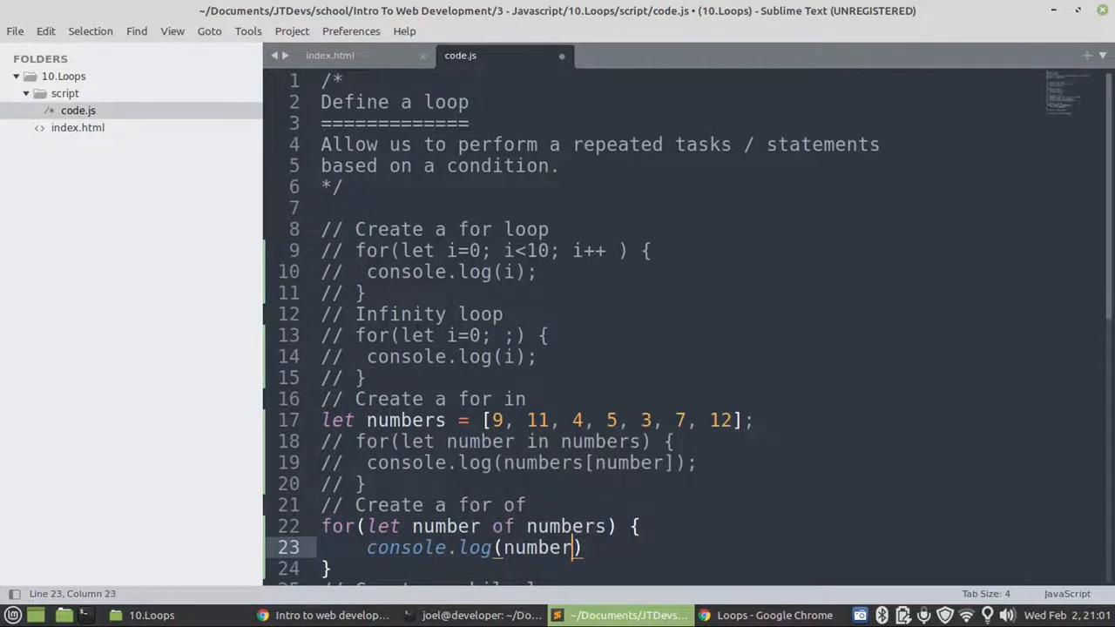
type(";")
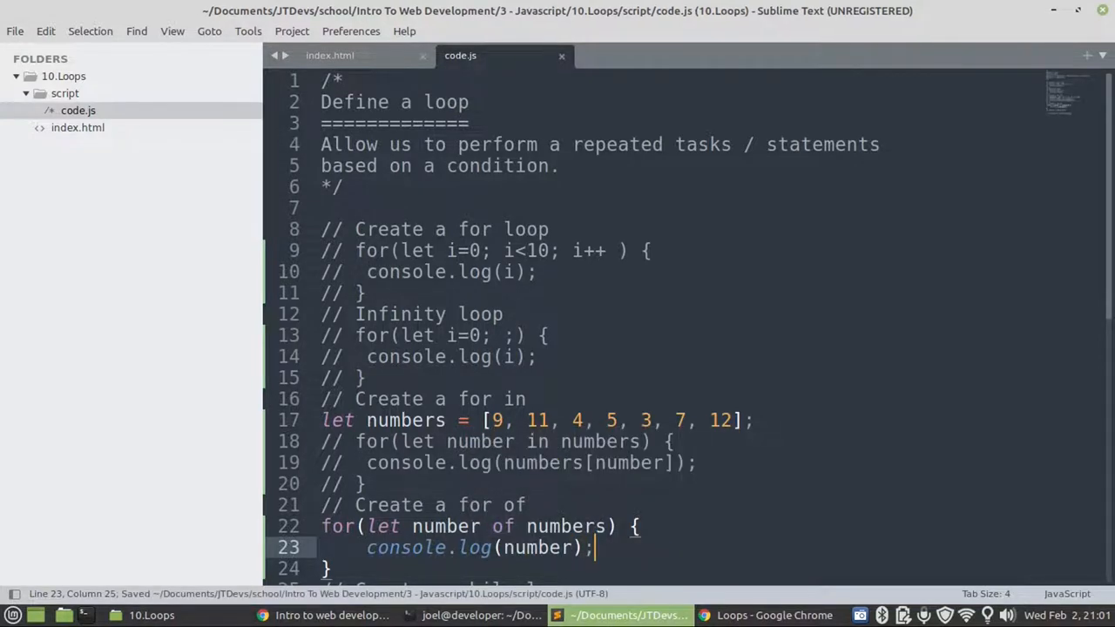
- Save code.js and reload the page in Chrome to check the console
key("alt+Tab")
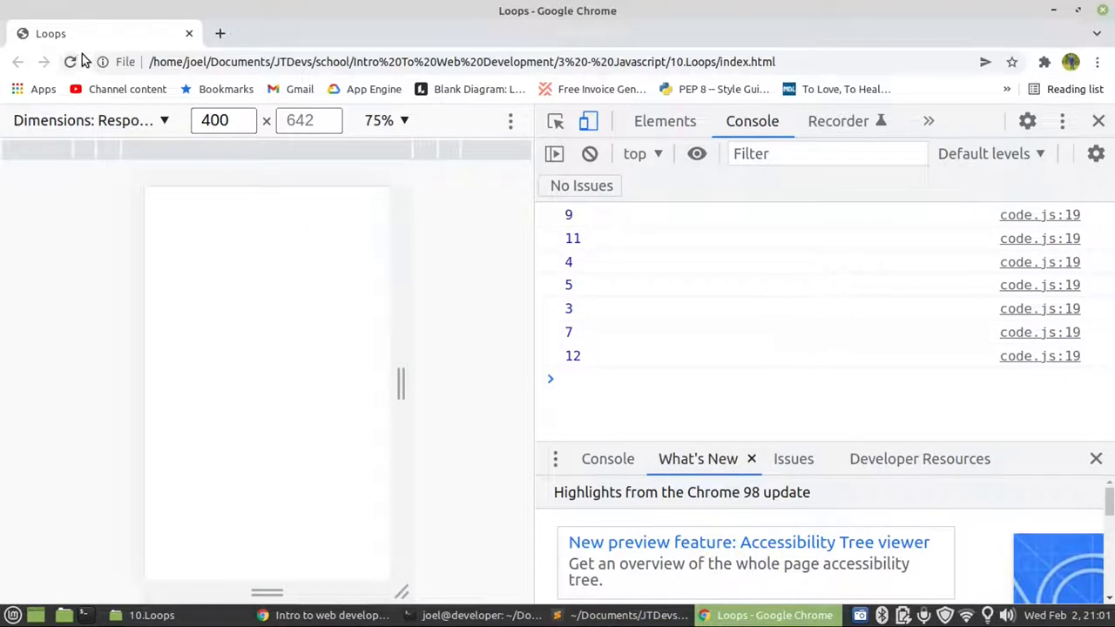
left_click(70, 62)
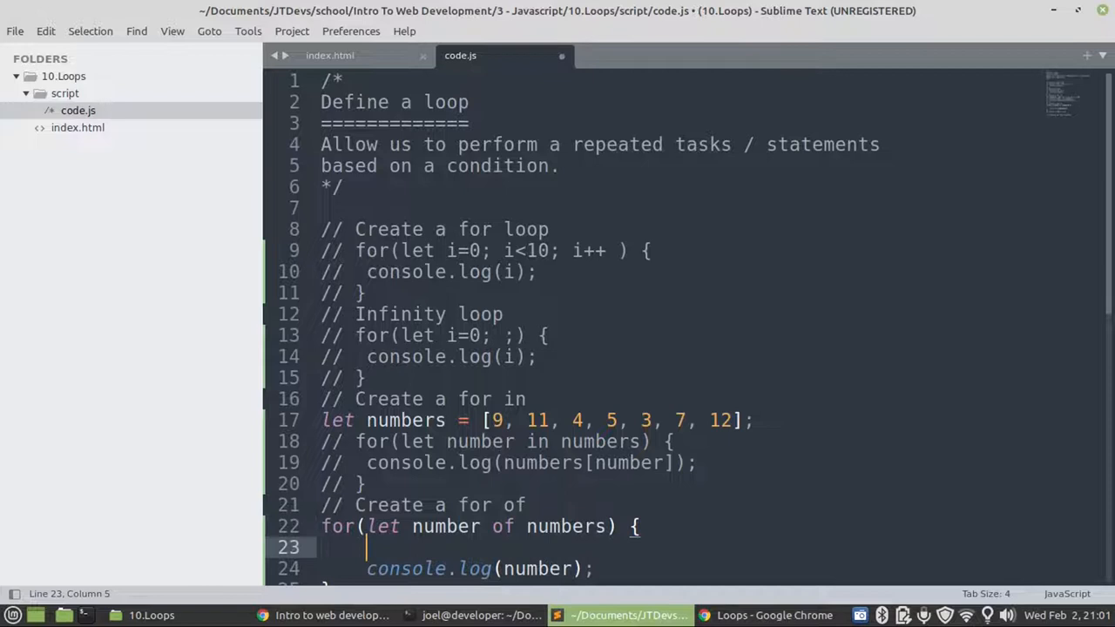
- Wrap console.log(number) in an if(number % 2 == 0) { } even-number check
type("if(")
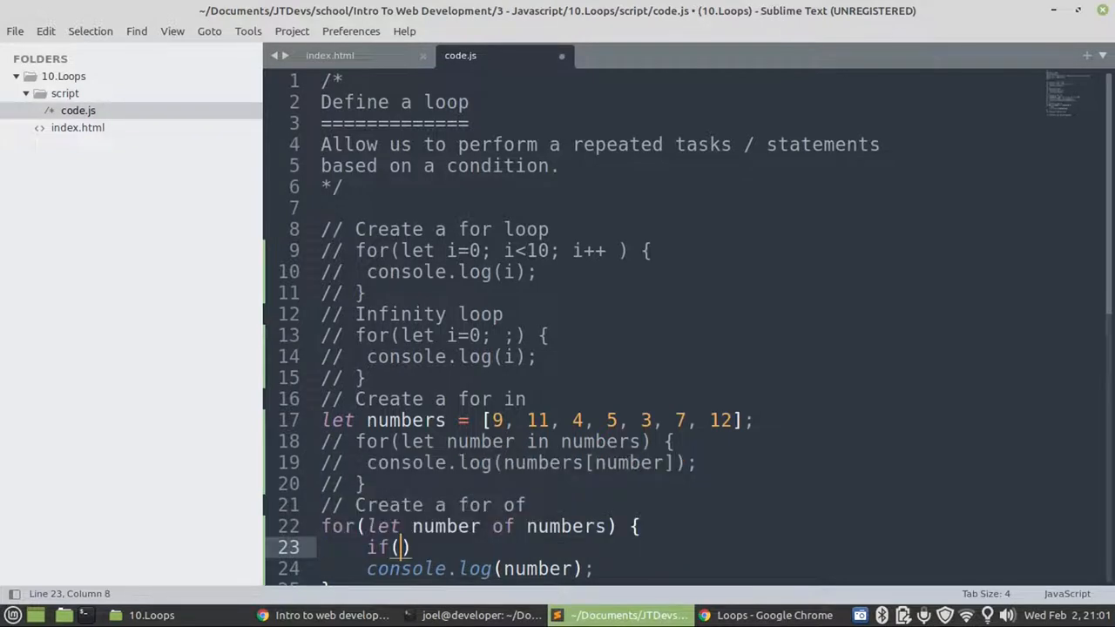
type("number")
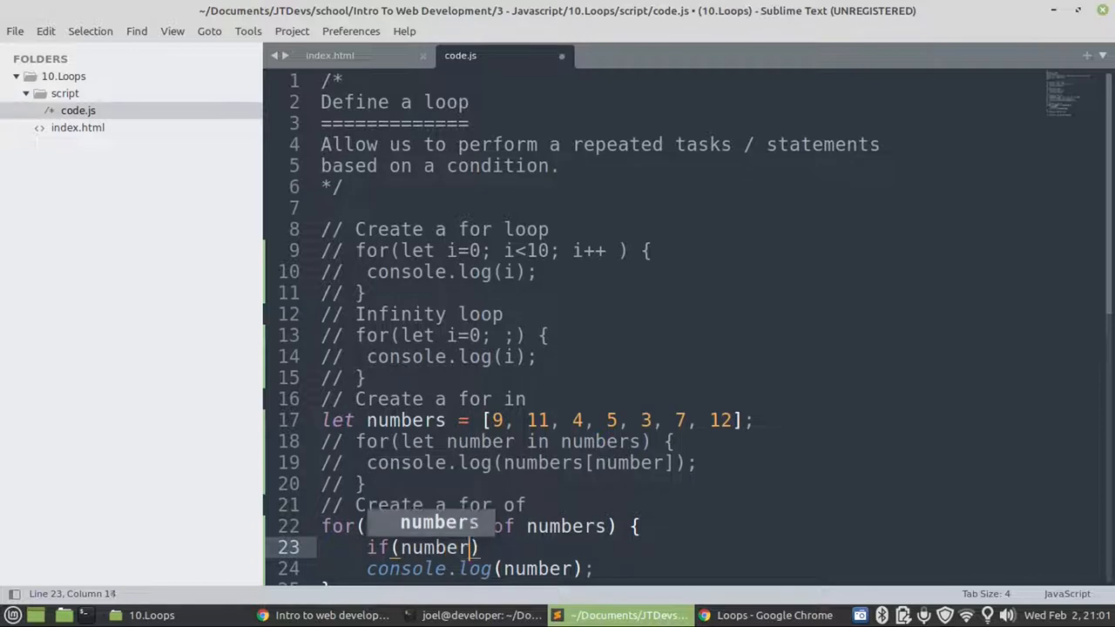
type("%")
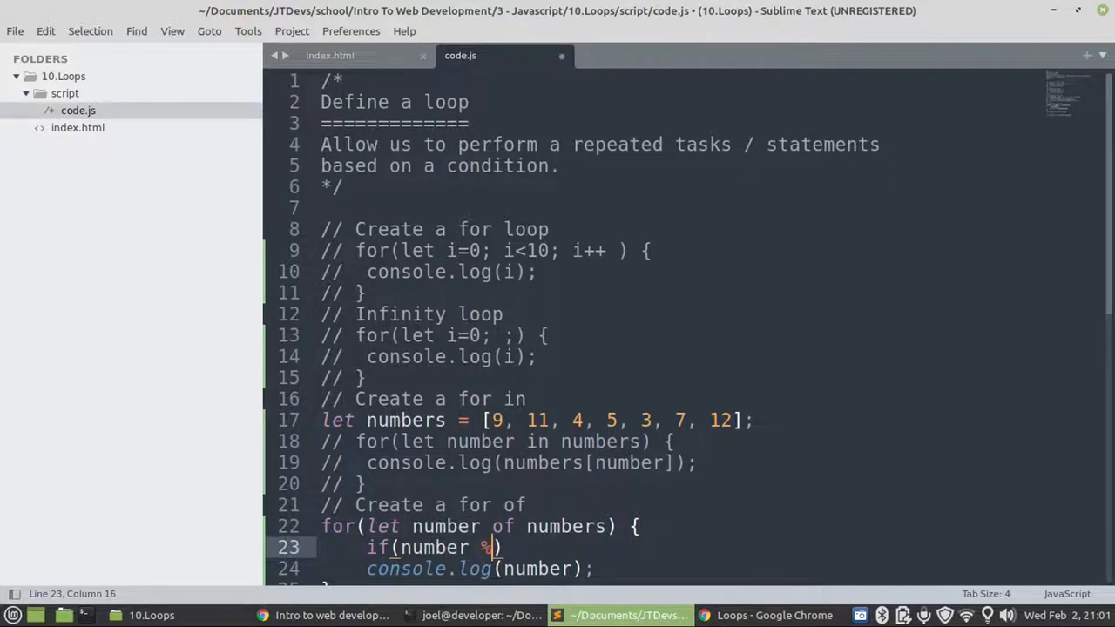
type("2 == 0")
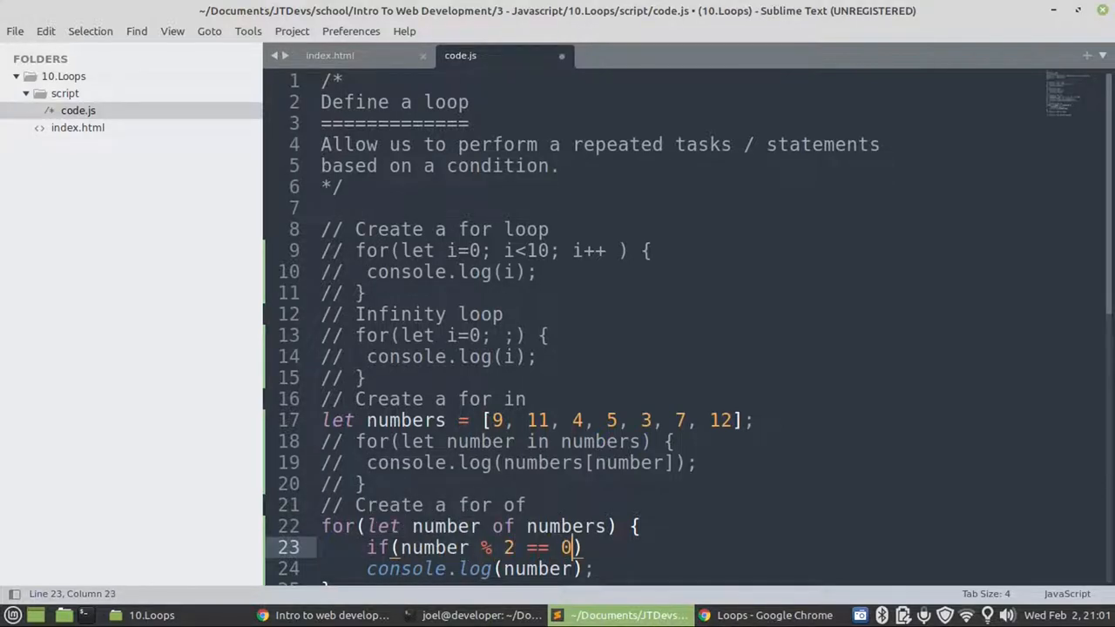
type("{}")
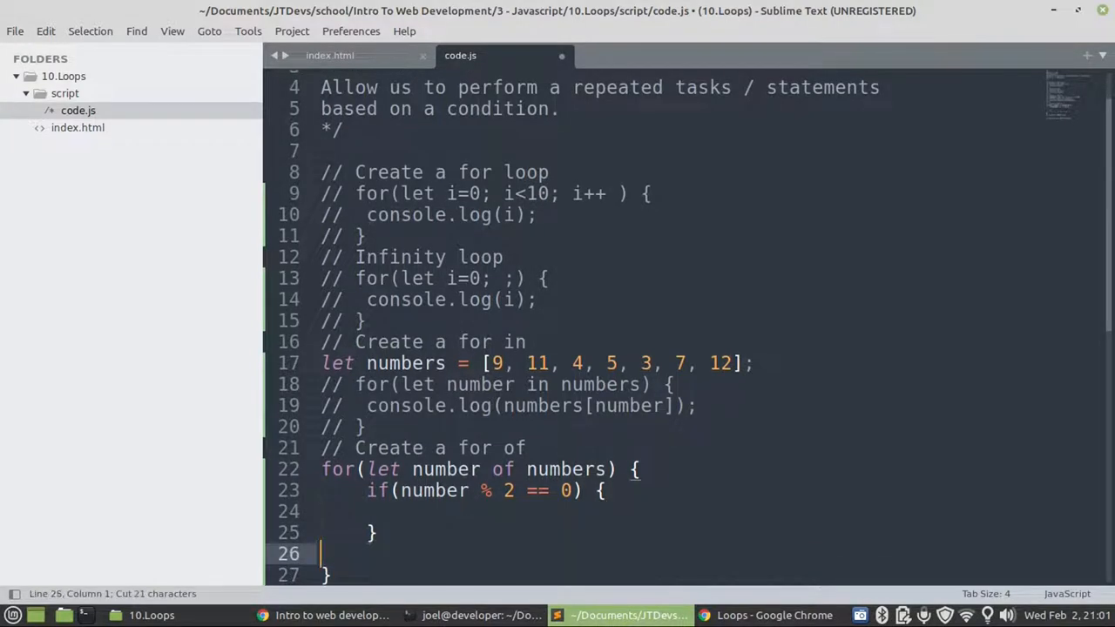
type("console.log(number);")
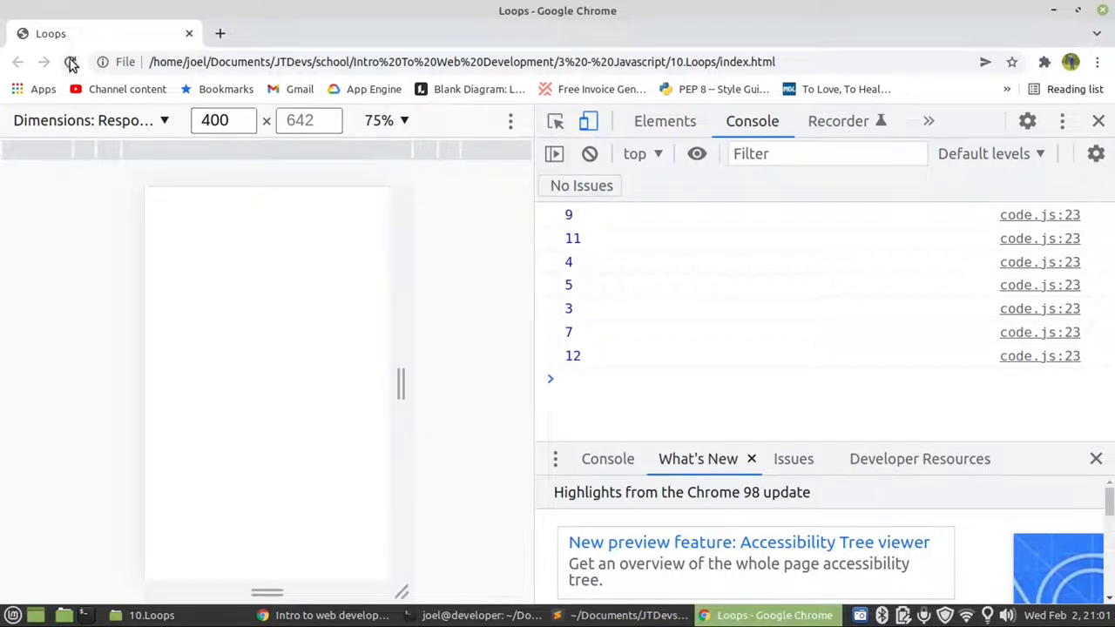
- Reload the page in Chrome to see only even numbers, then return to code.js
left_click(70, 63)
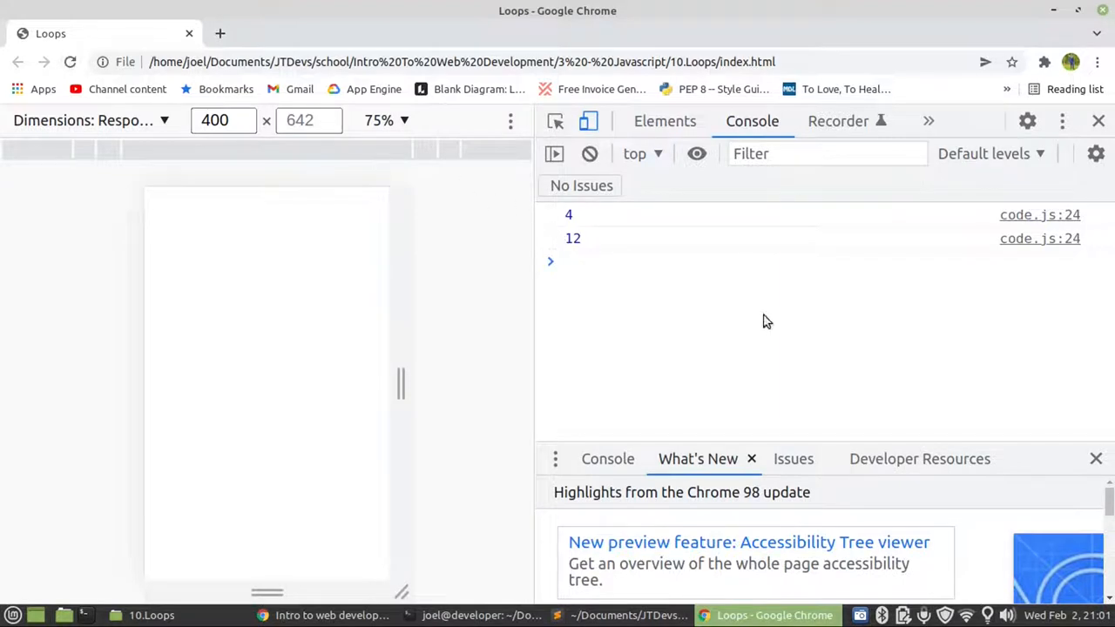
left_click(625, 615)
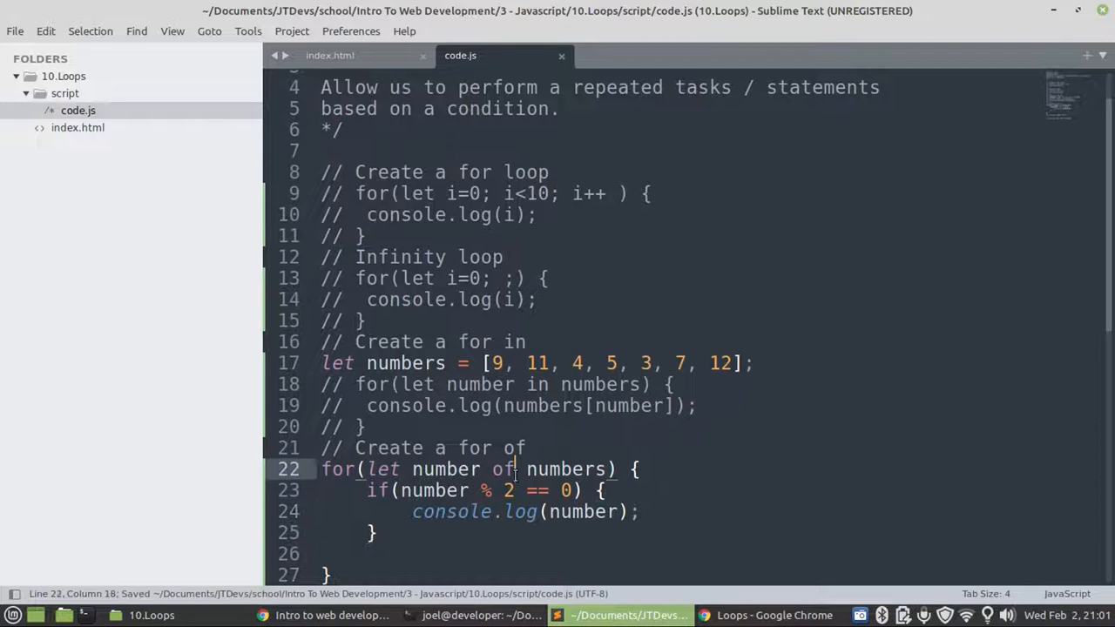
- Comment out the whole for-of loop block with Ctrl+/
left_click_drag(516, 469, 329, 575)
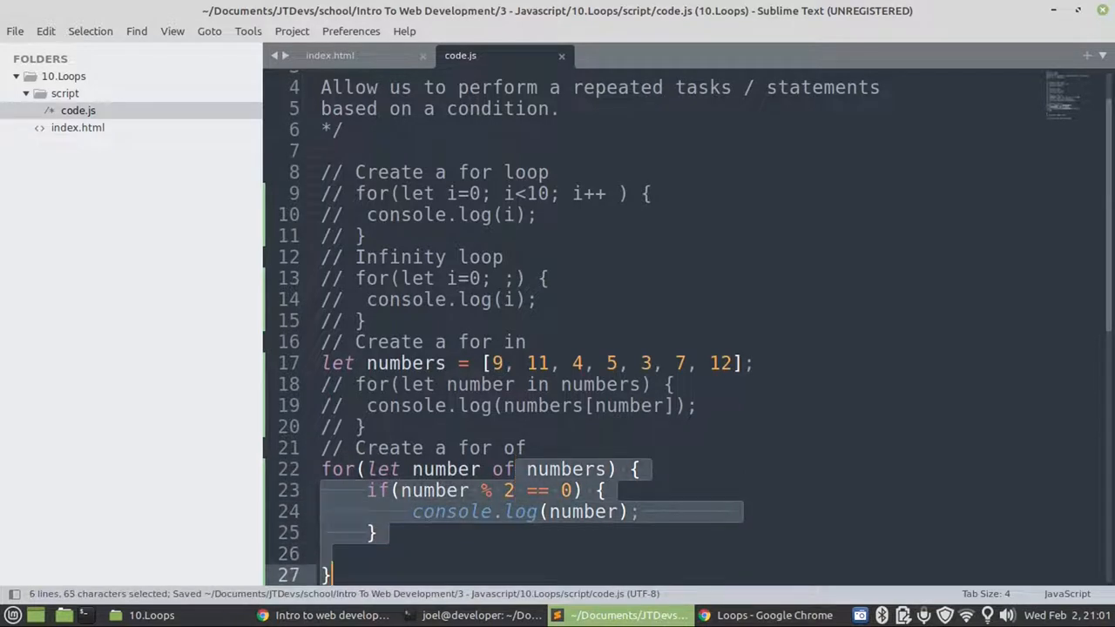
key("ctrl+/")
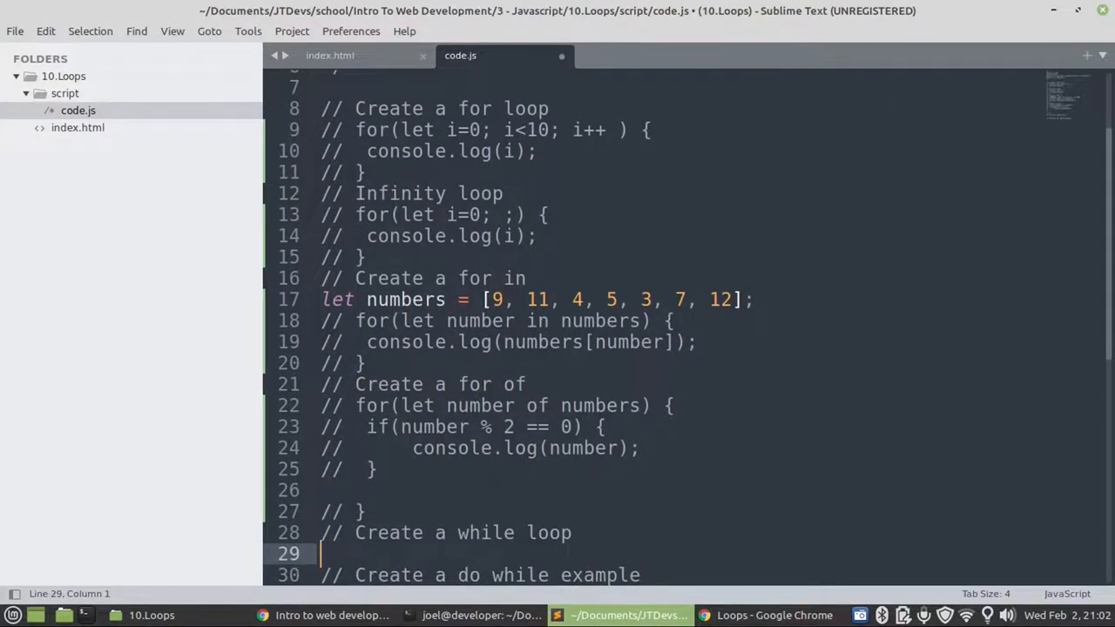
- Declare let cnt = 0 and start a while(cnt < 10) { } loop
type("let")
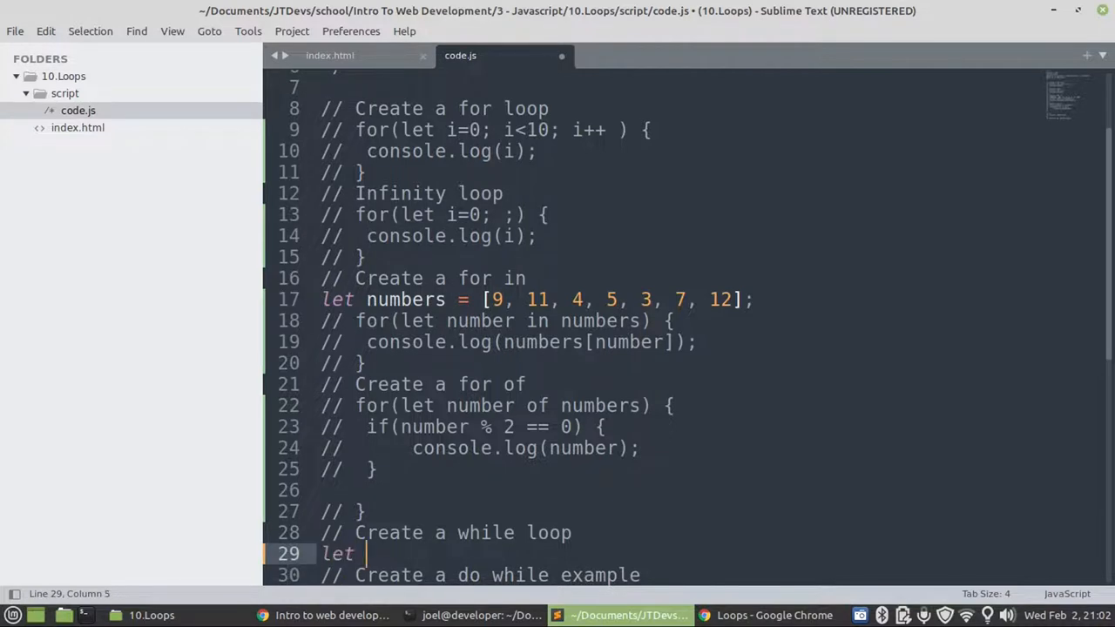
type("cn")
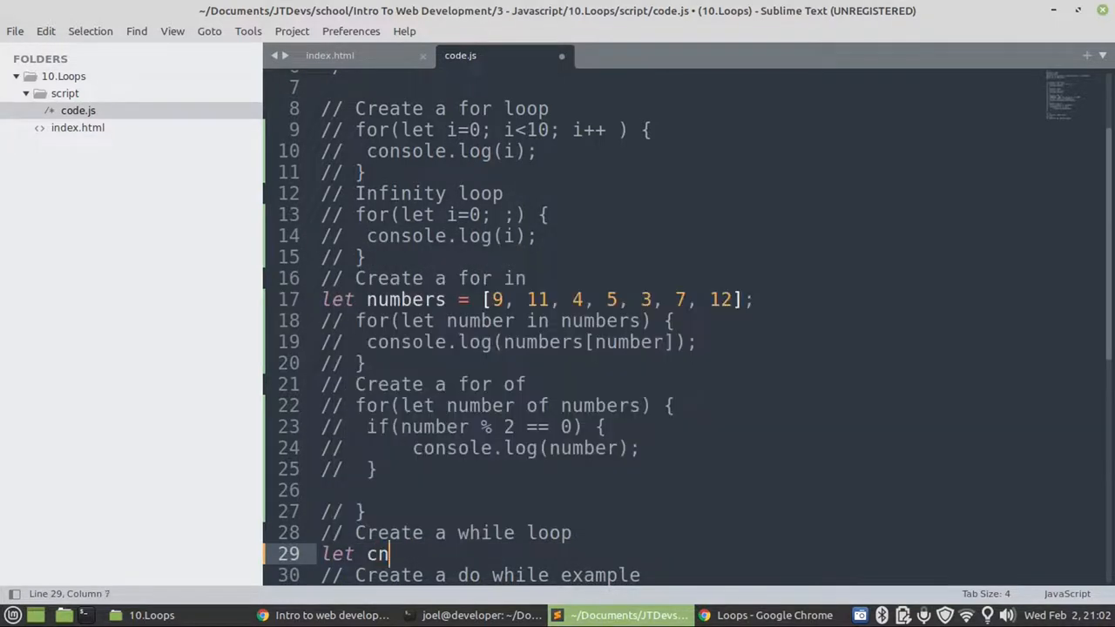
type("t  = 0 ;")
type("while(")
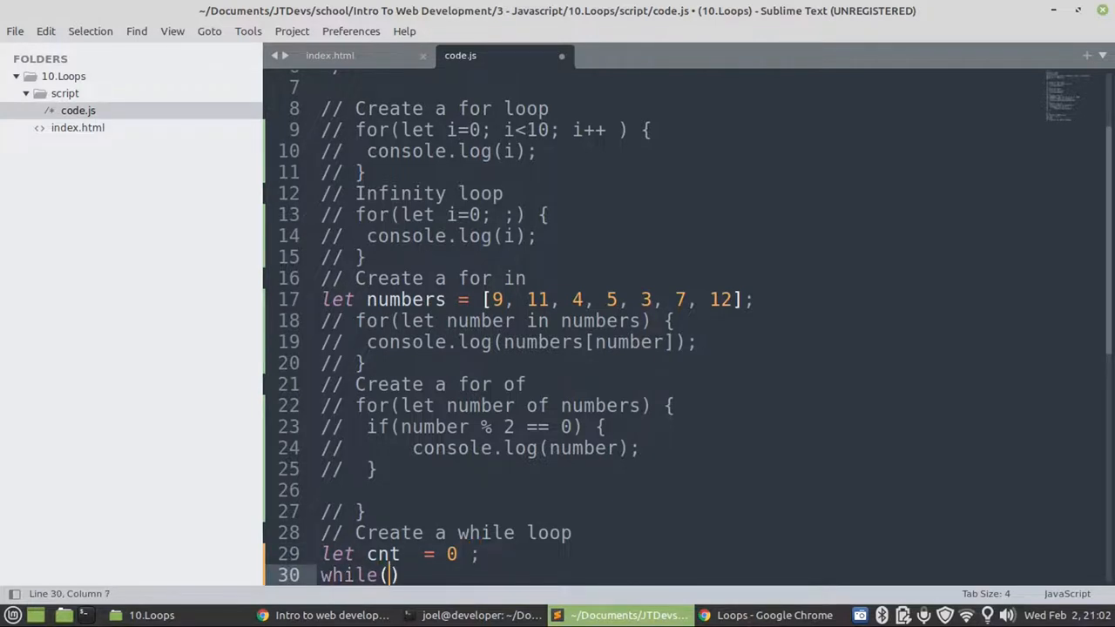
type("cnt < 1")
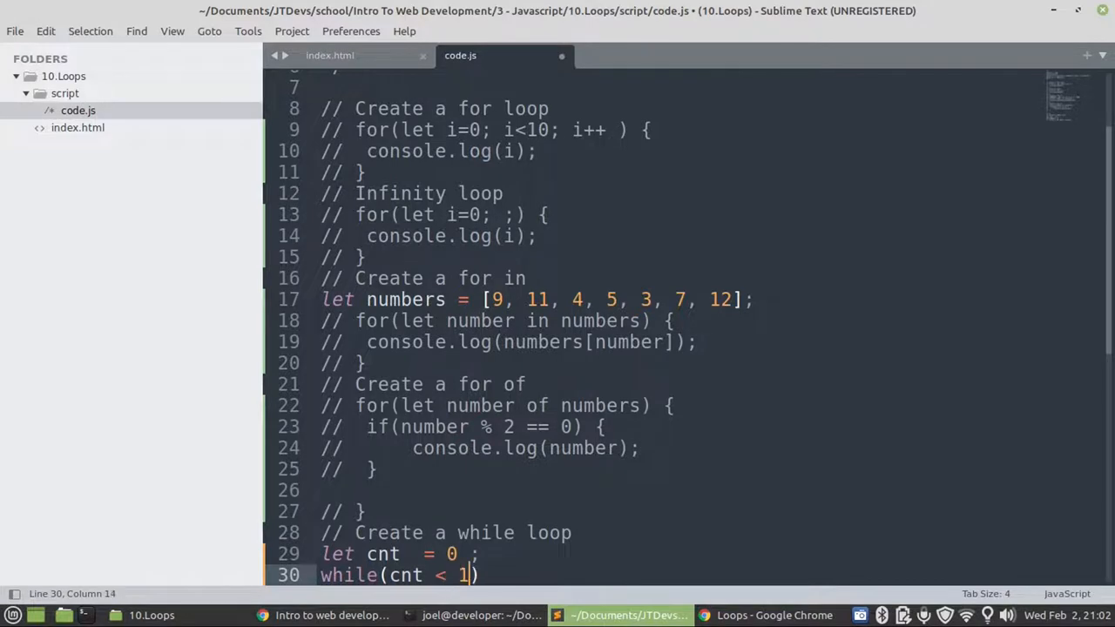
type("0) {}")
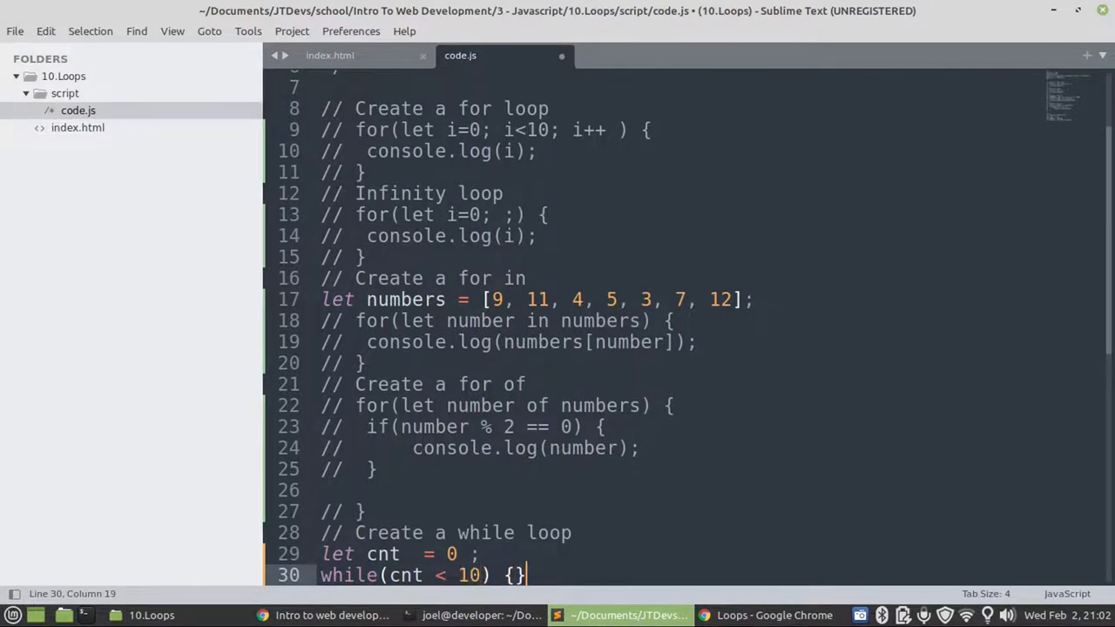
- Fill the while body with console.log(cnt); and cnt++; then head to the browser
type("c")
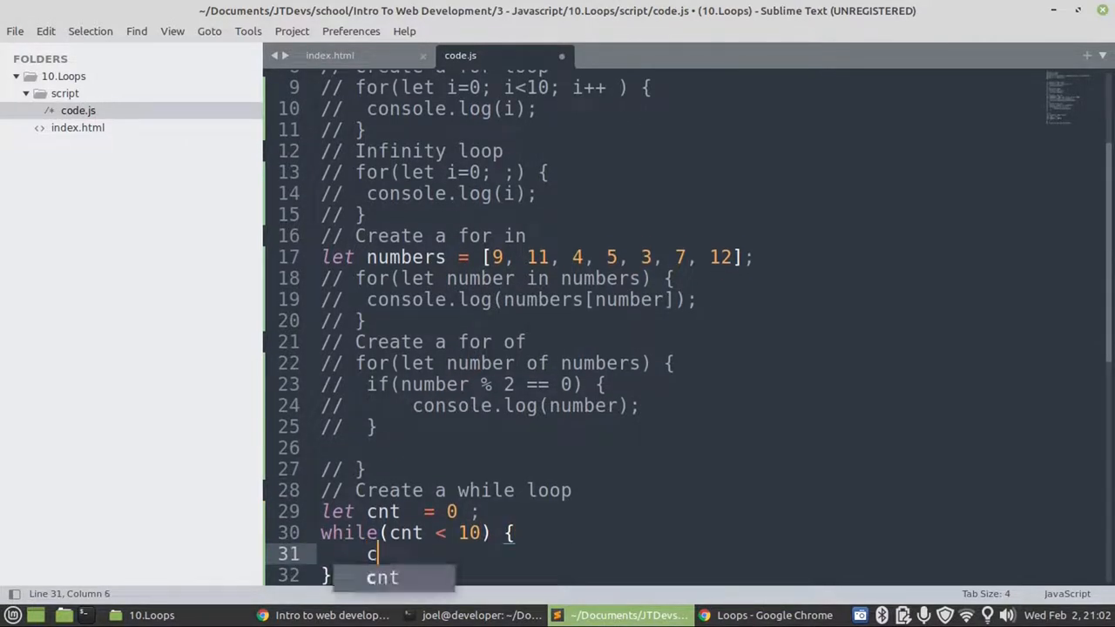
type("onsole.")
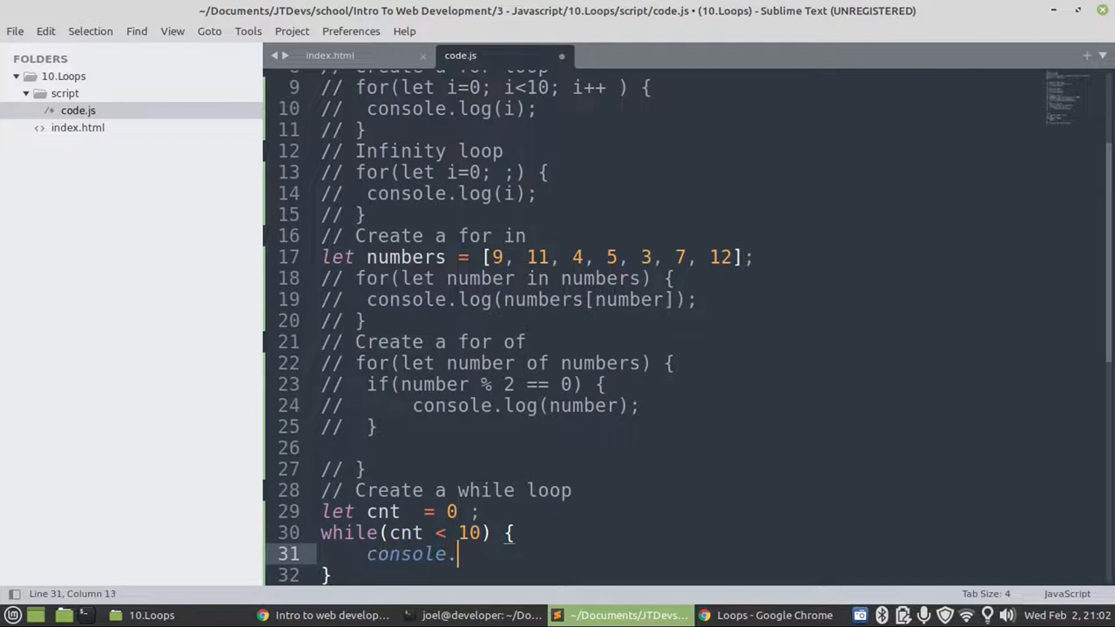
type("log()")
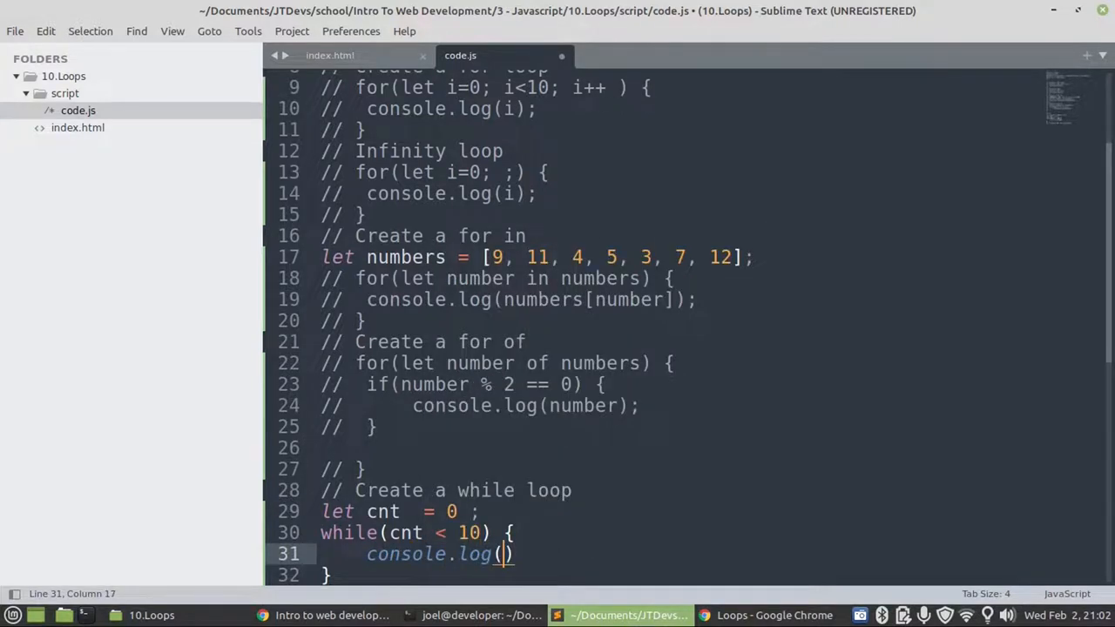
type("cnt")
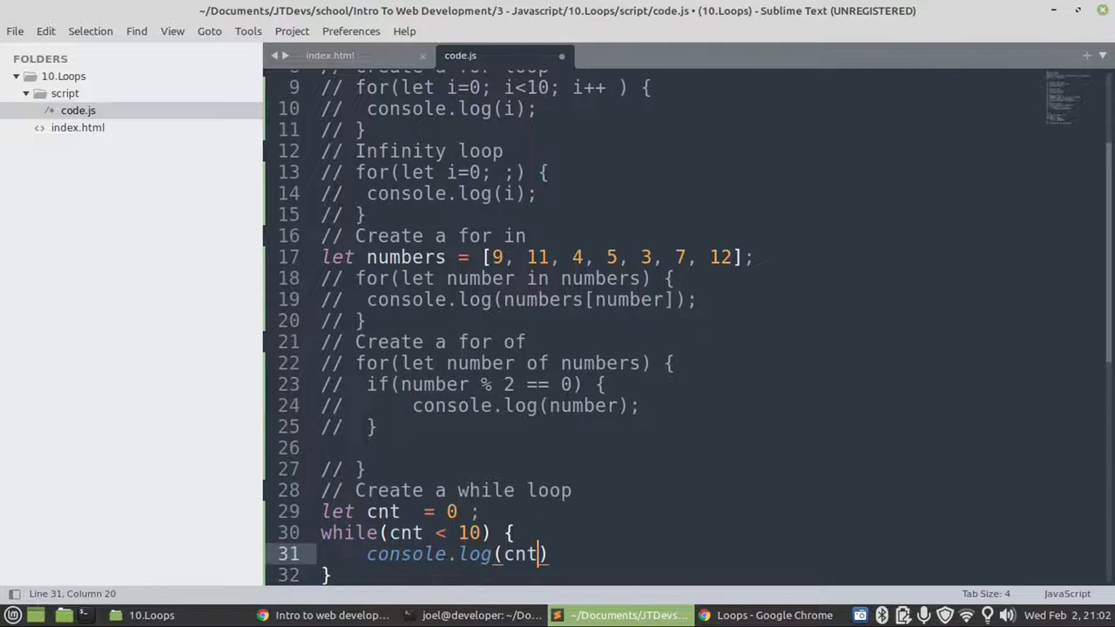
type(";")
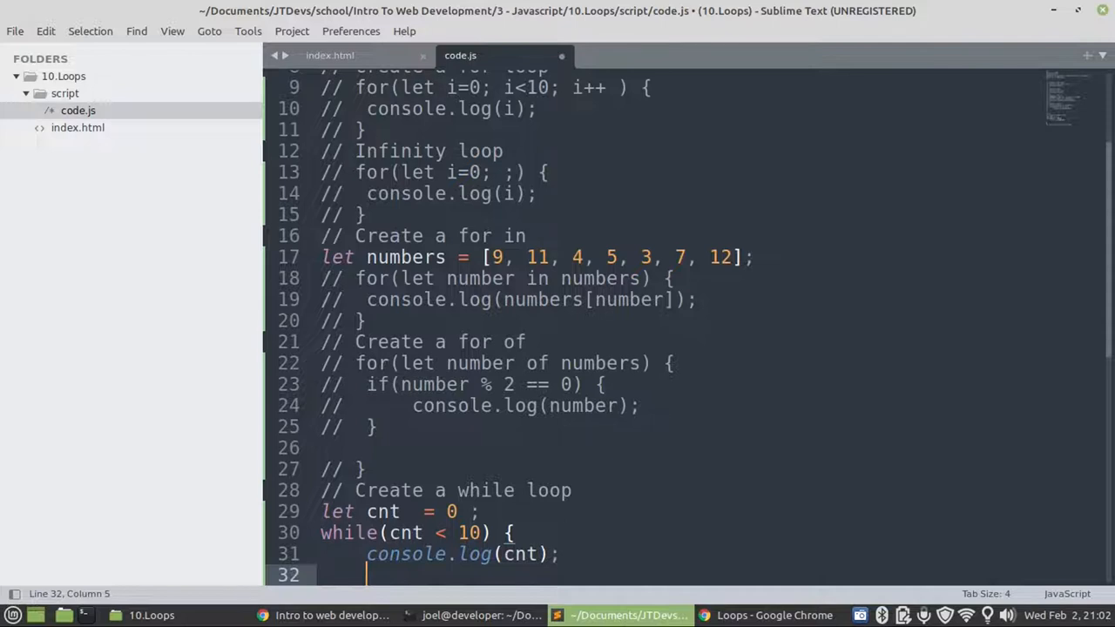
type("cnt")
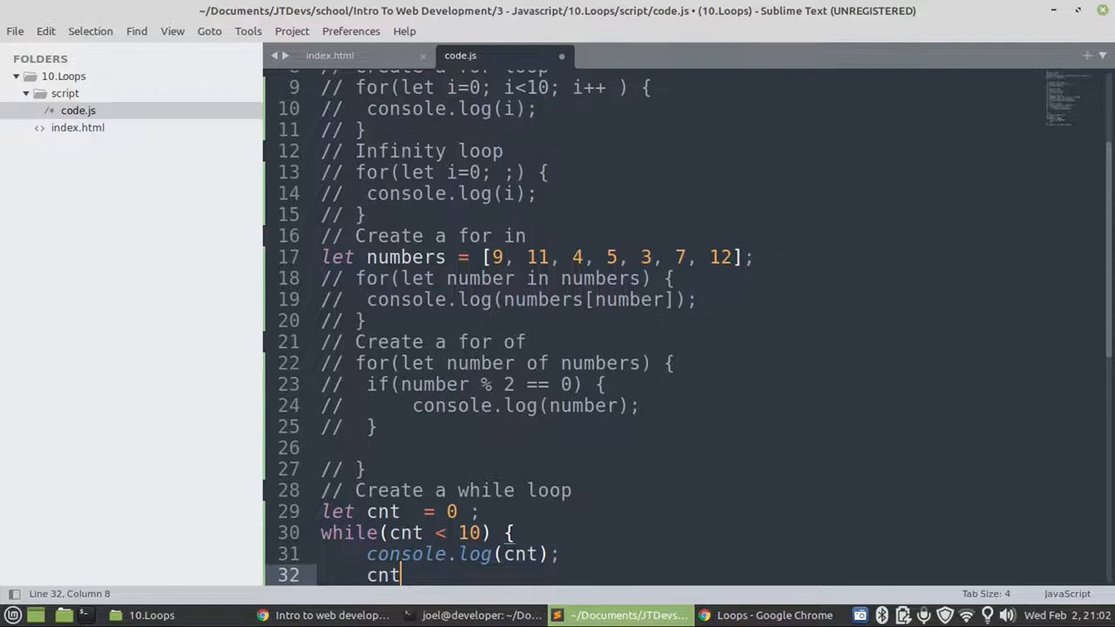
type("++")
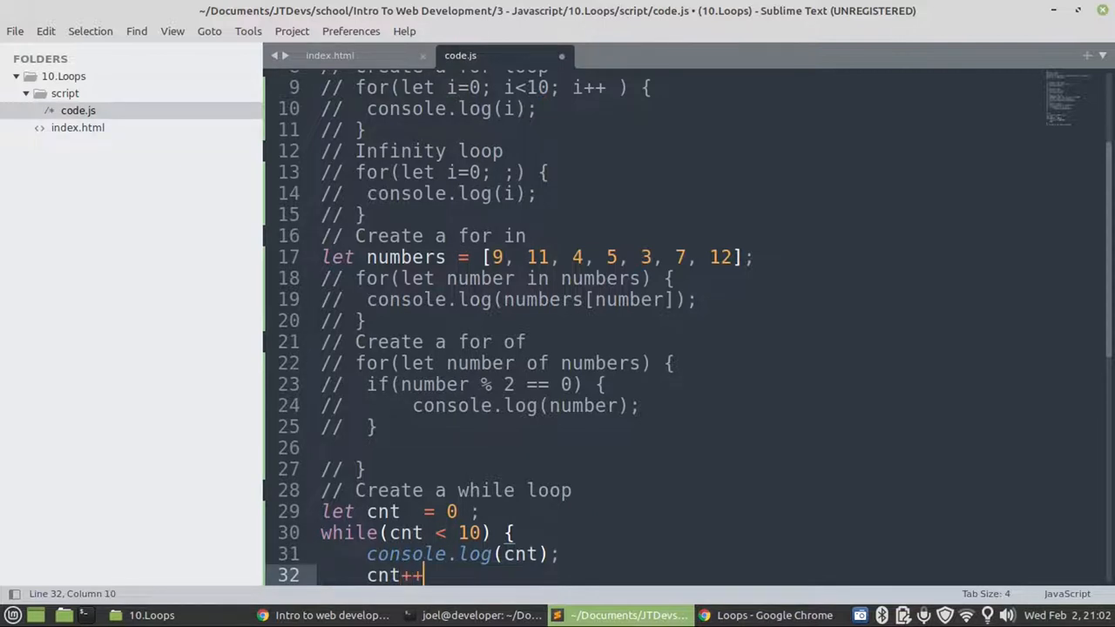
type(";")
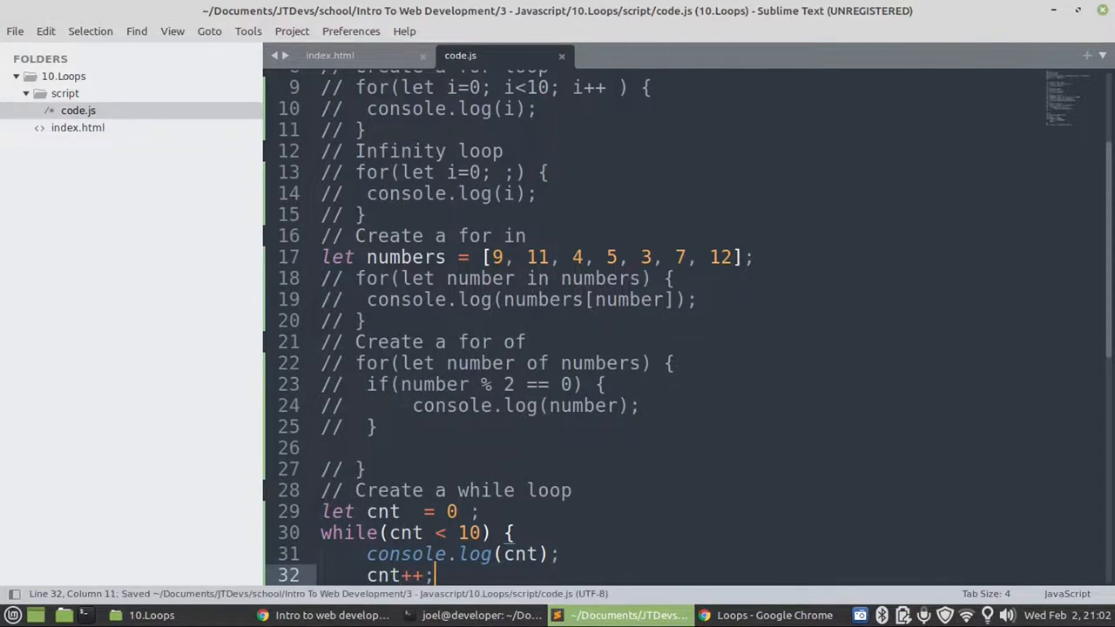
left_click(774, 615)
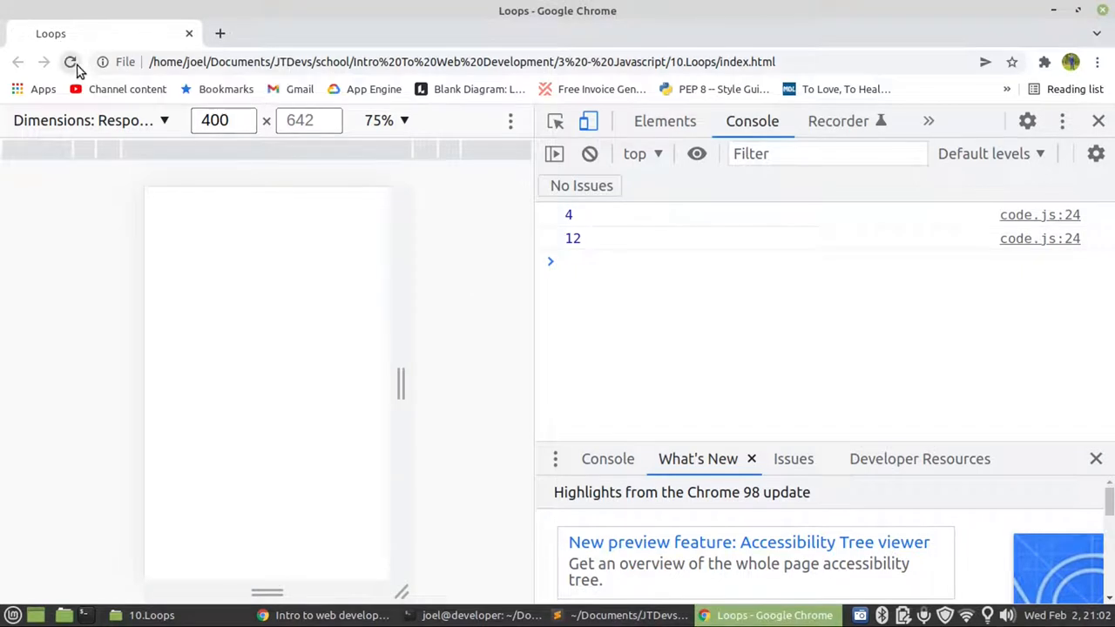
- Reload the loops page in Chrome to rerun the script and read the console
left_click(69, 63)
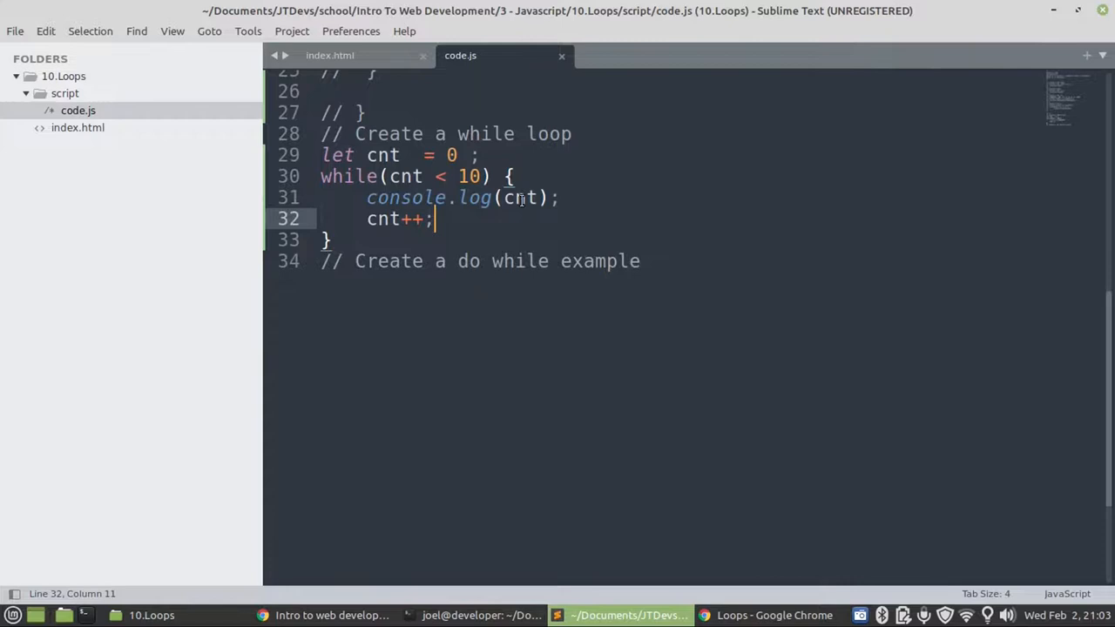
- Change the logged value from cnt to numbers[cnt]
double_click(520, 199)
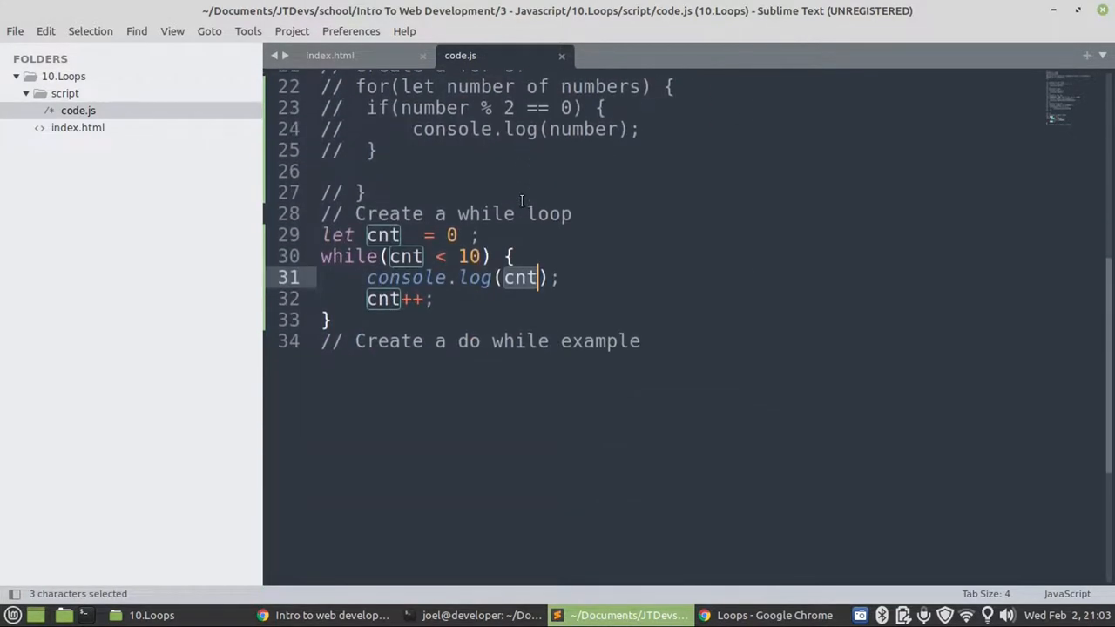
type("numbers[")
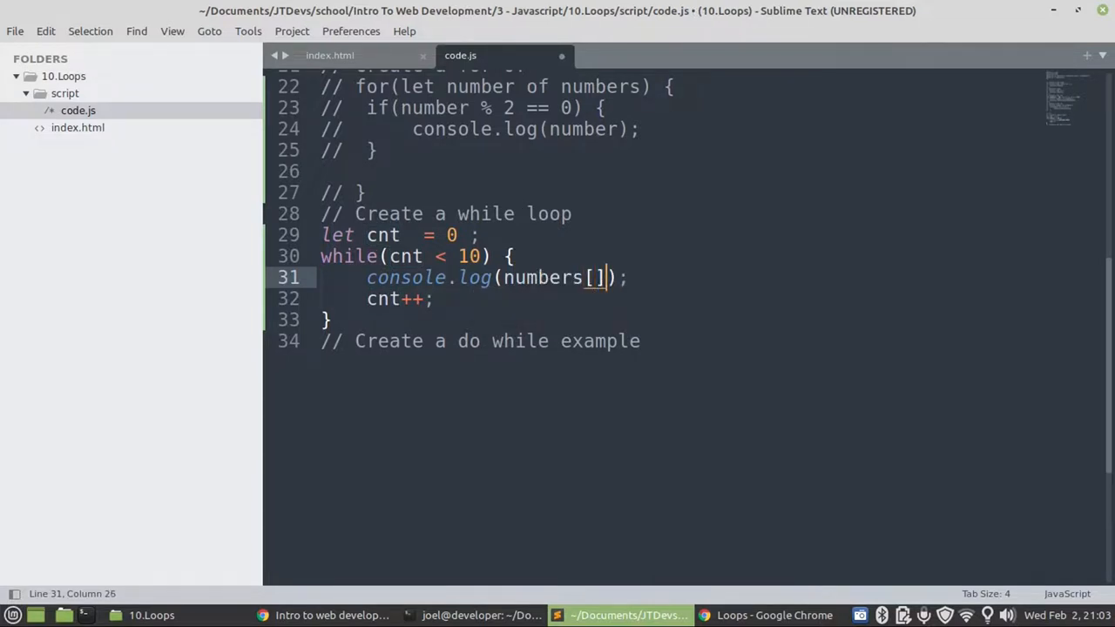
type("cnt")
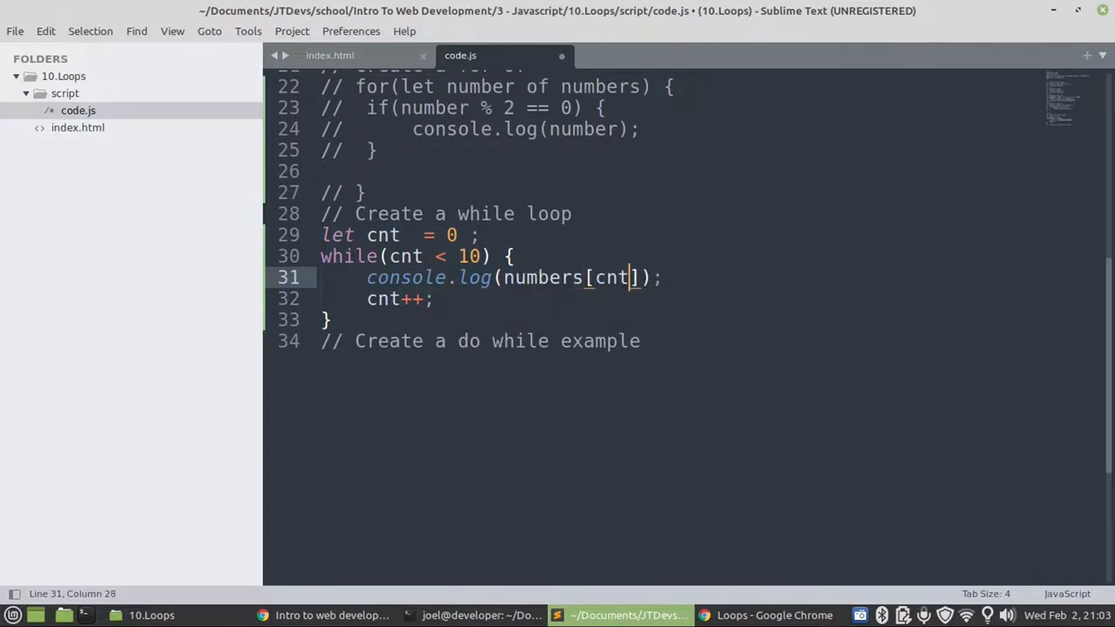
- Replace the loop limit 10 with numbers.length so the while runs over the array
left_click(478, 254)
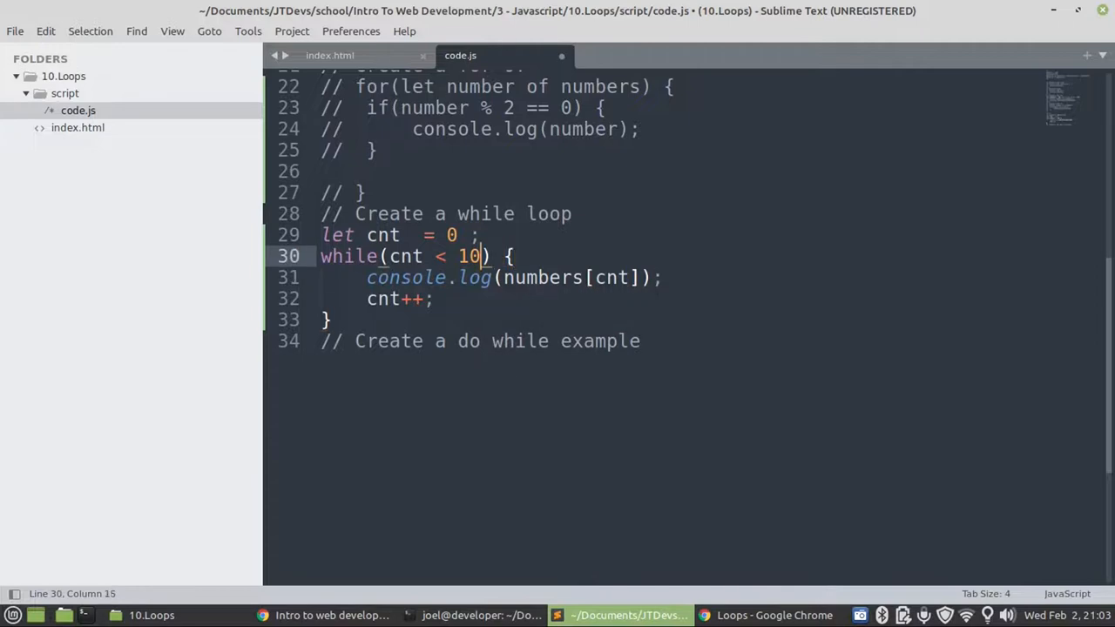
double_click(467, 254)
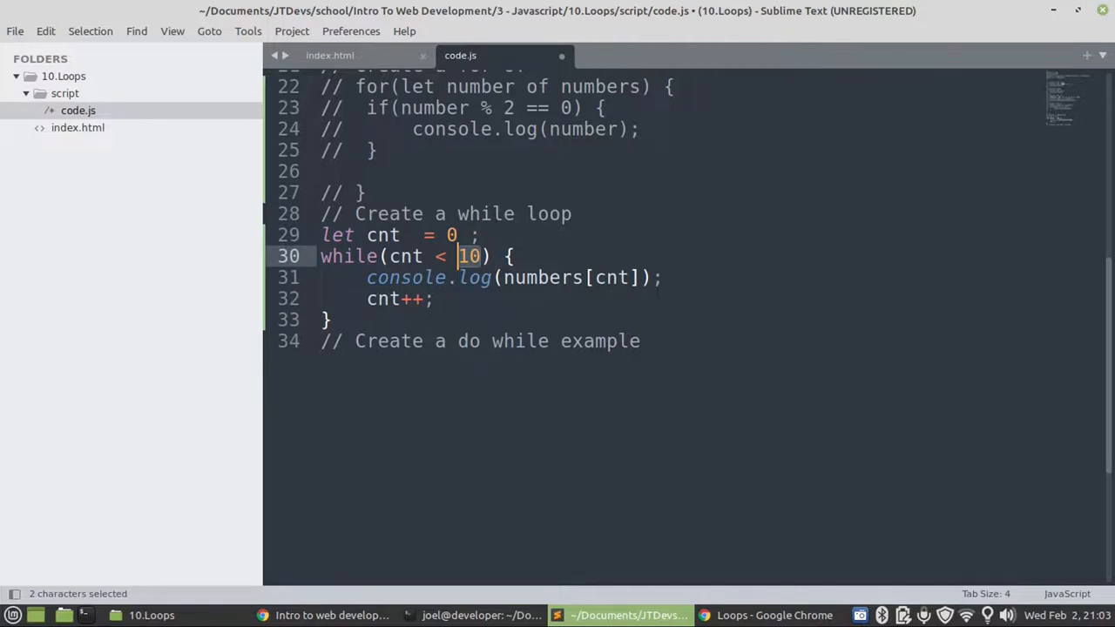
type("numbers")
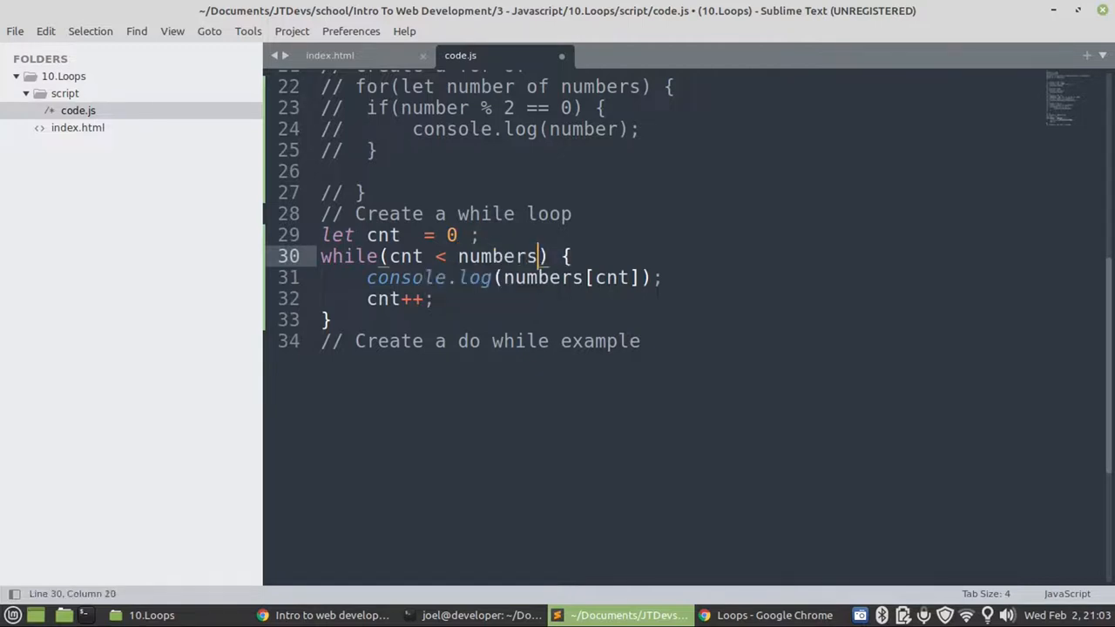
type(".leng")
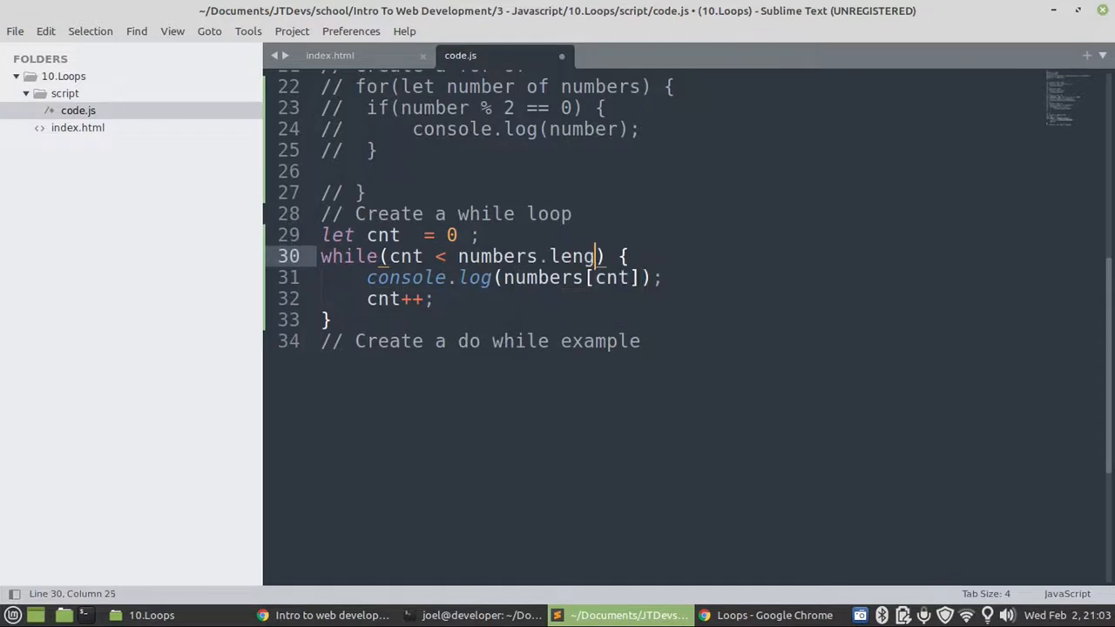
type("th")
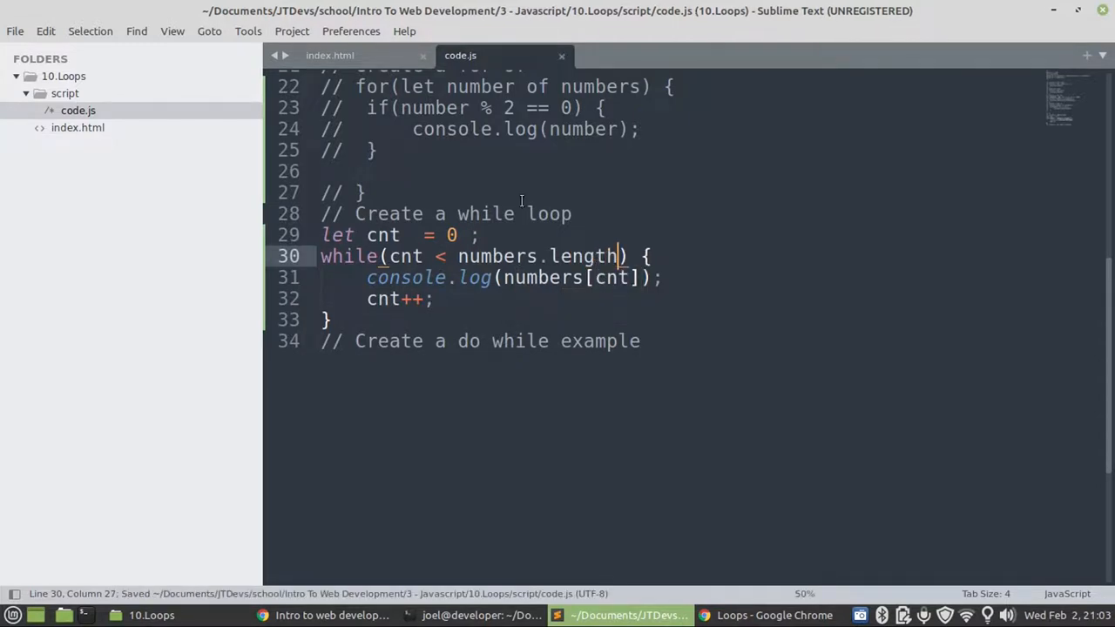
left_click(774, 615)
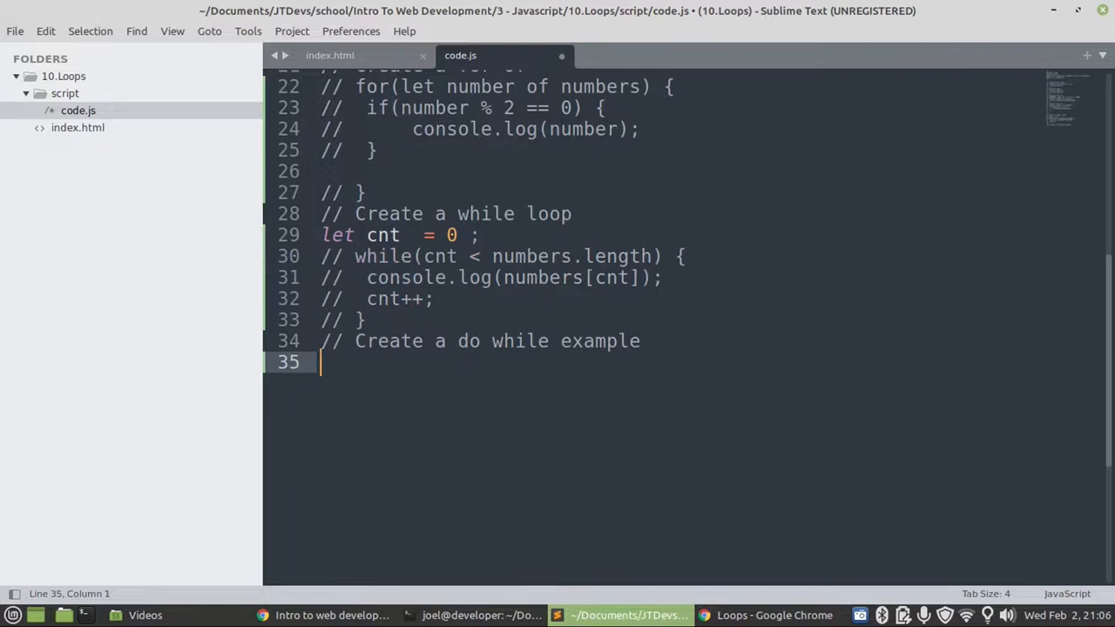
- Write the do { } while(cnt < 10); skeleton under the do while comment
type("do")
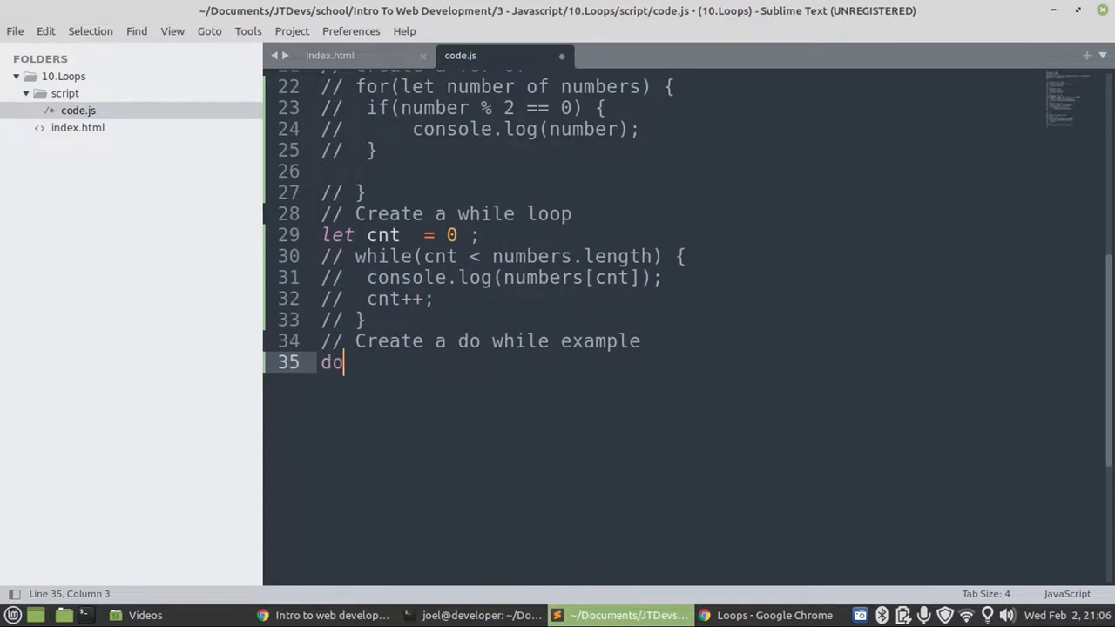
type("{")
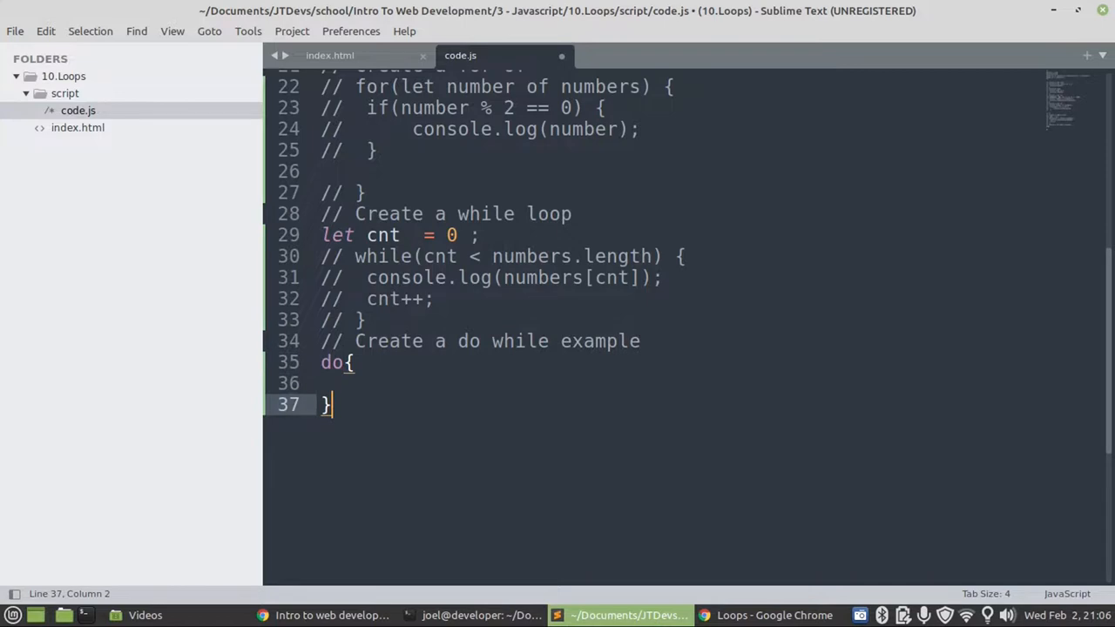
type("whil")
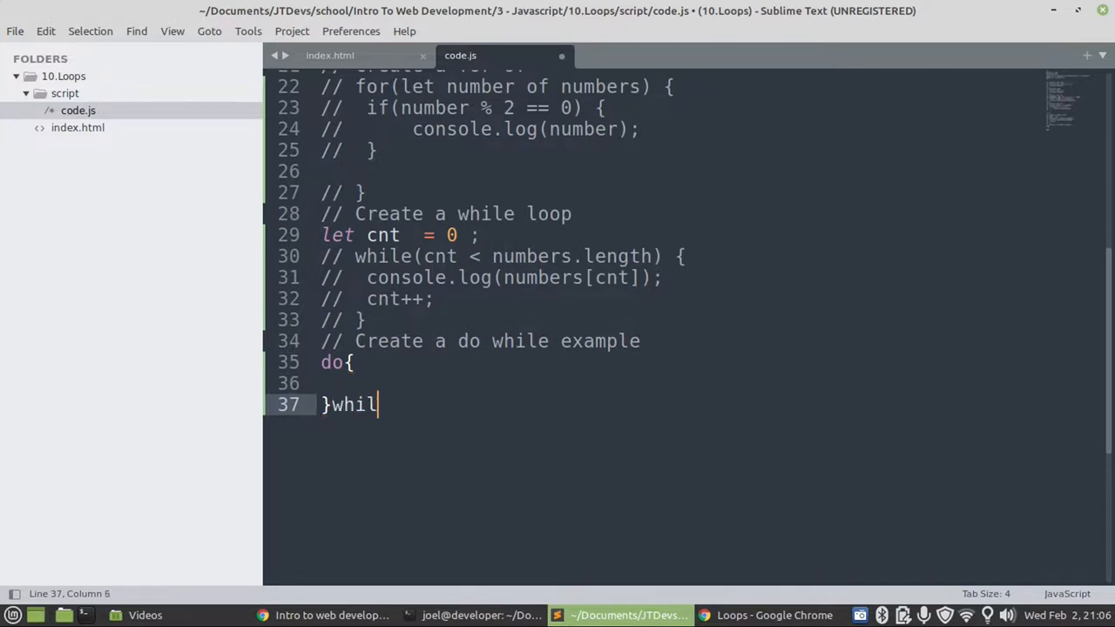
type("e()")
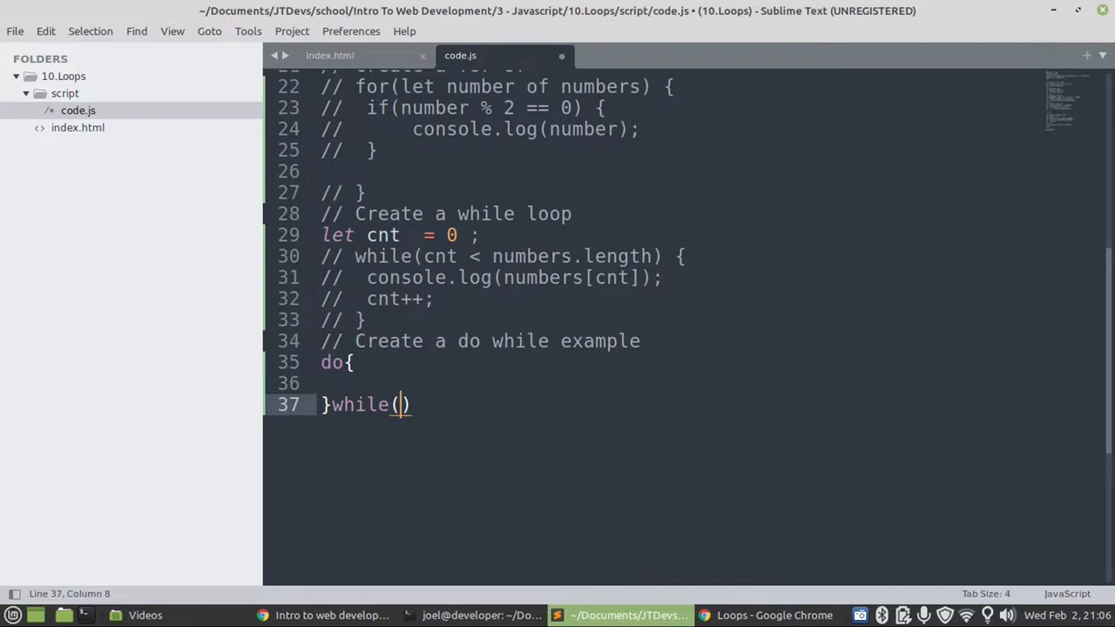
type("cnt <")
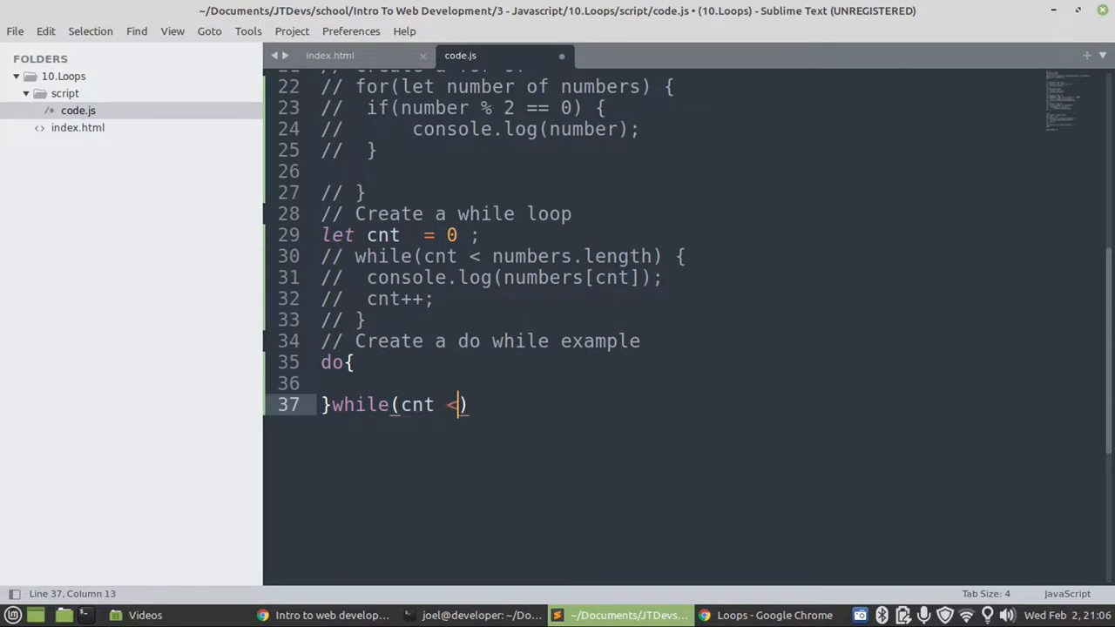
type("100")
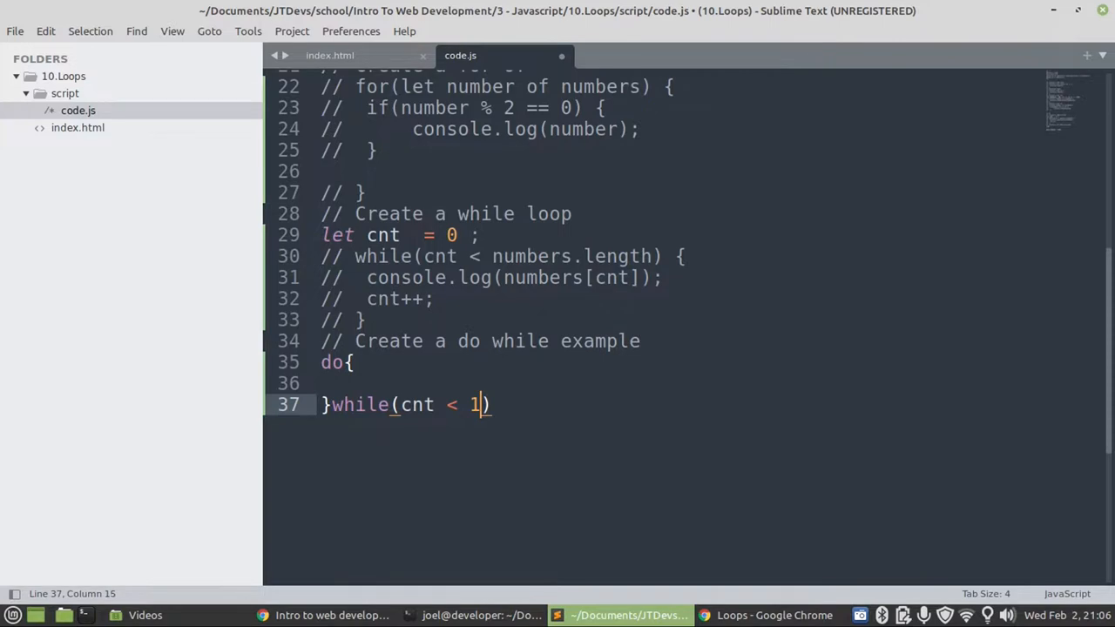
type("0")
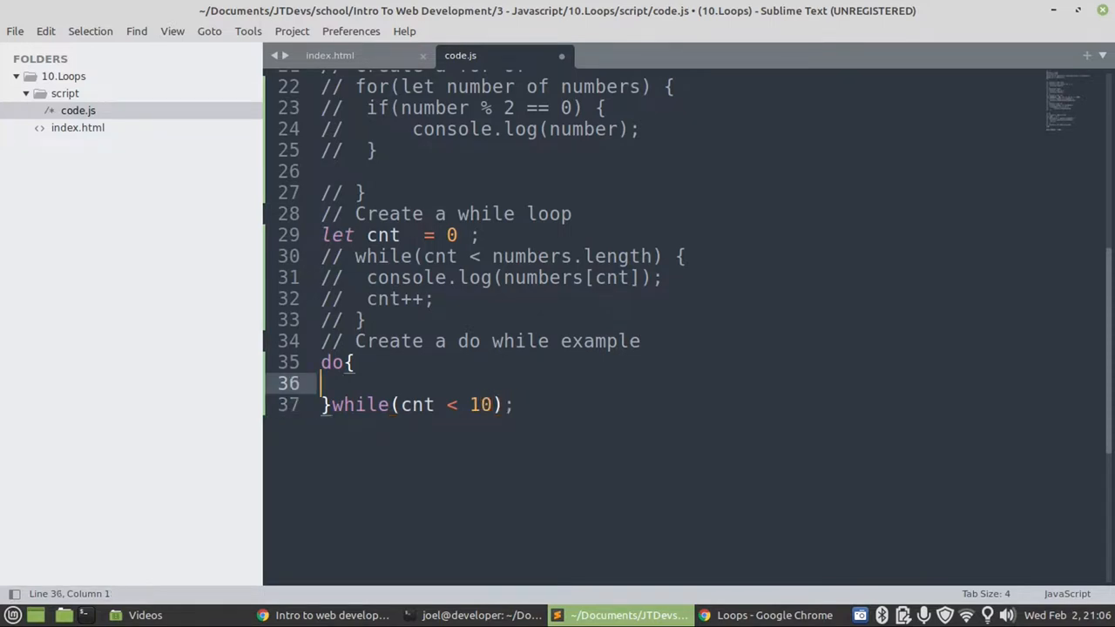
- Add console.log(cnt); and cnt++; inside the do block and save code.js
type("cons")
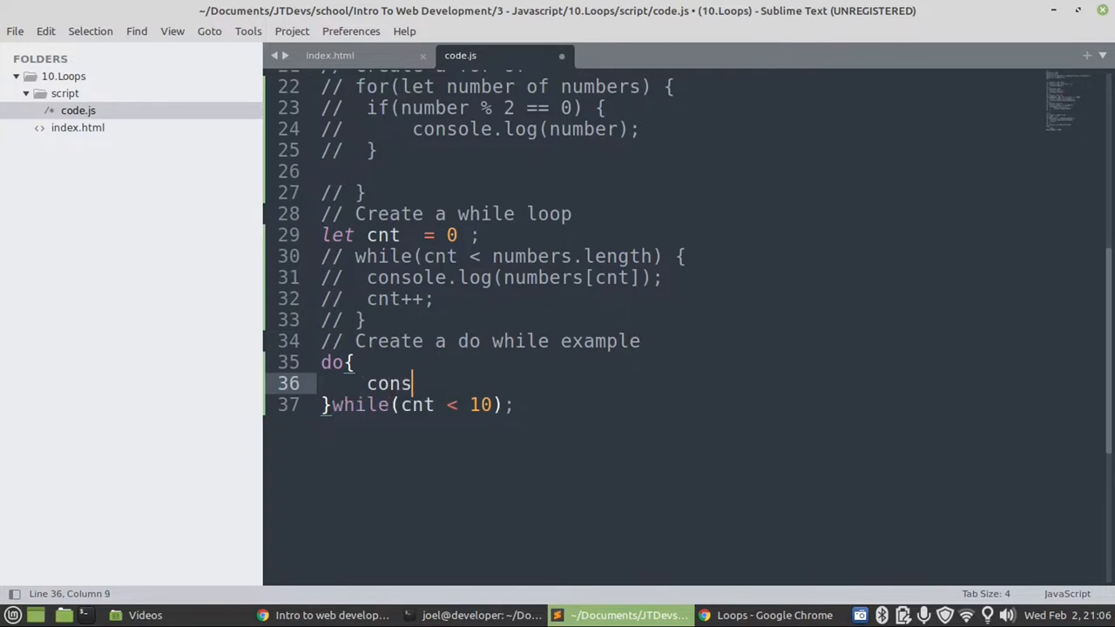
type("ole.")
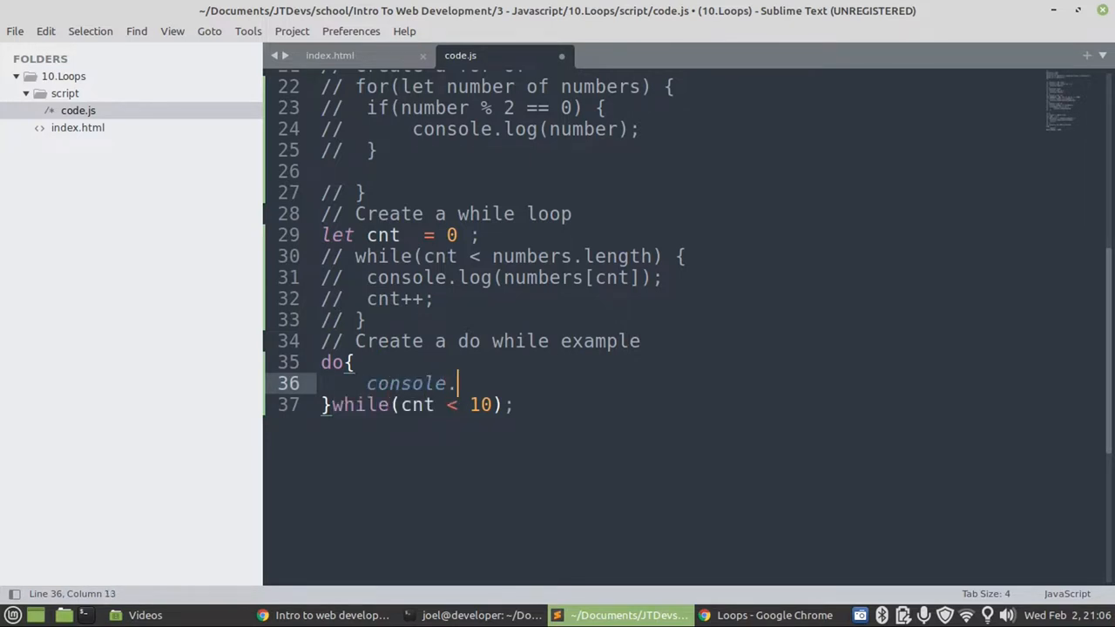
type("log(")
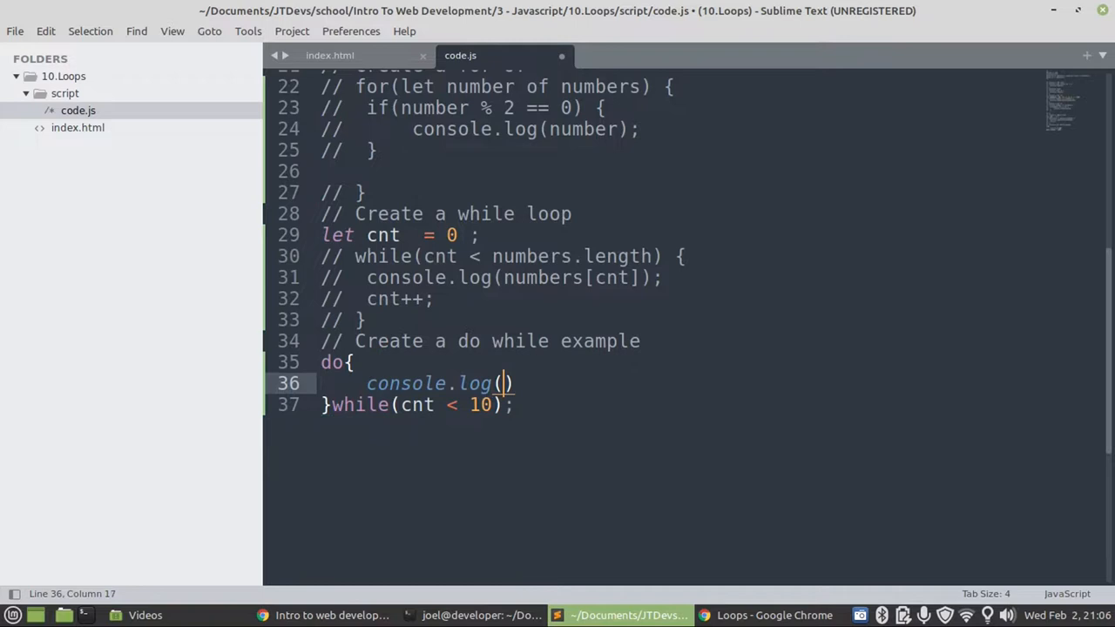
type("cnt")
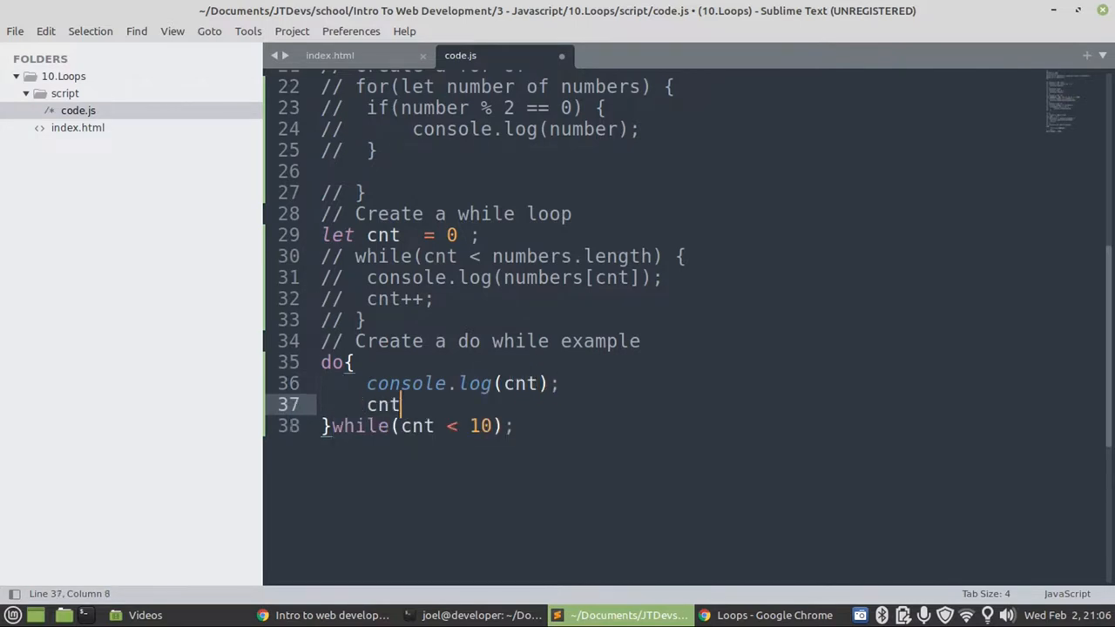
type("++;")
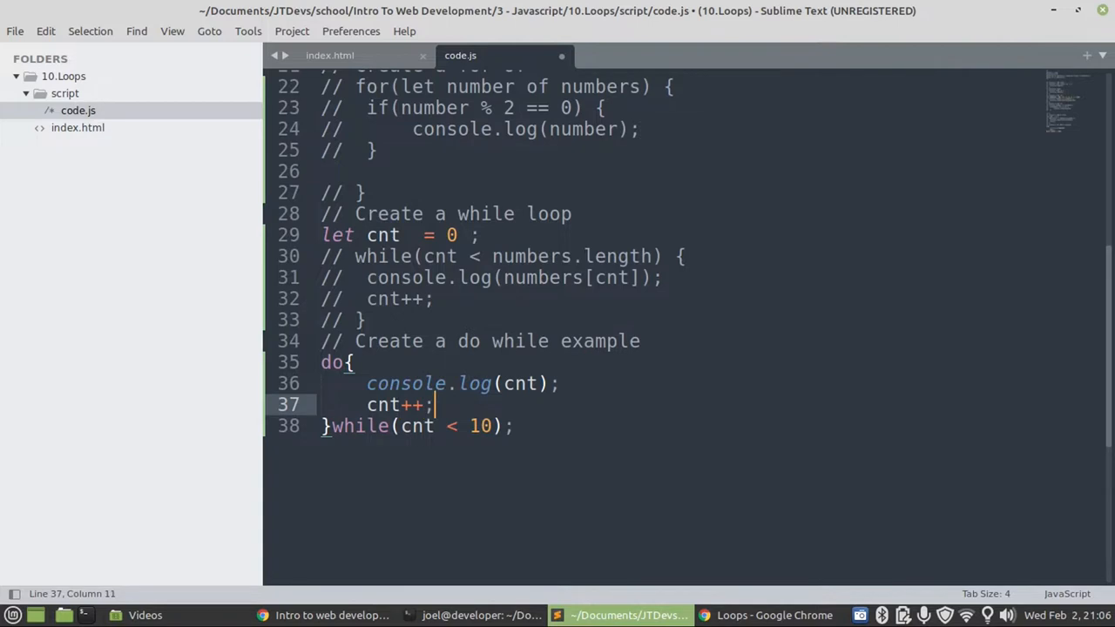
key("ctrl+s")
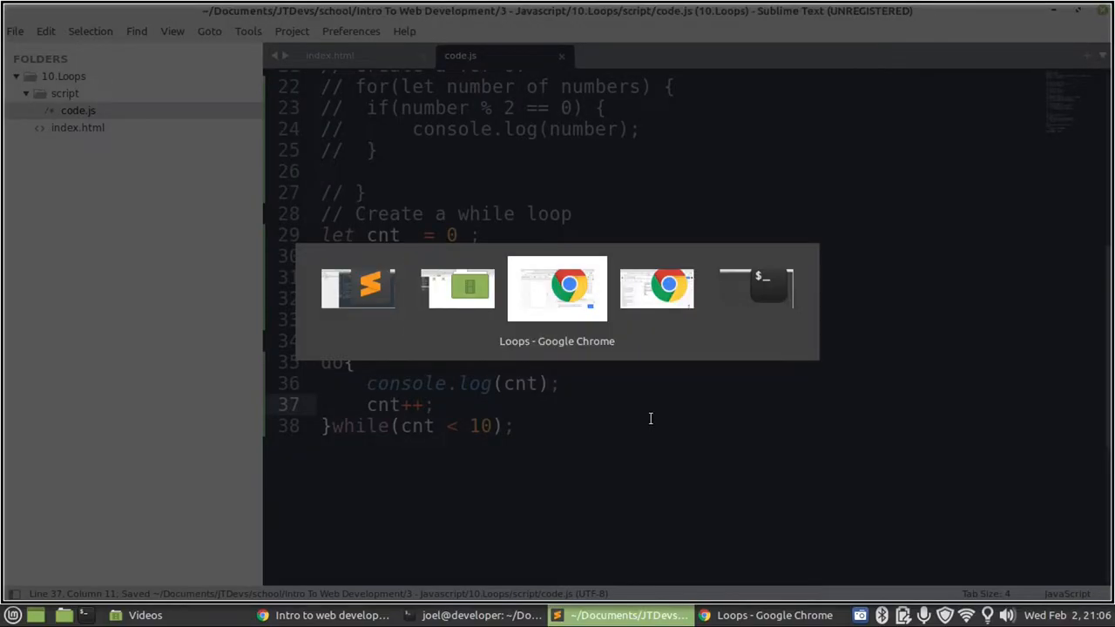
- Bring the Chrome loops page forward and reload it to check the console output
left_click(557, 287)
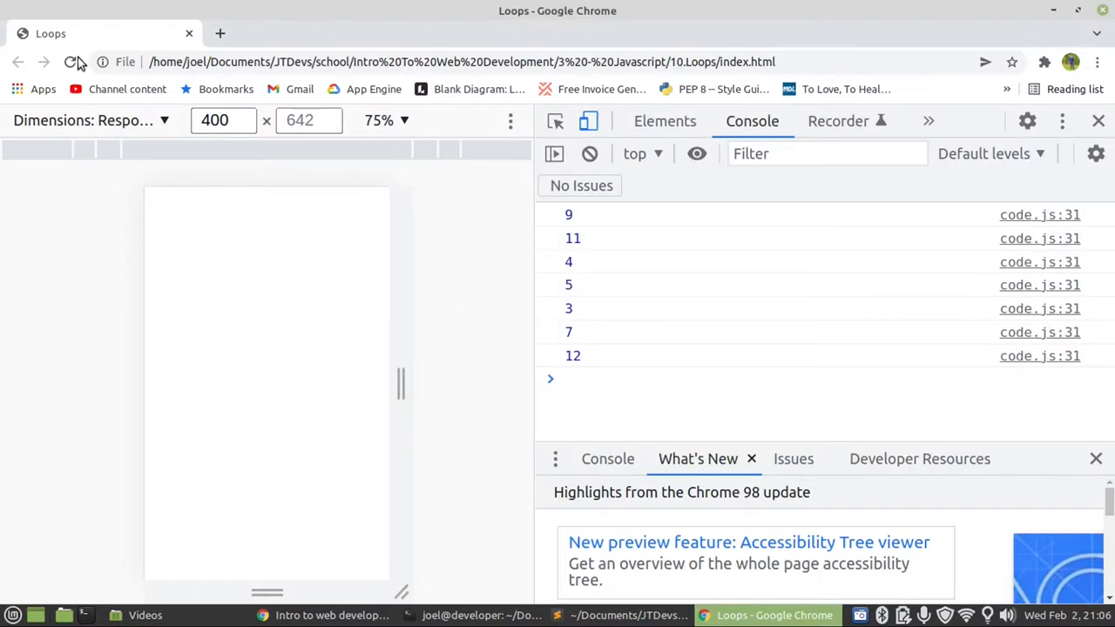
left_click(70, 63)
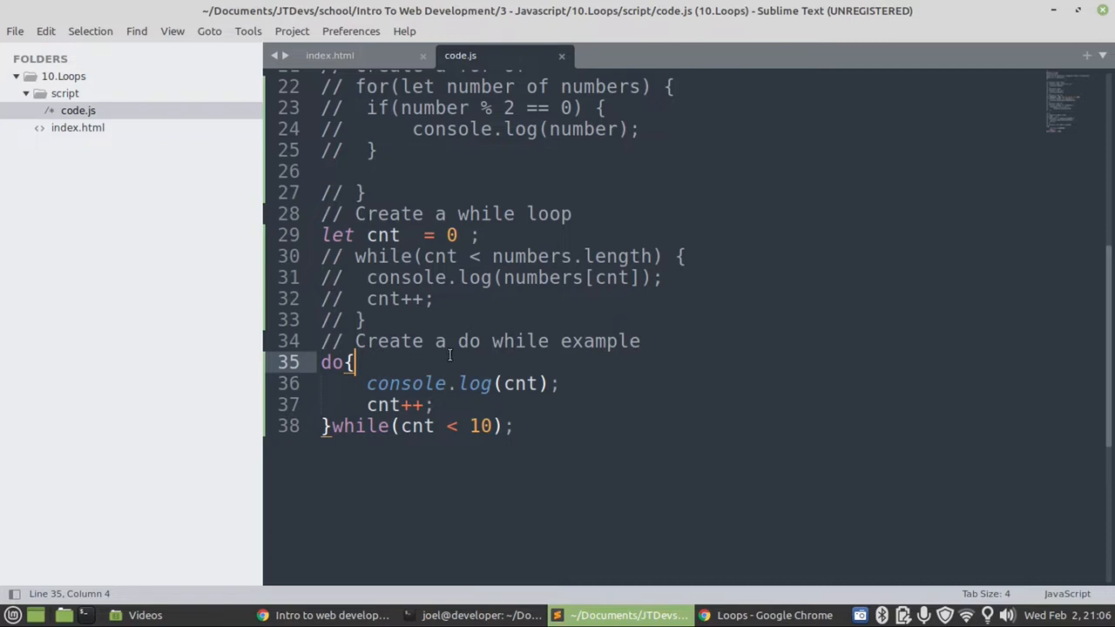
mouse_move(478, 408)
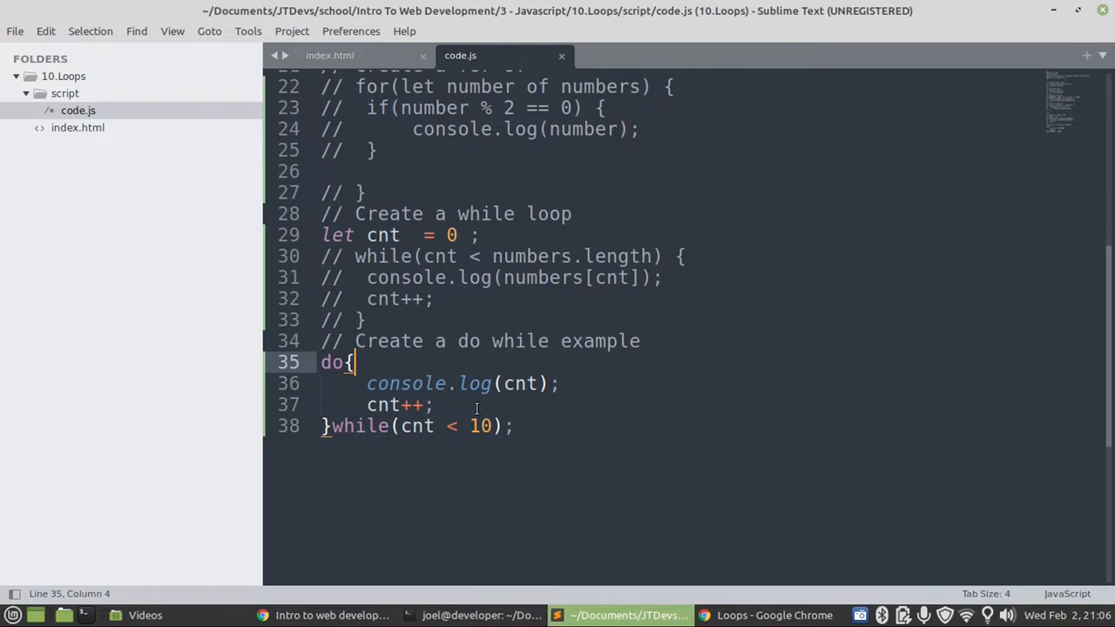
mouse_move(436, 230)
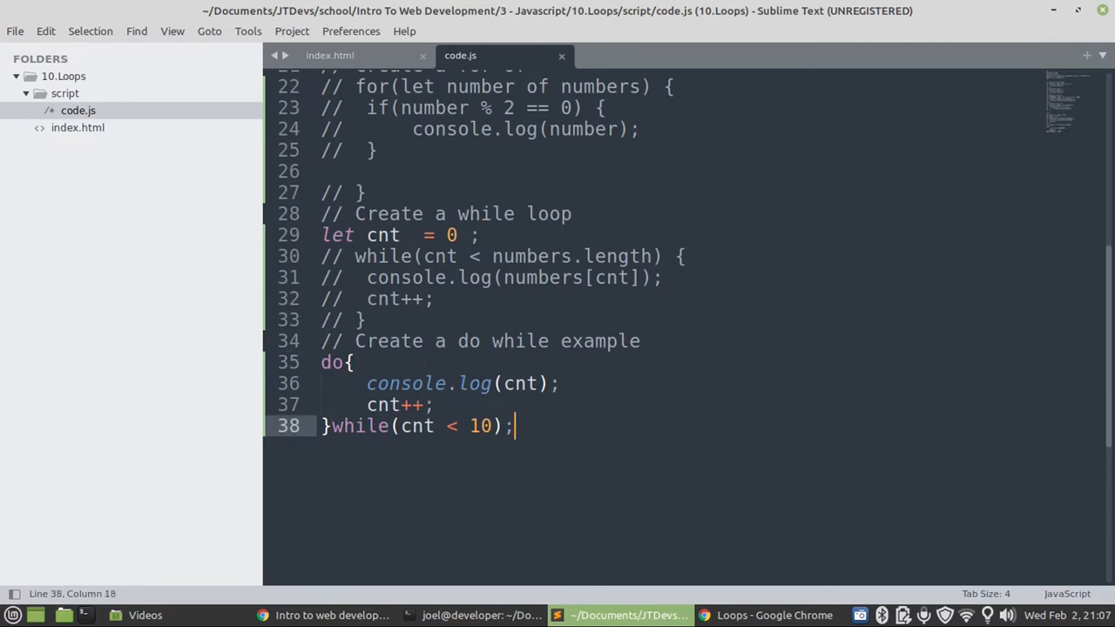
key("ctrl+s")
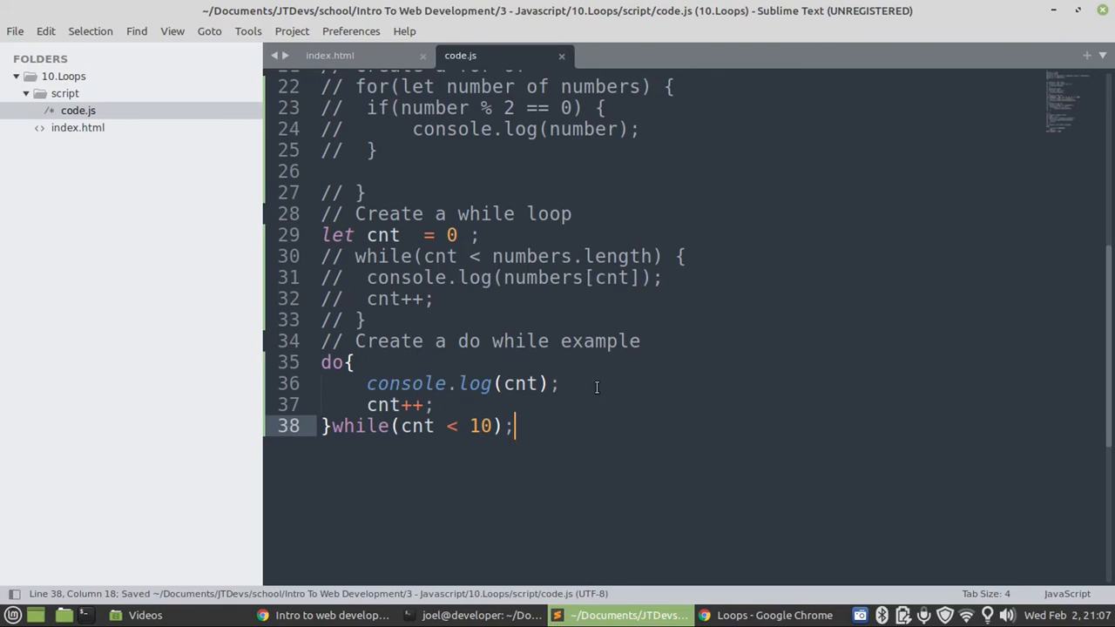
mouse_move(603, 472)
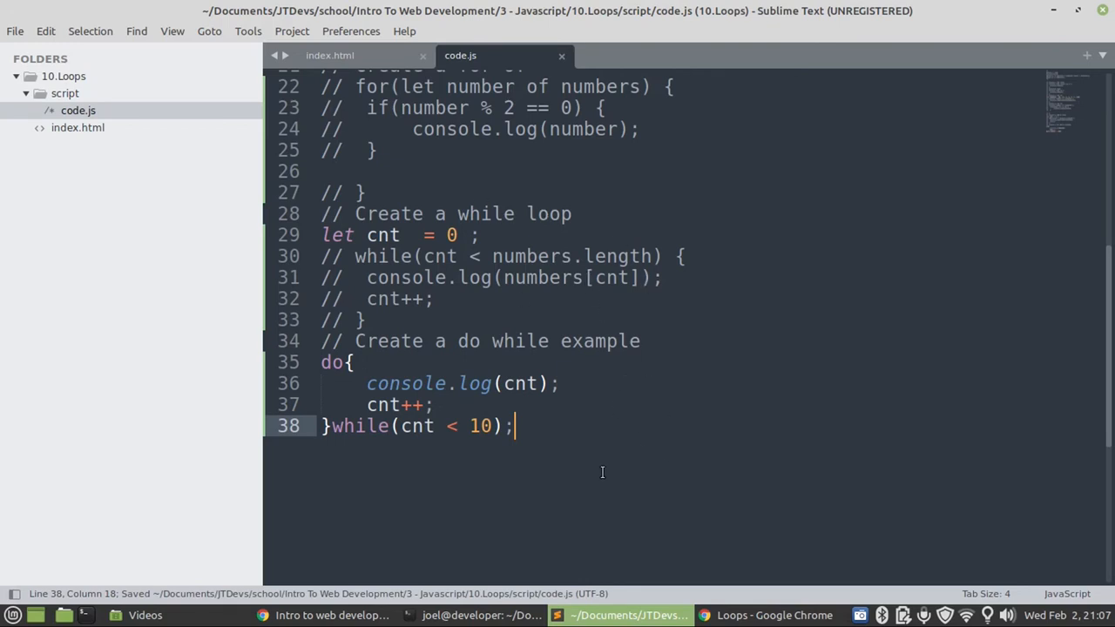